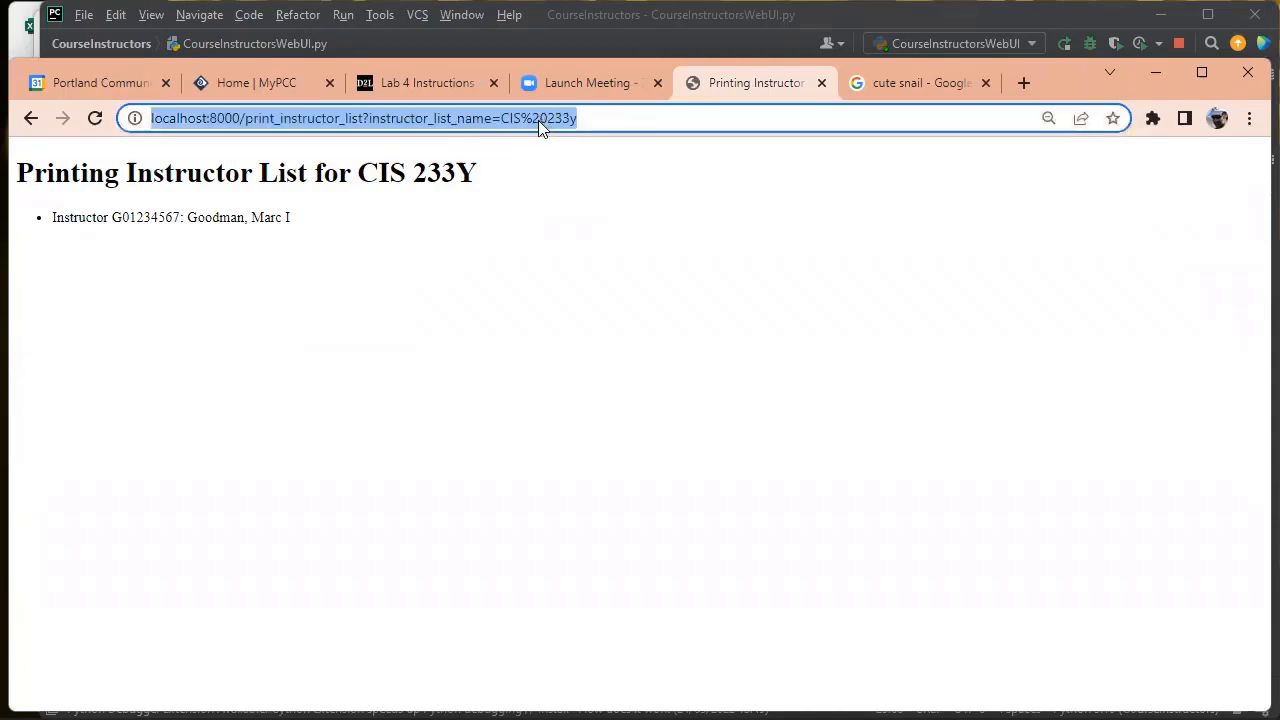
click(492, 118)
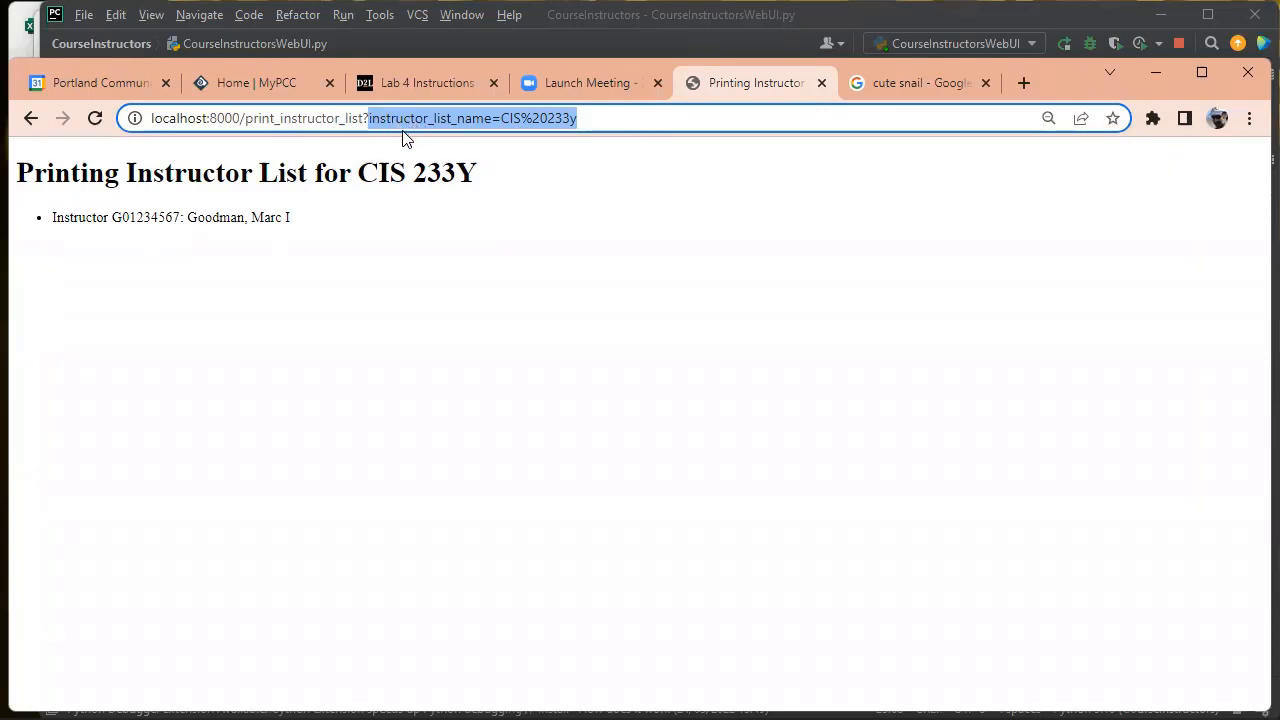
mouse_move(272, 148)
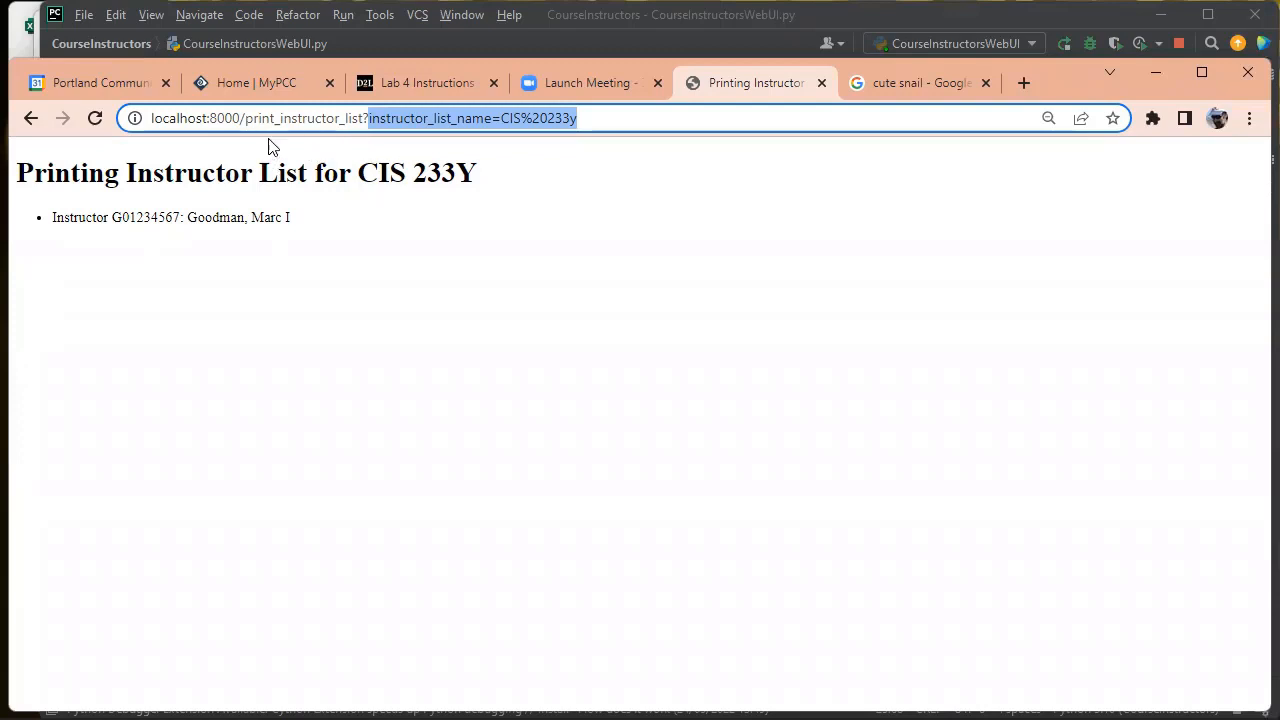
mouse_move(504, 132)
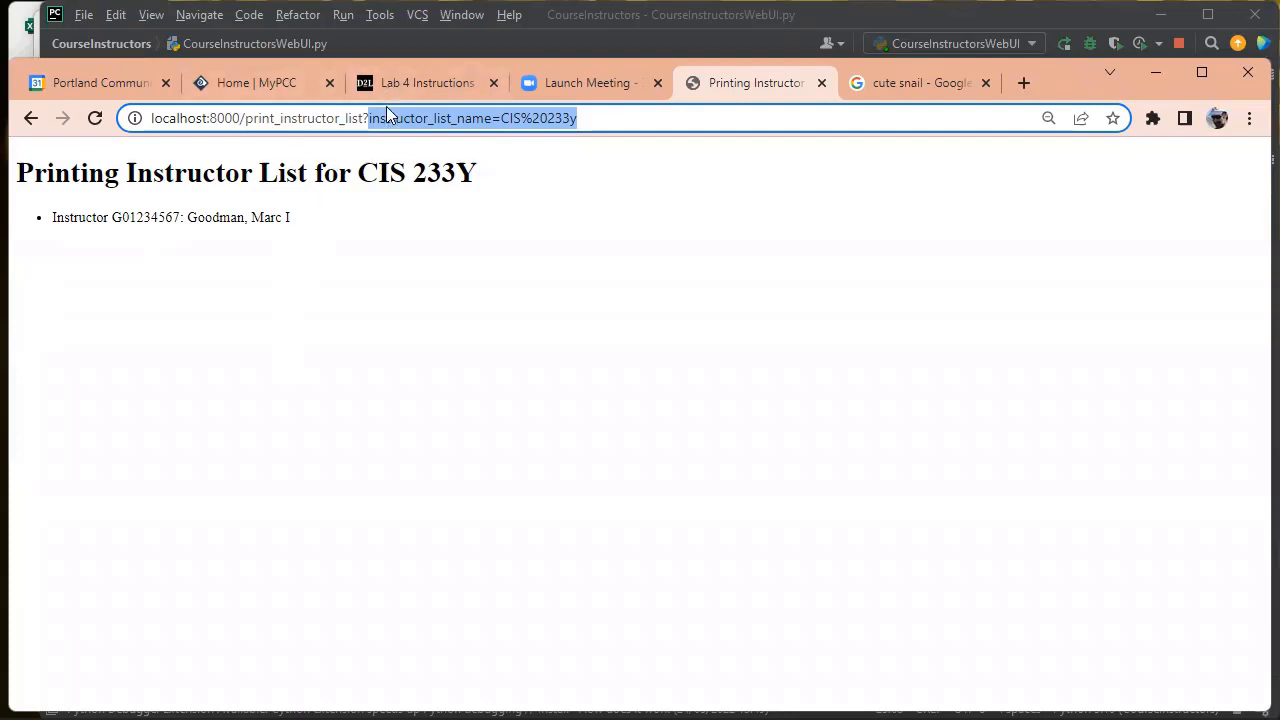
mouse_move(332, 210)
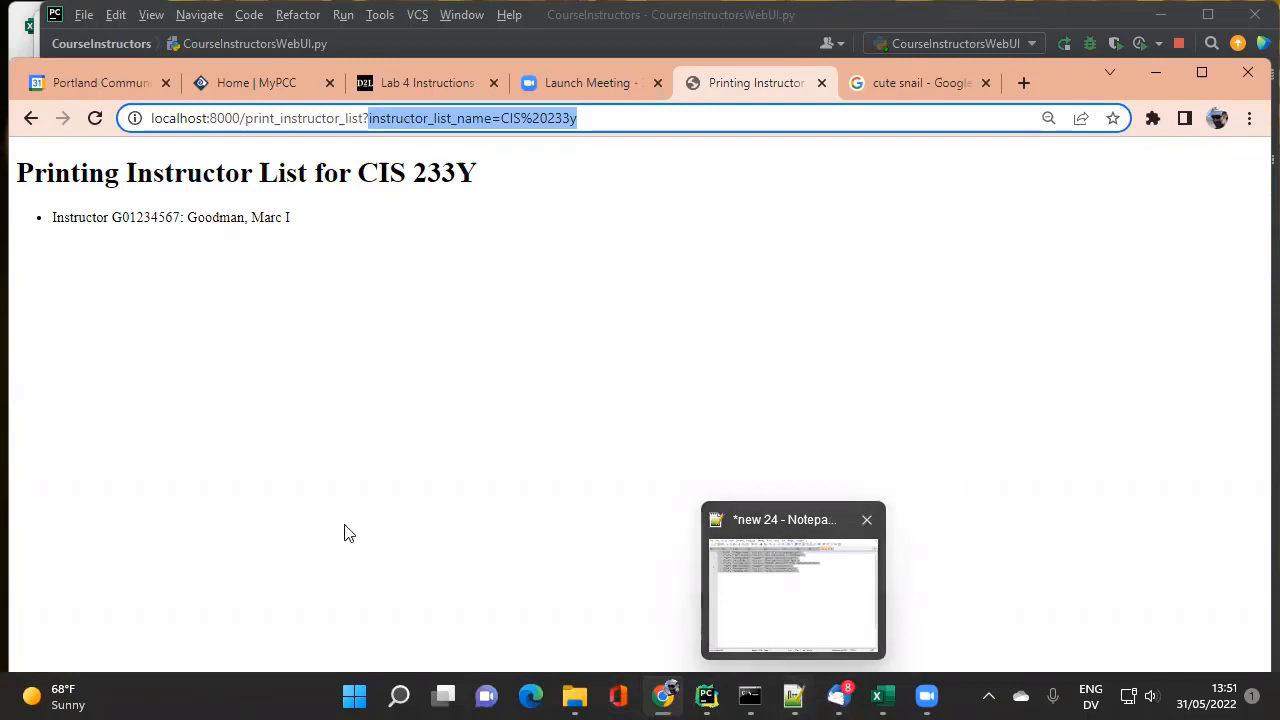
click(866, 520)
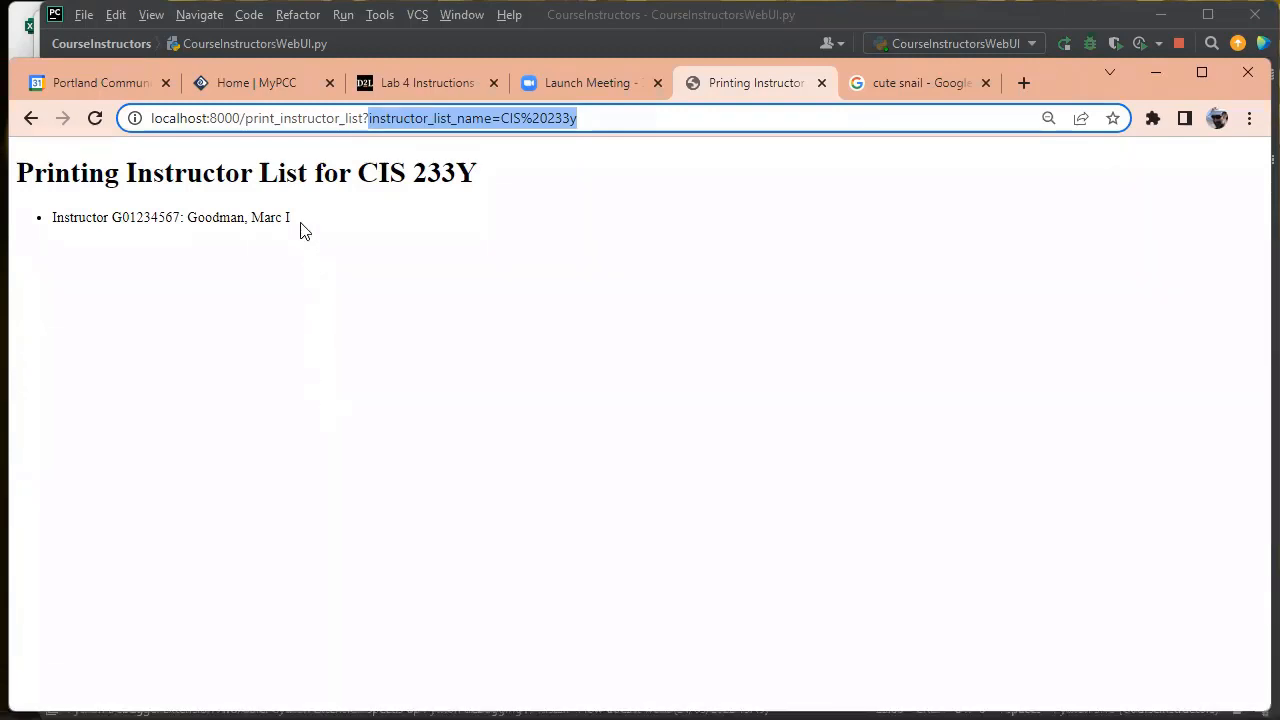
mouse_move(368, 144)
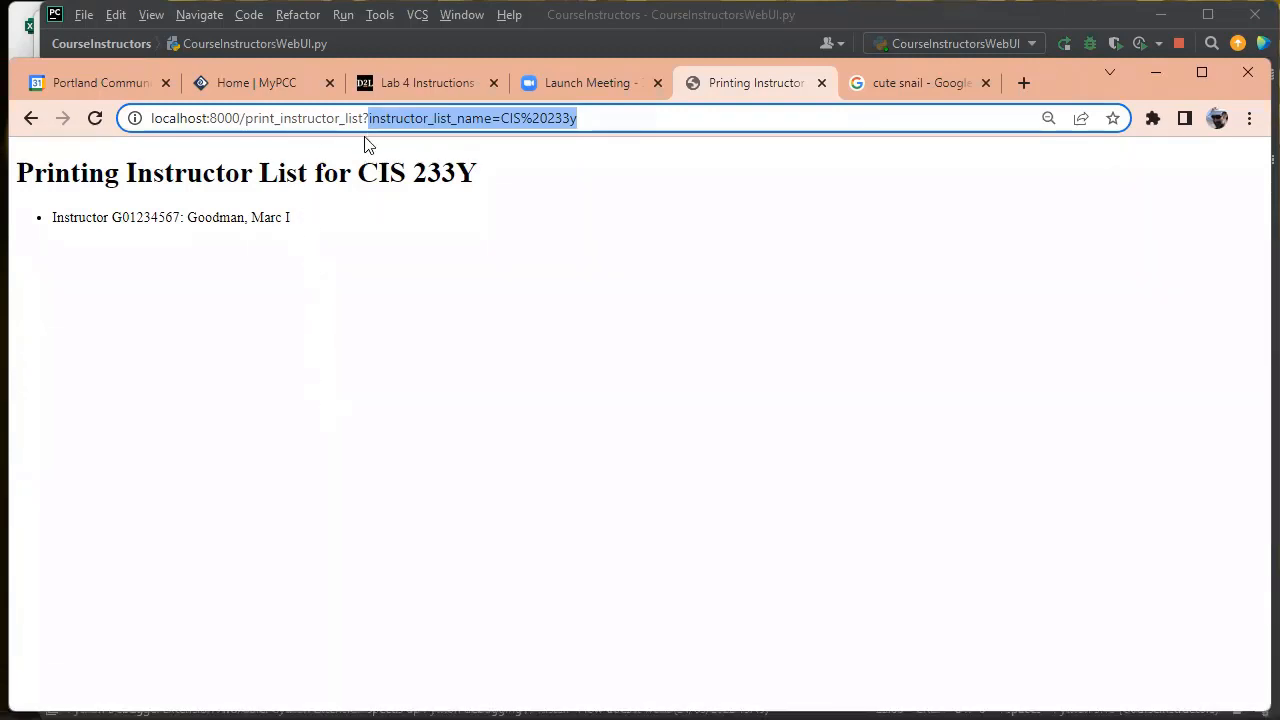
mouse_move(340, 236)
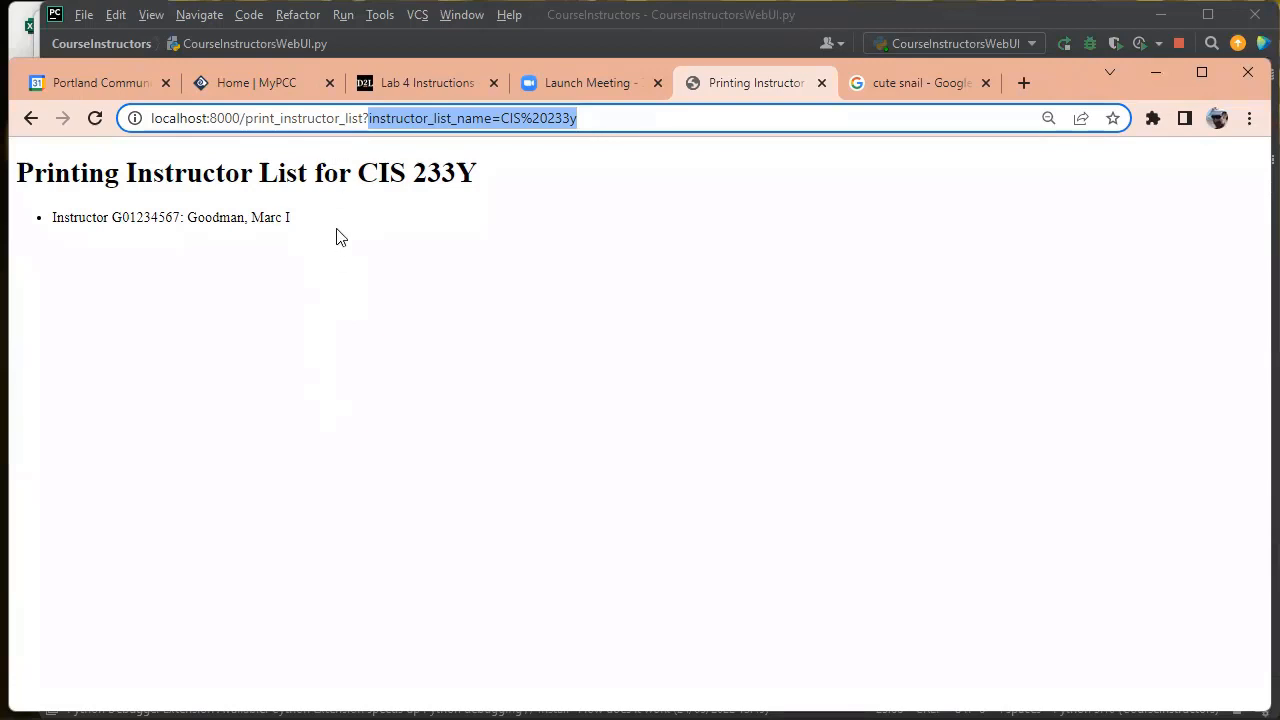
mouse_move(404, 180)
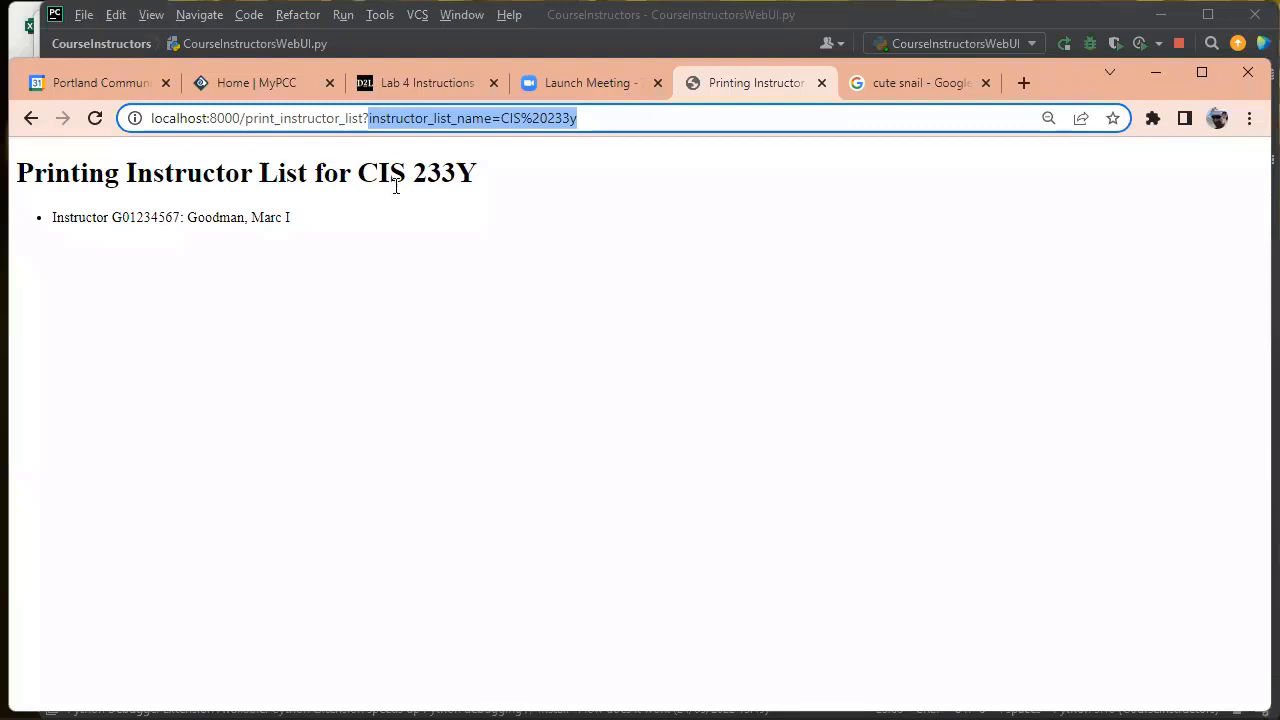
mouse_move(372, 248)
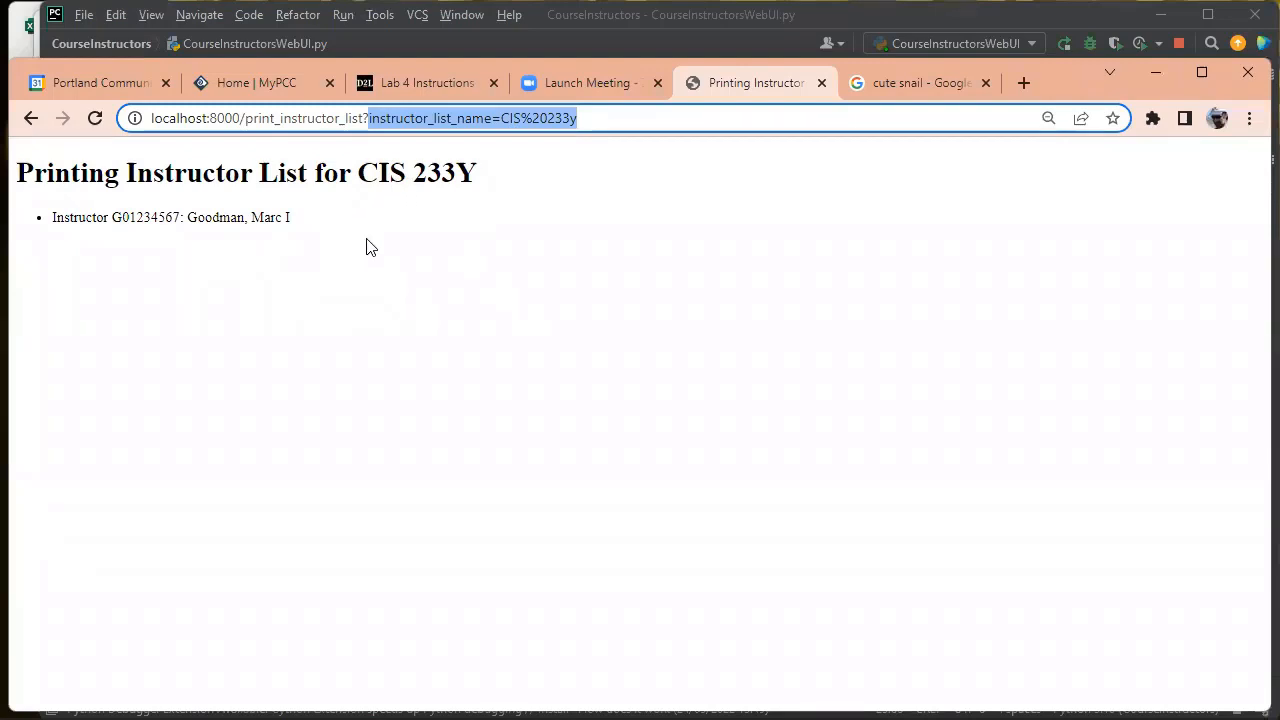
mouse_move(444, 244)
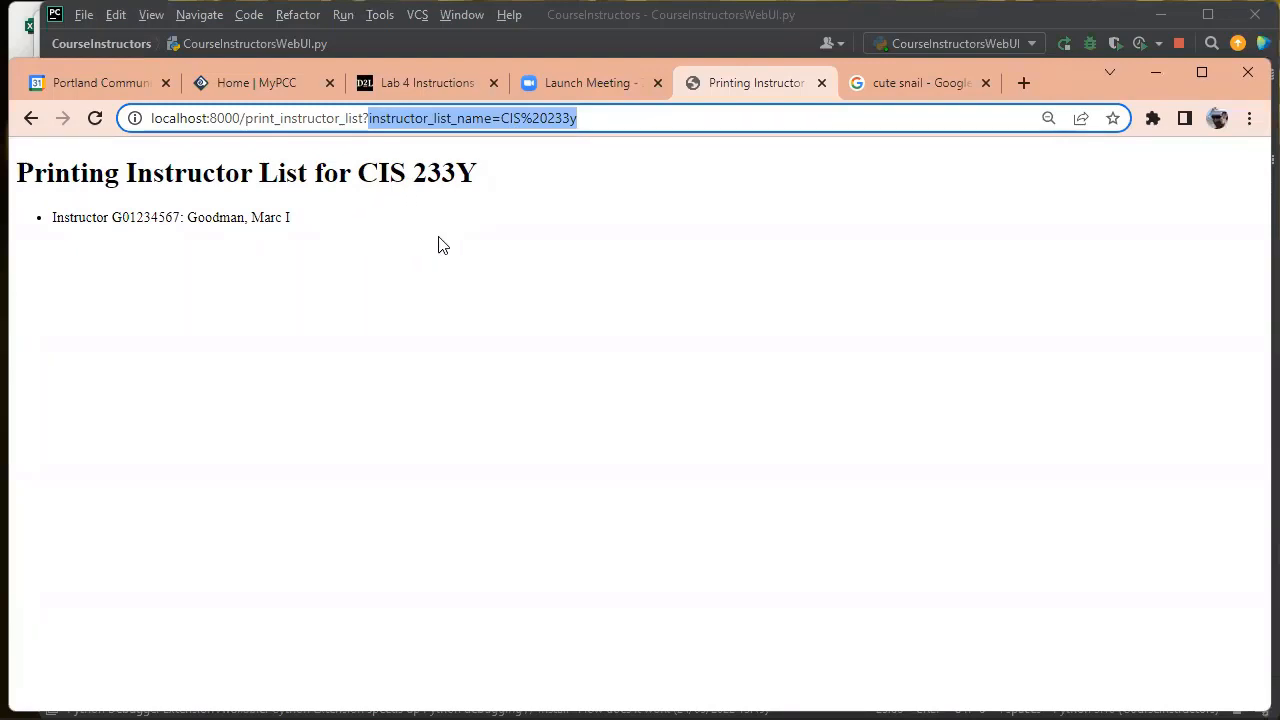
mouse_move(168, 198)
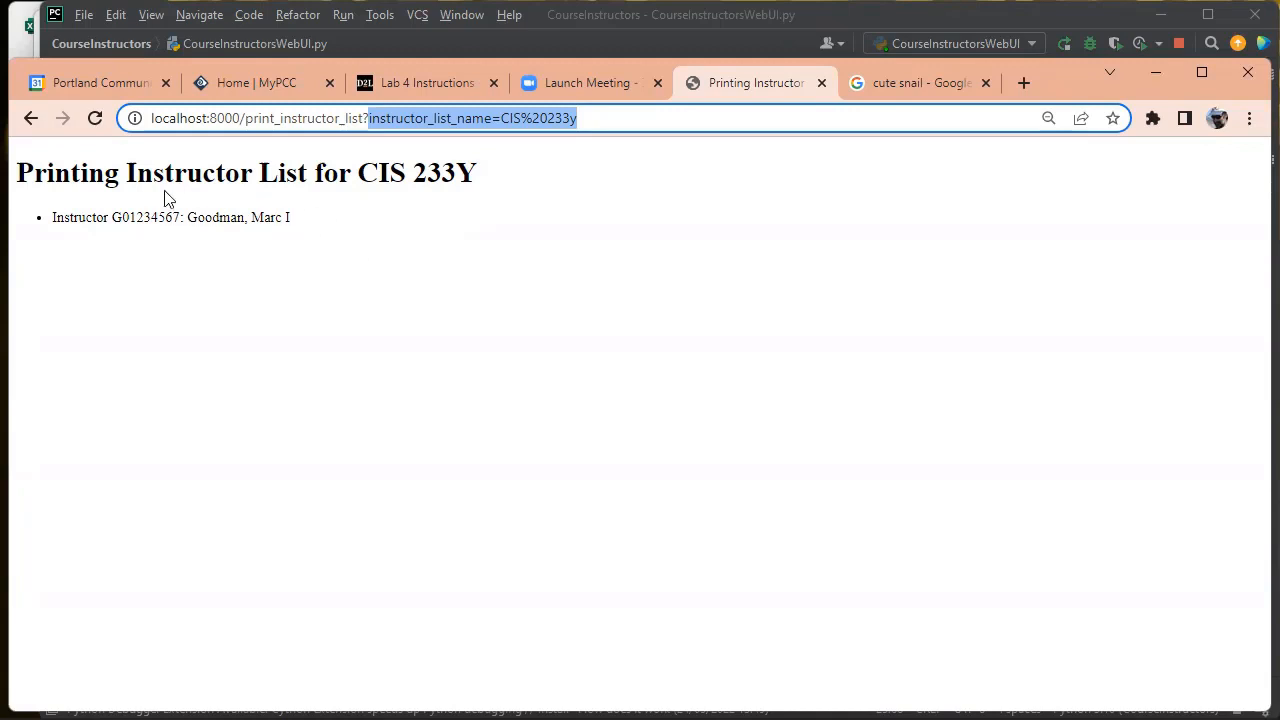
mouse_move(288, 184)
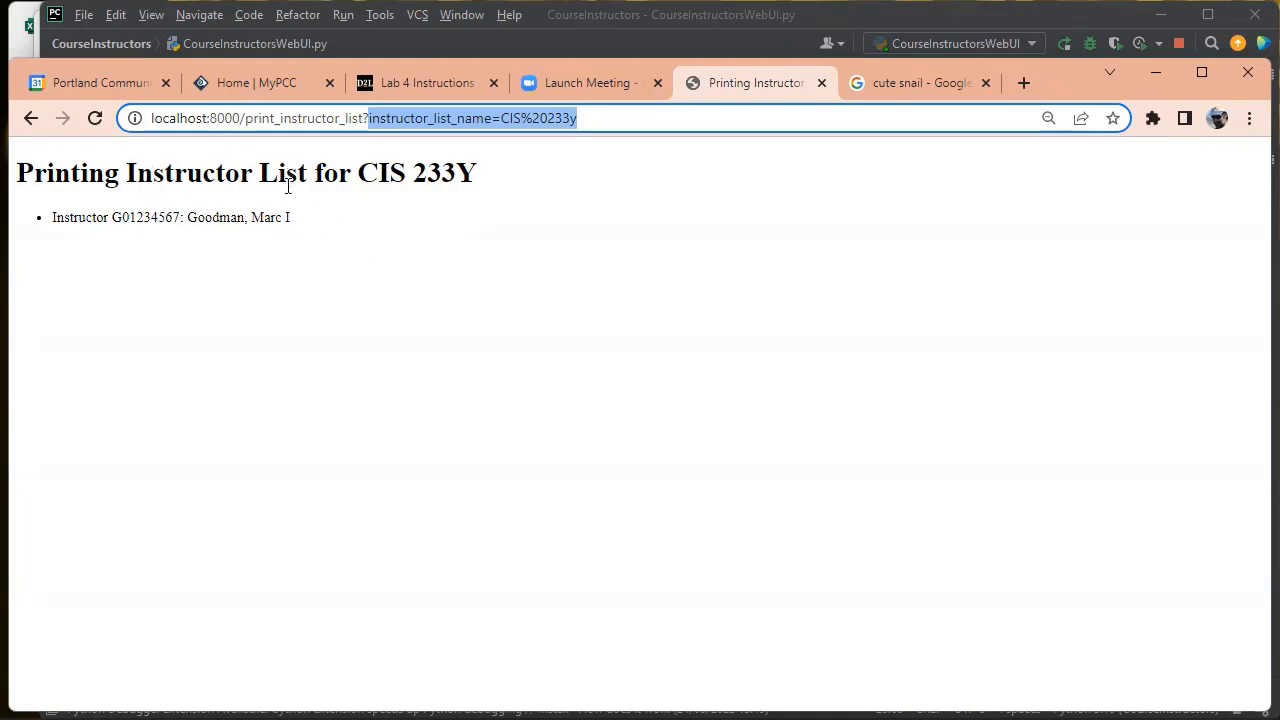
mouse_move(368, 168)
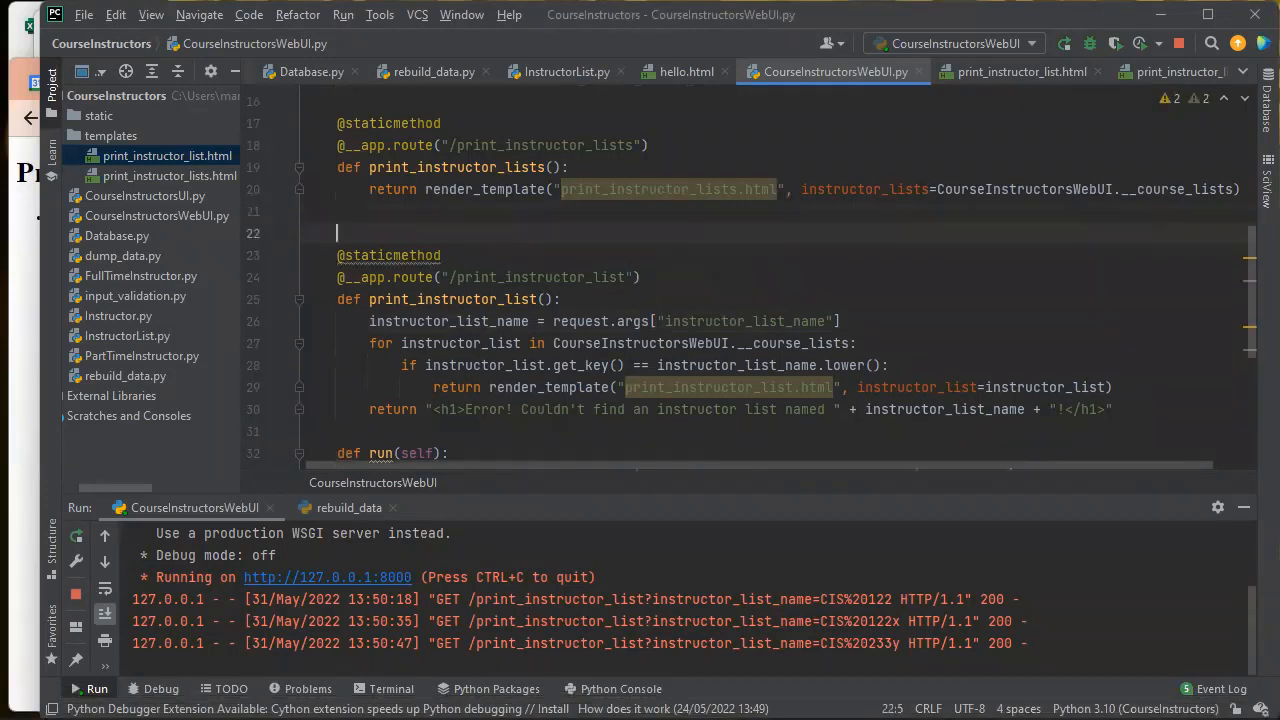
mouse_move(694, 274)
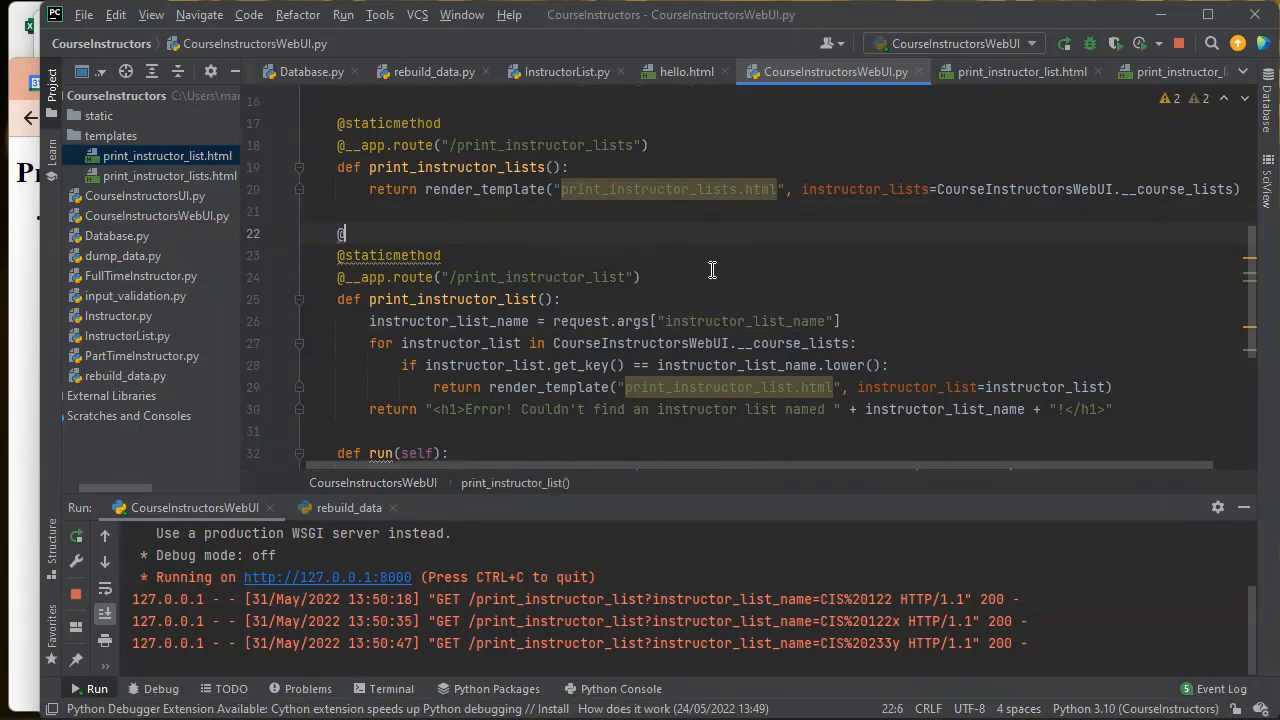
text(@staticmethod)
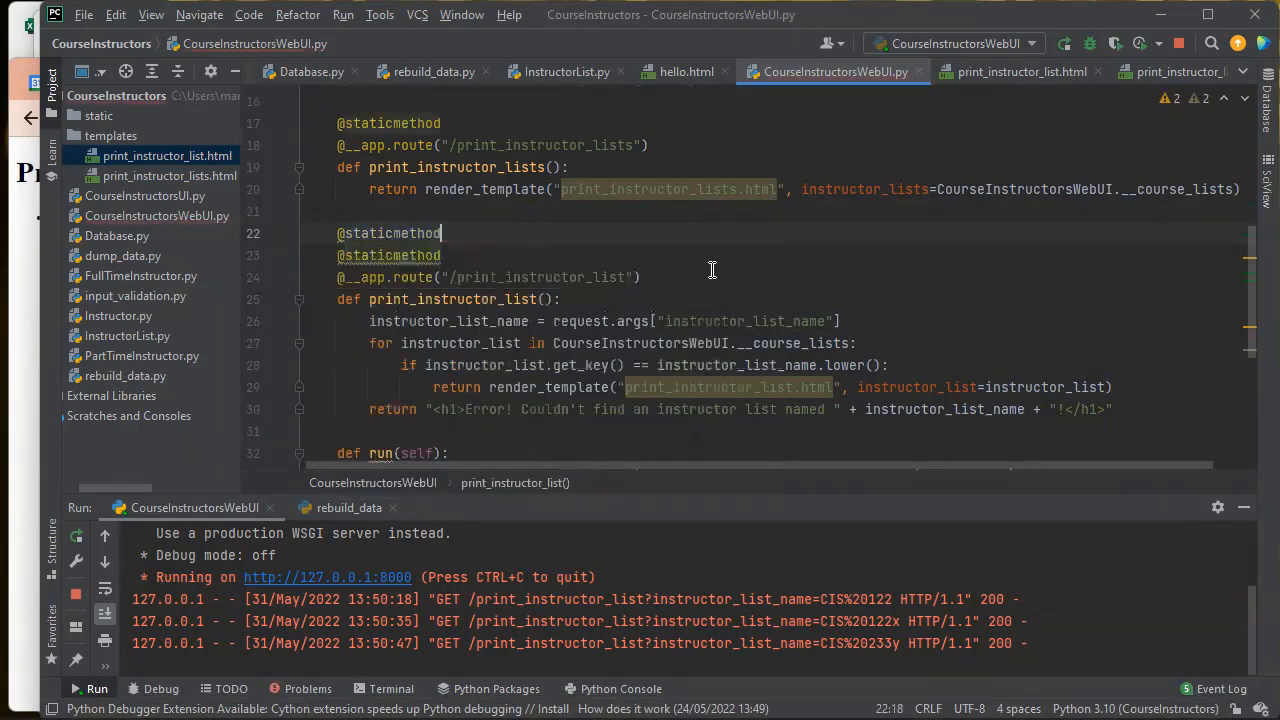
text(@_)
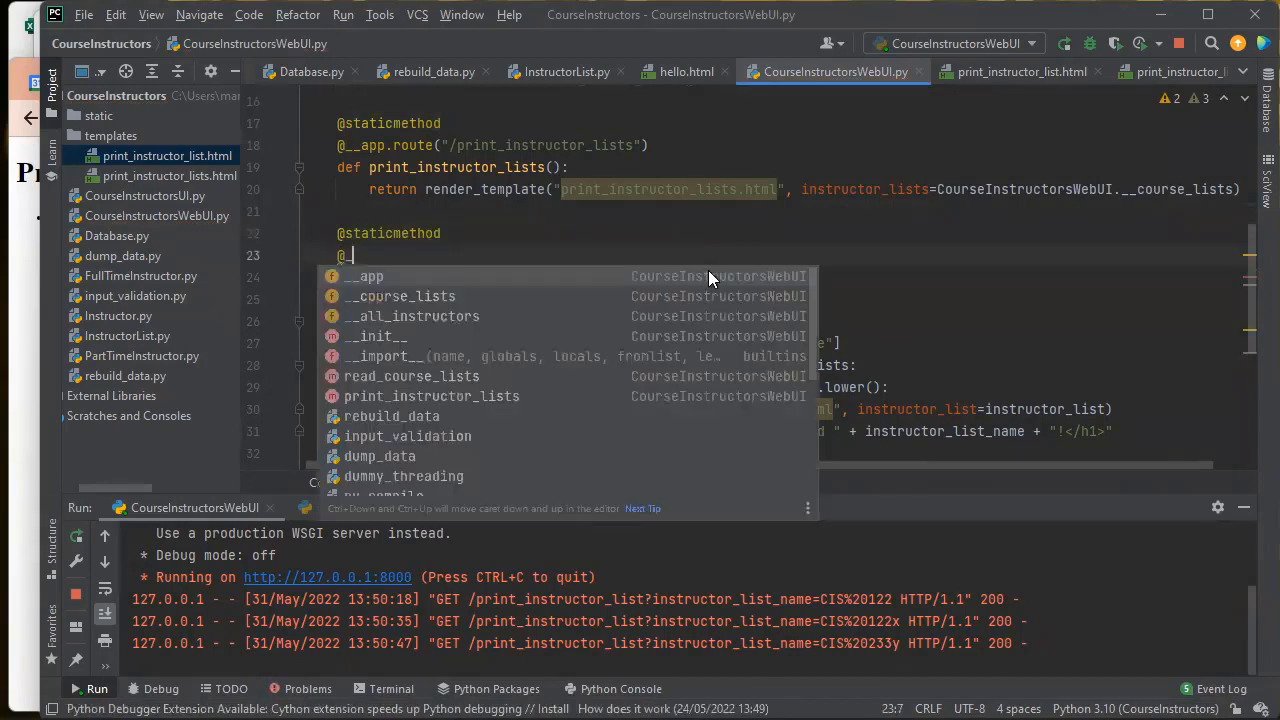
text(_app.r)
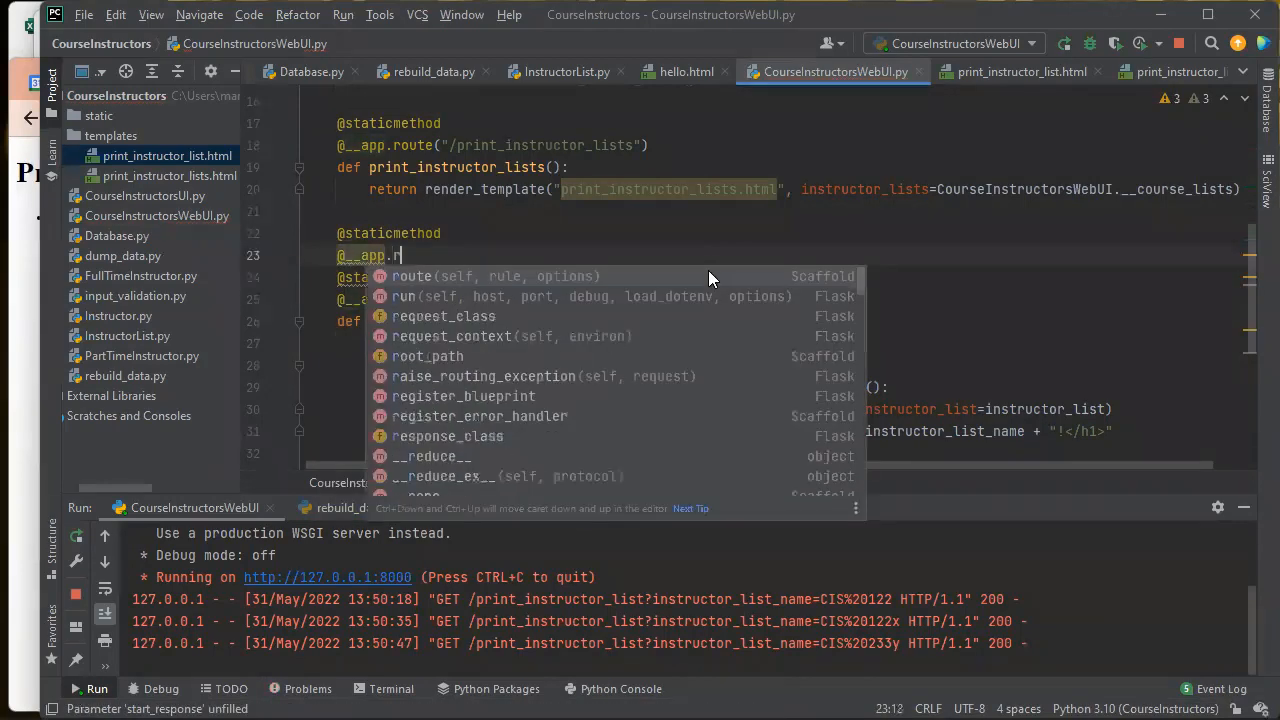
text(oute("/)
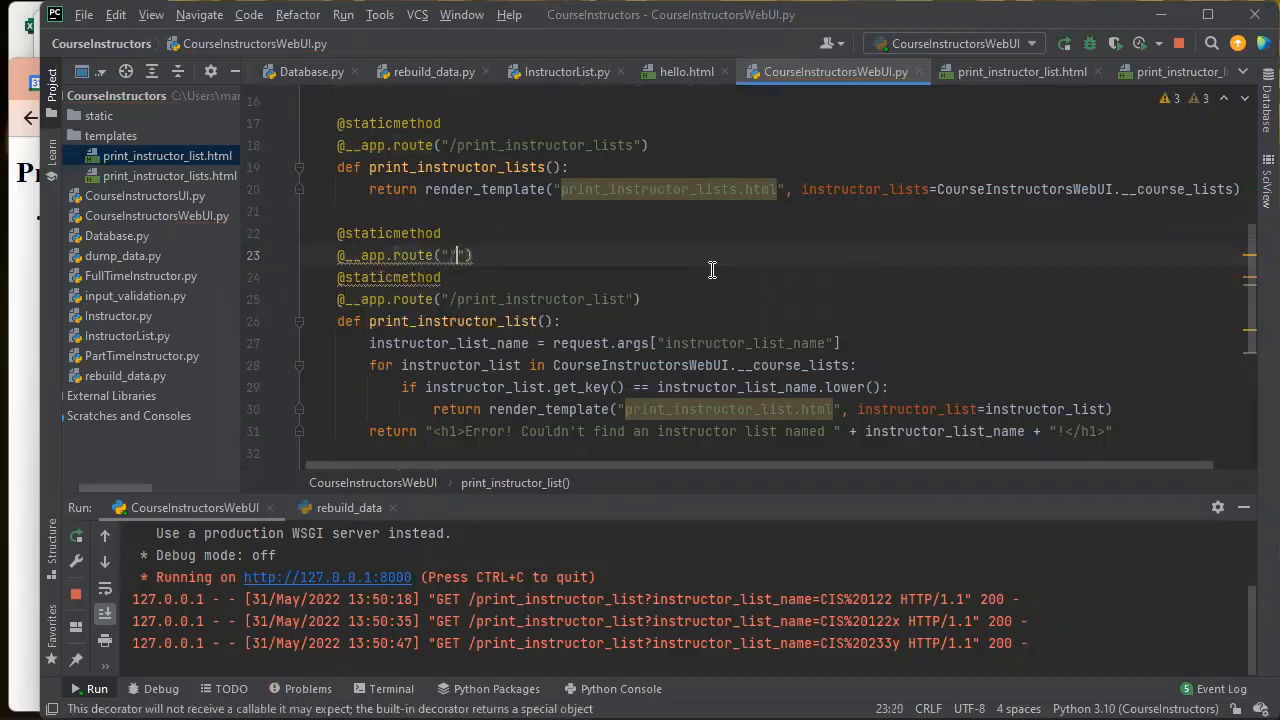
text(/select)
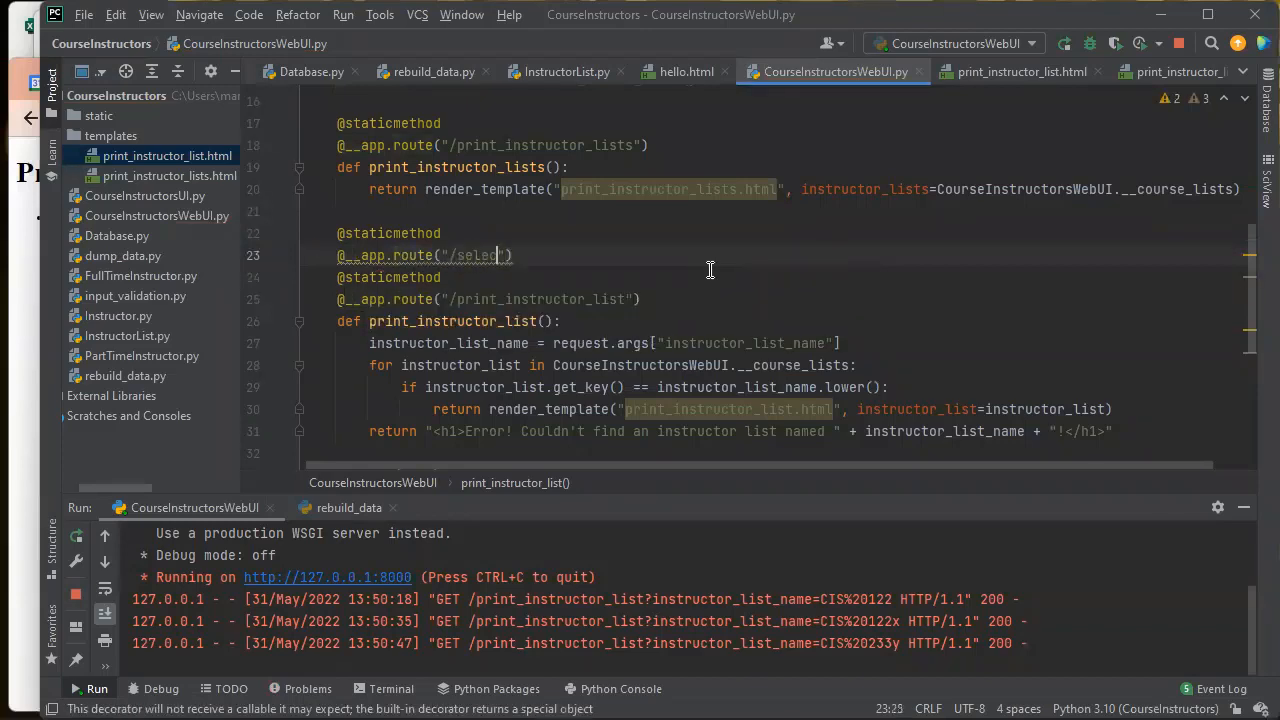
text(_instructor_lis)
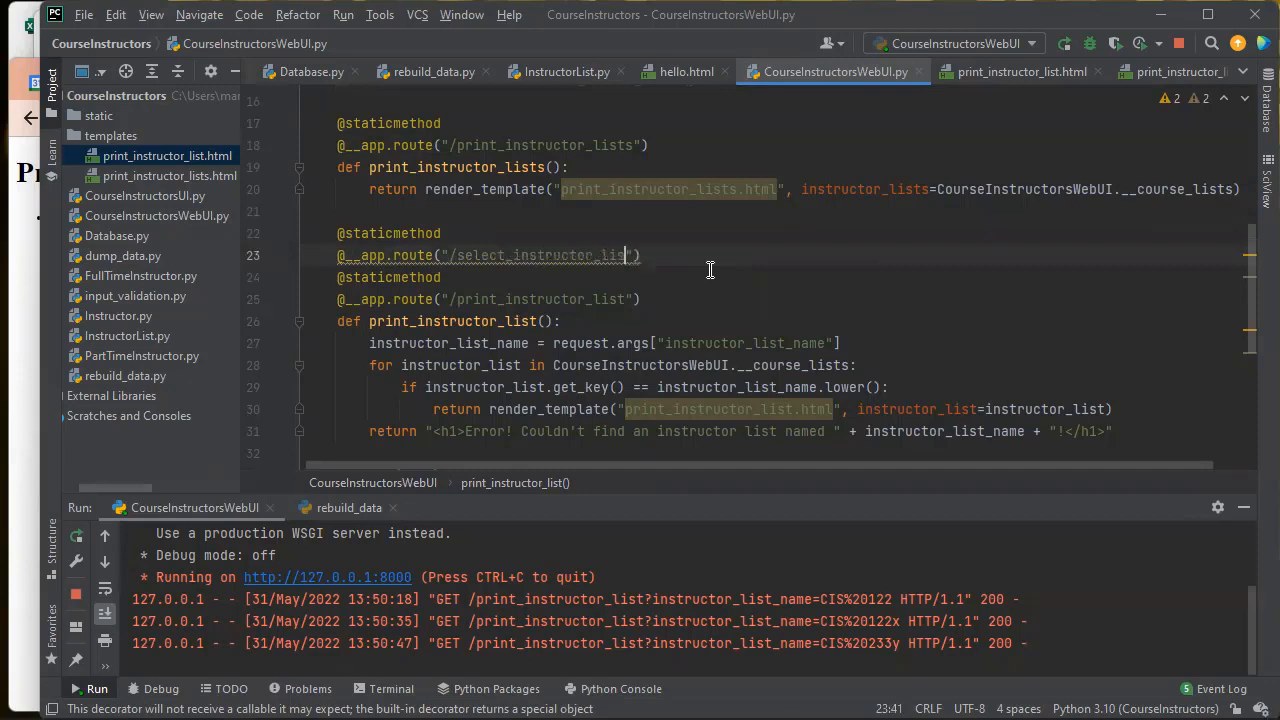
text(_for_print)
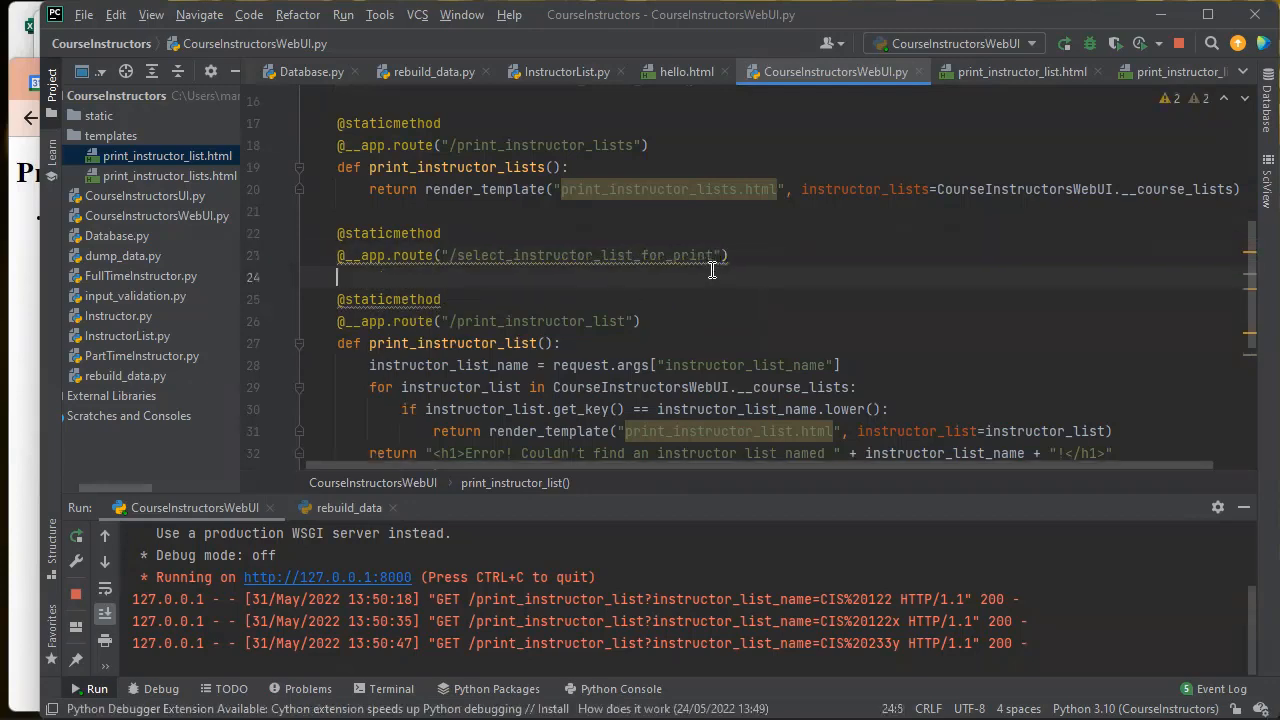
Step: Define select_instructor_list_for_print returning render_template of its .html with instructor_lists=CourseInstructorsWebUI.__course_lists
text(def s)
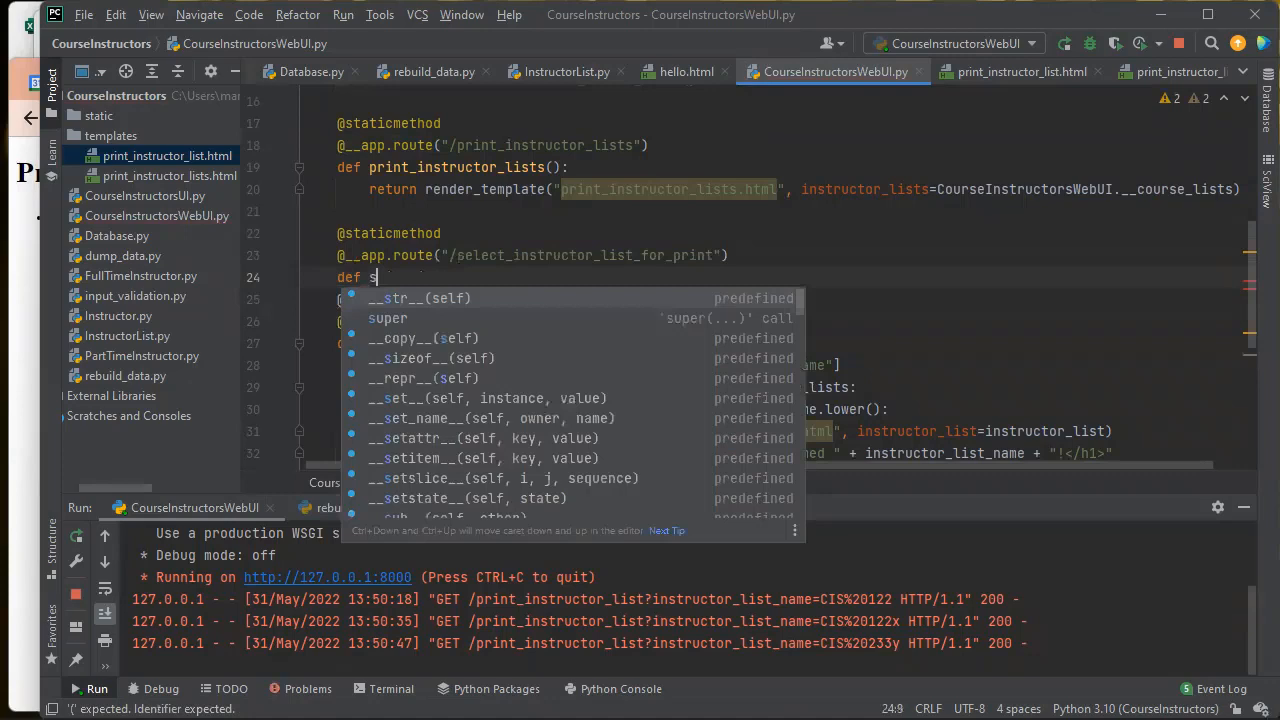
text(elect_ins)
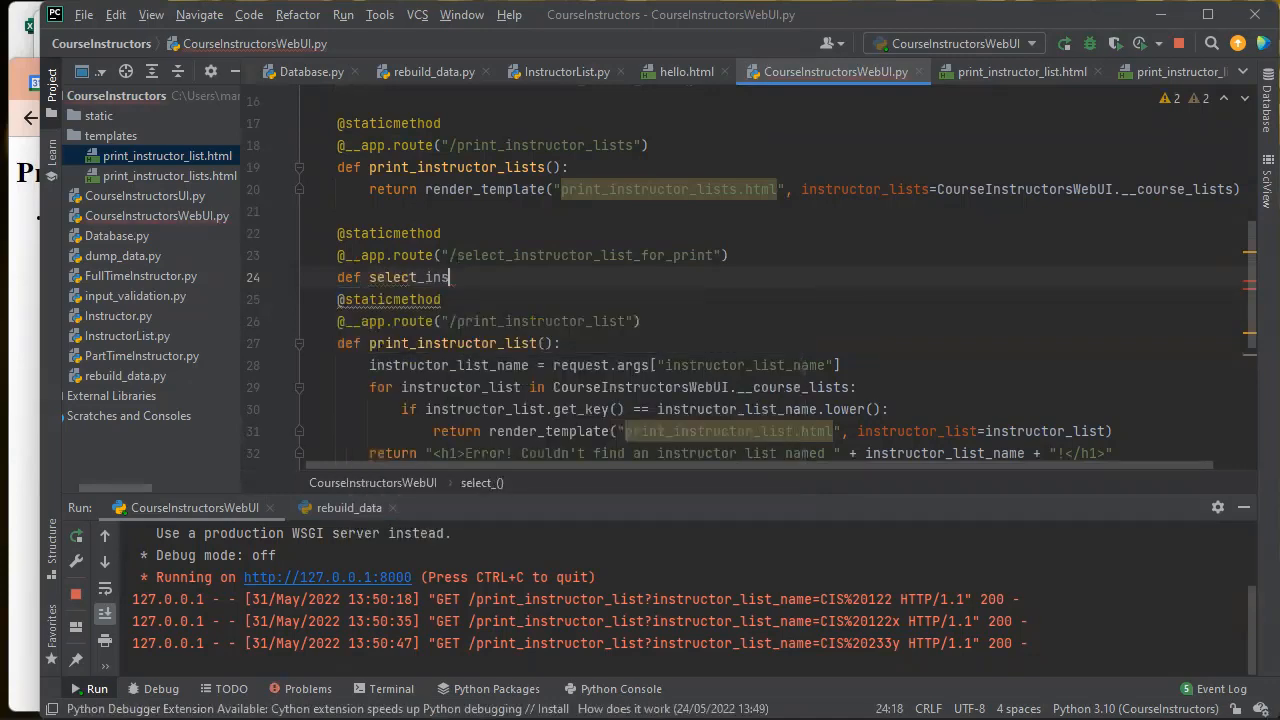
text(ructor_list_for_print():)
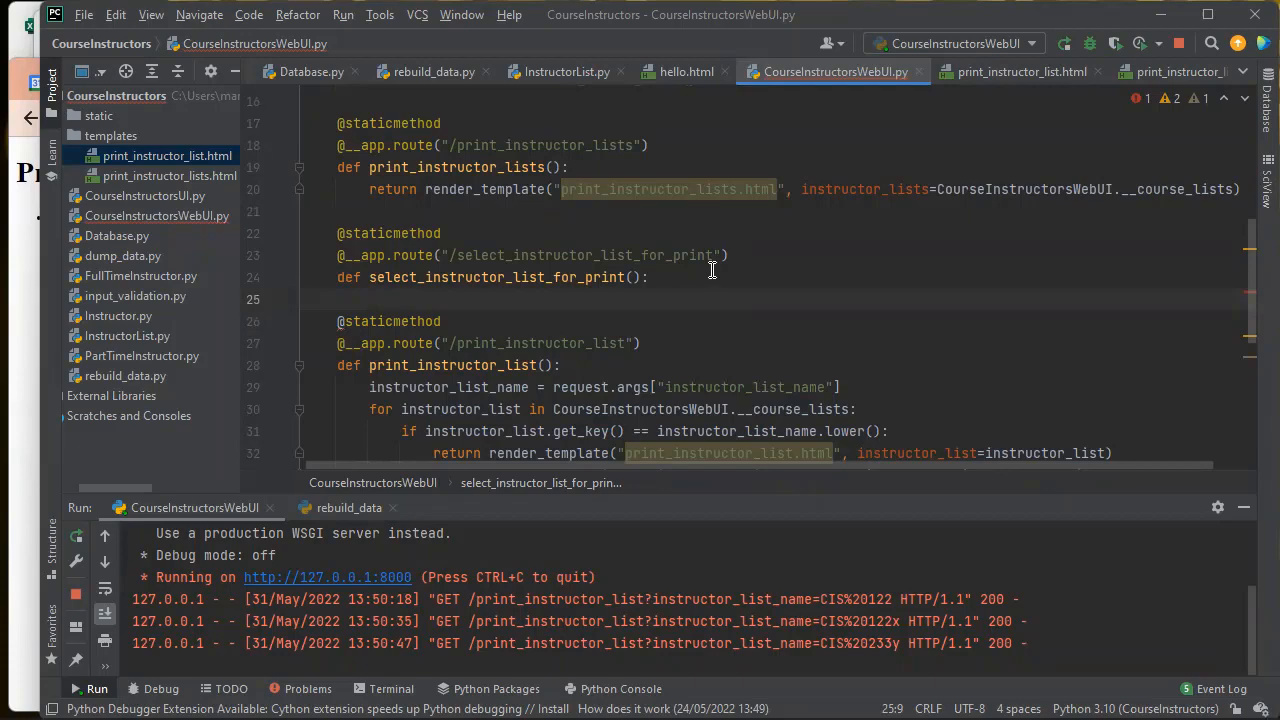
text(return ren)
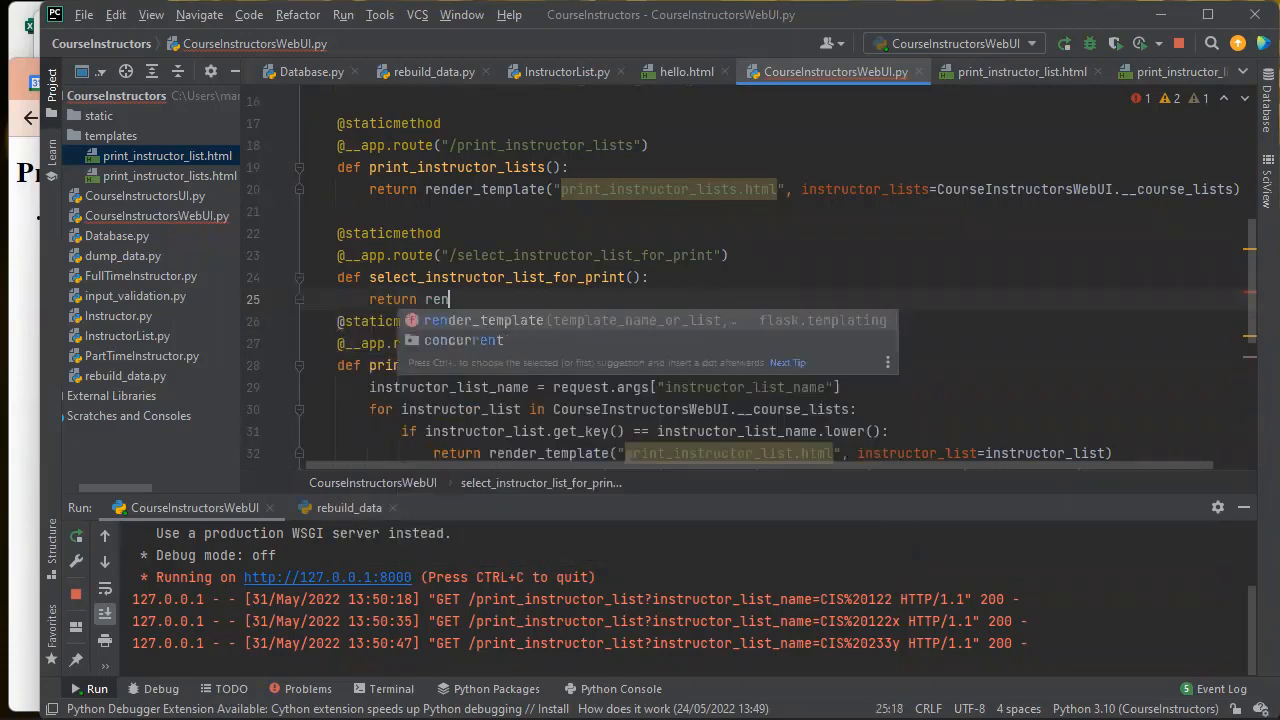
text(d)
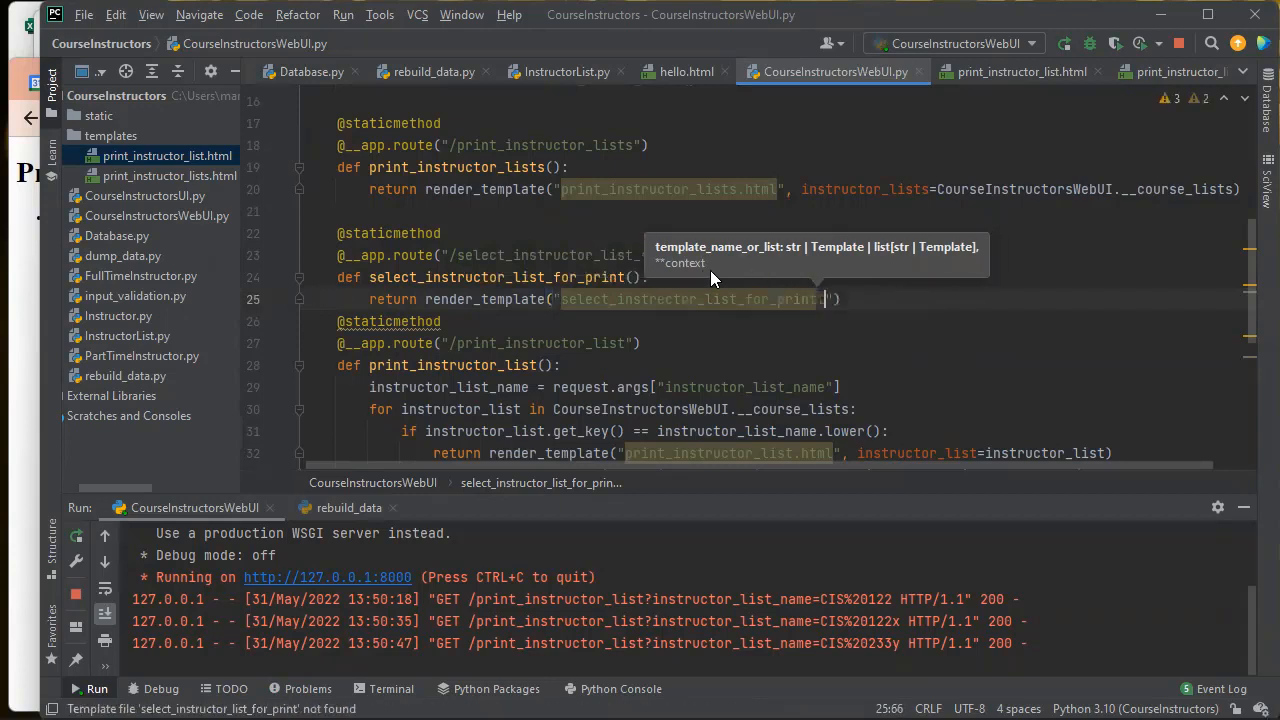
text(.html)
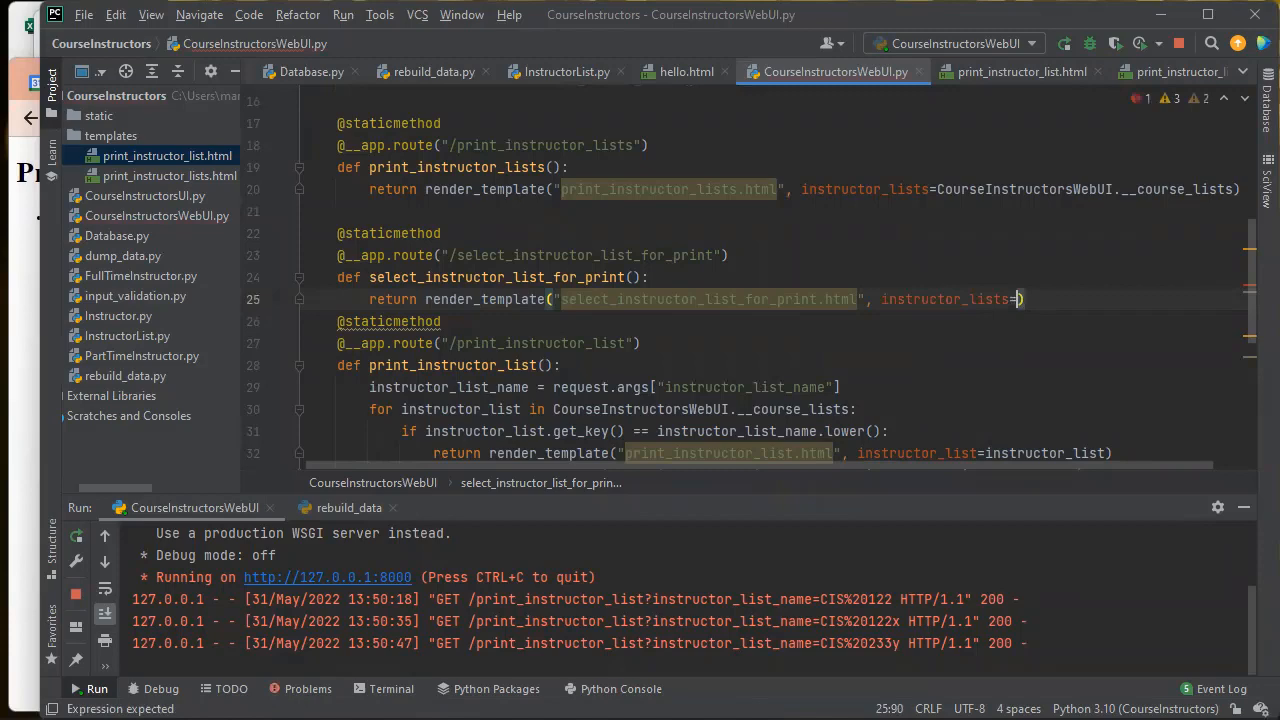
text(CourseInstructorsWebUI.__cours)
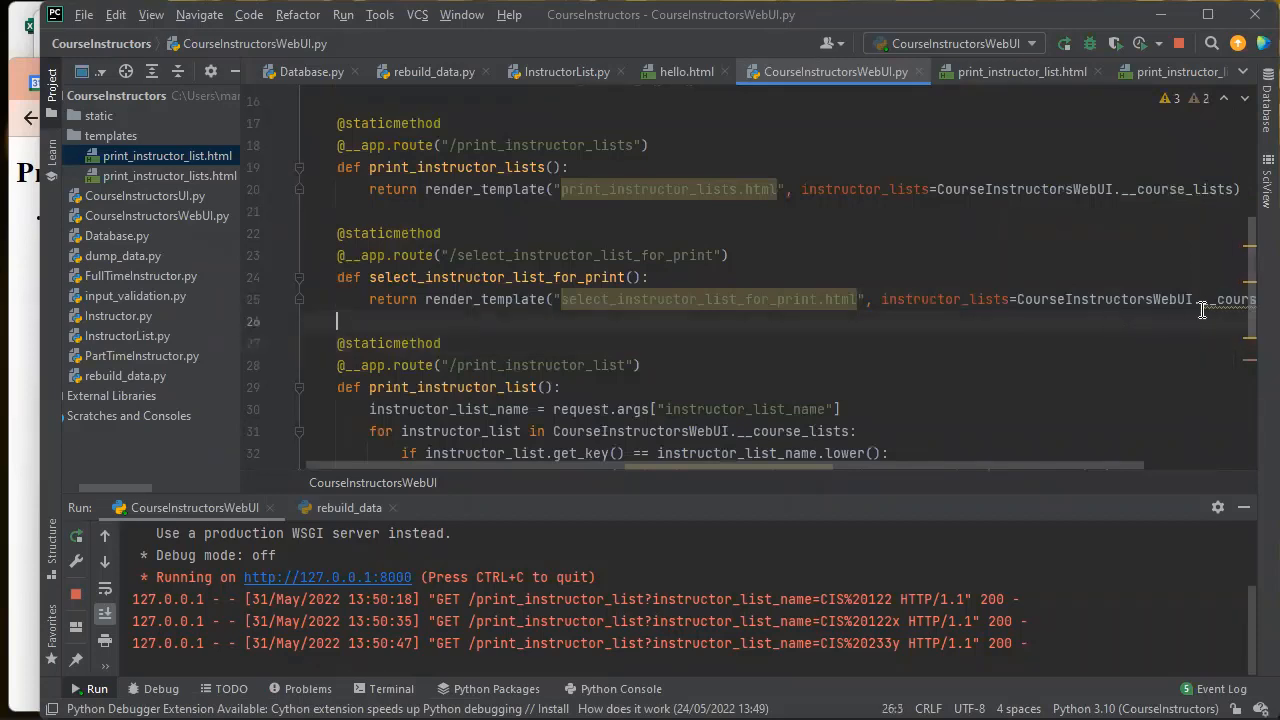
mouse_move(1212, 300)
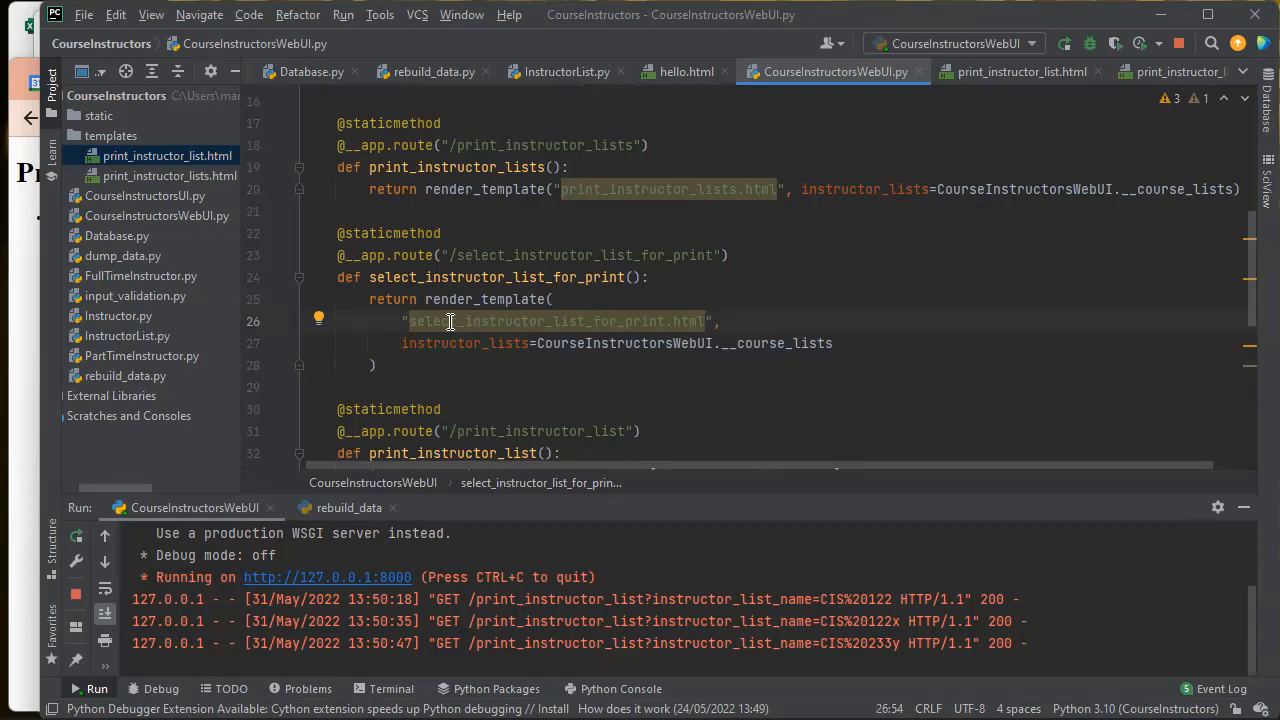
mouse_move(664, 310)
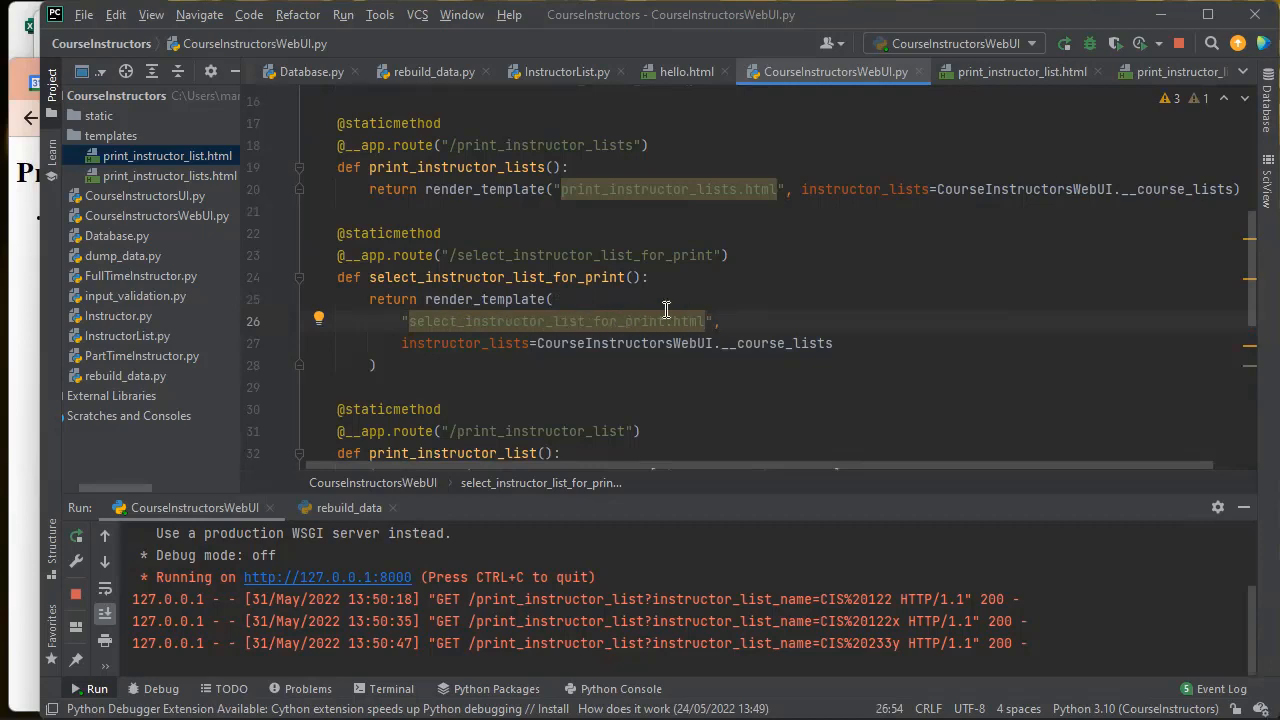
Step: Create select_instructor_list_for_print.html as an HTML 5 file in the templates folder
right_click(108, 136)
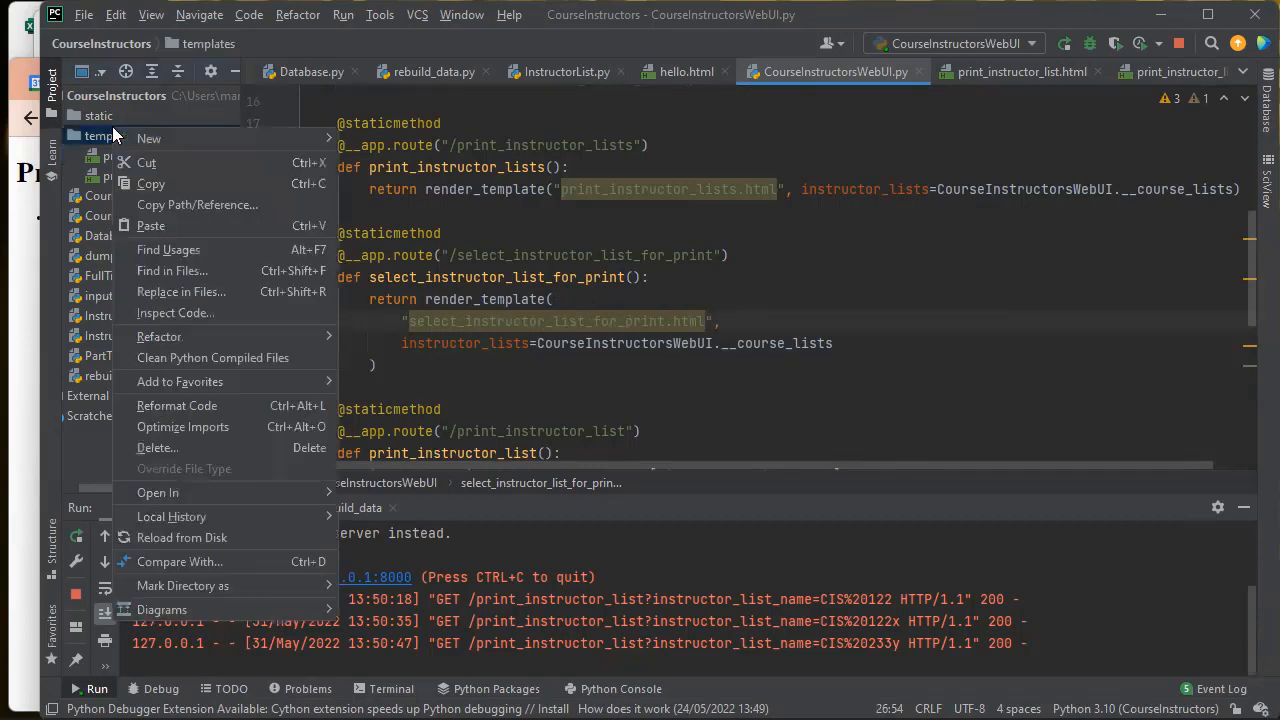
click(392, 268)
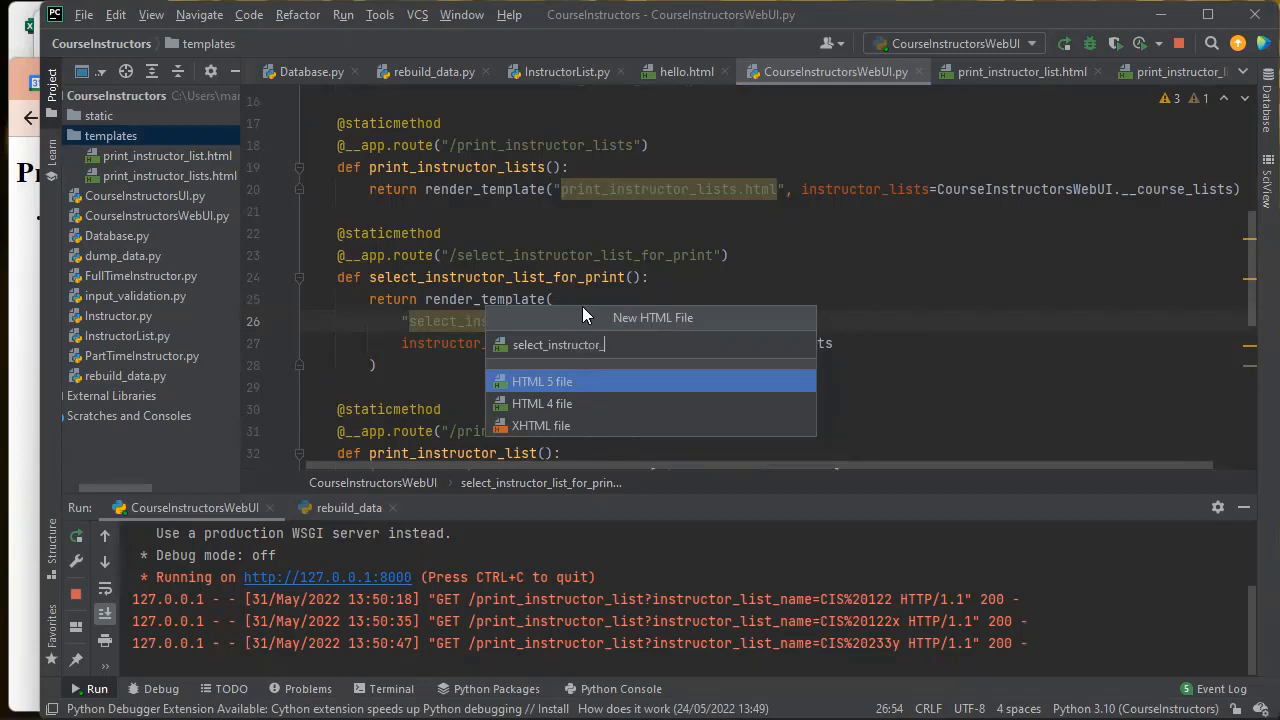
text(list_for_pr)
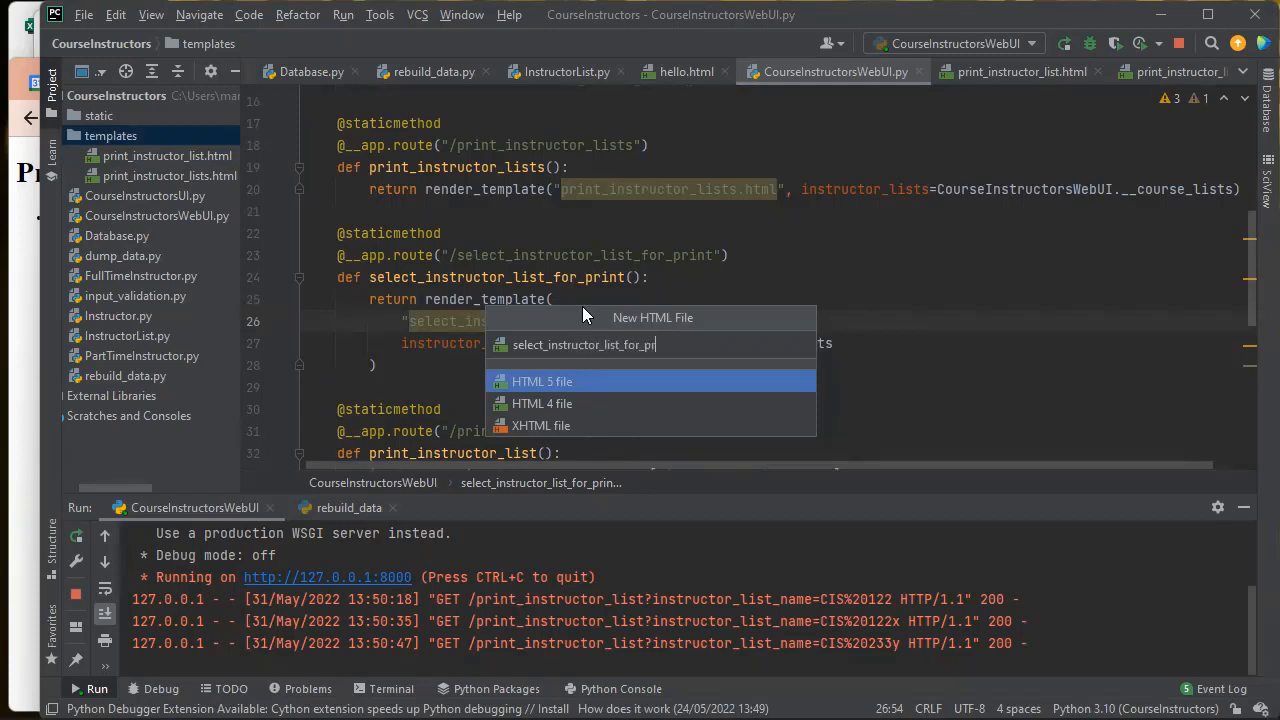
click(540, 380)
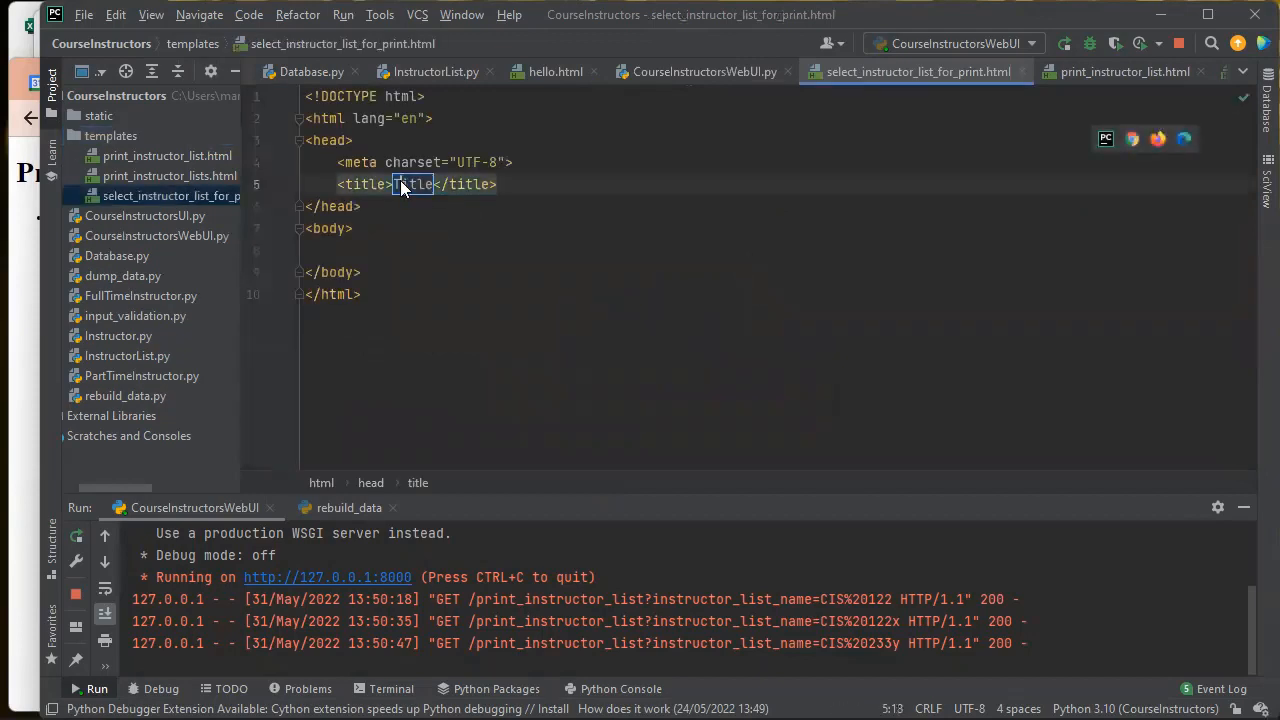
Step: Set the title to 'Select Instructor List to Print' and add an h1 'Select the Instructor List you wish to Print'
text(Select)
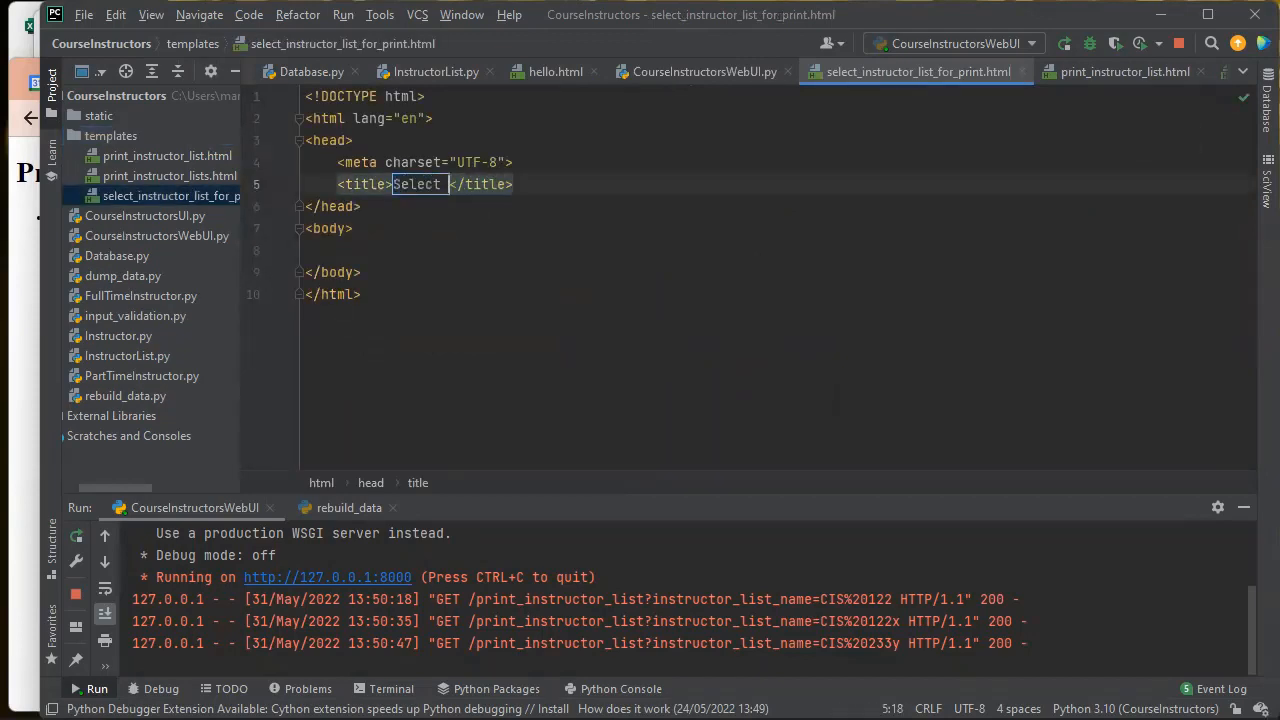
text(Instructor List to Print)
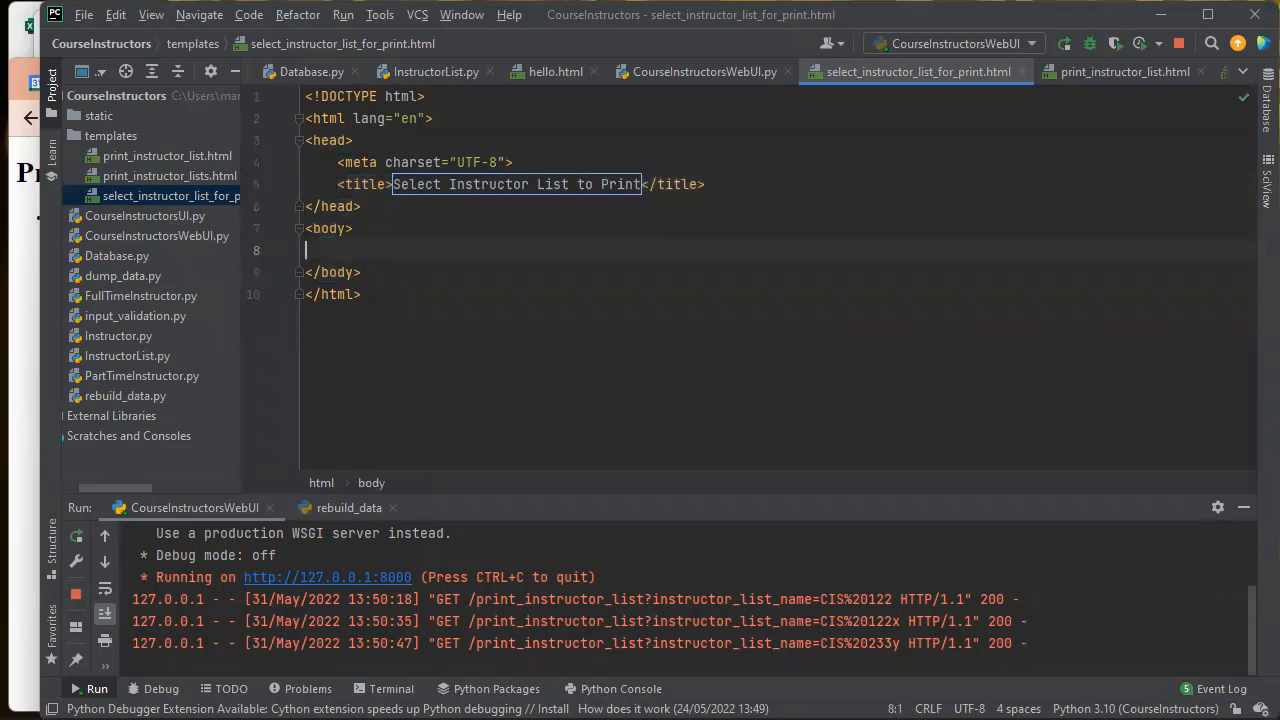
text(<h1)
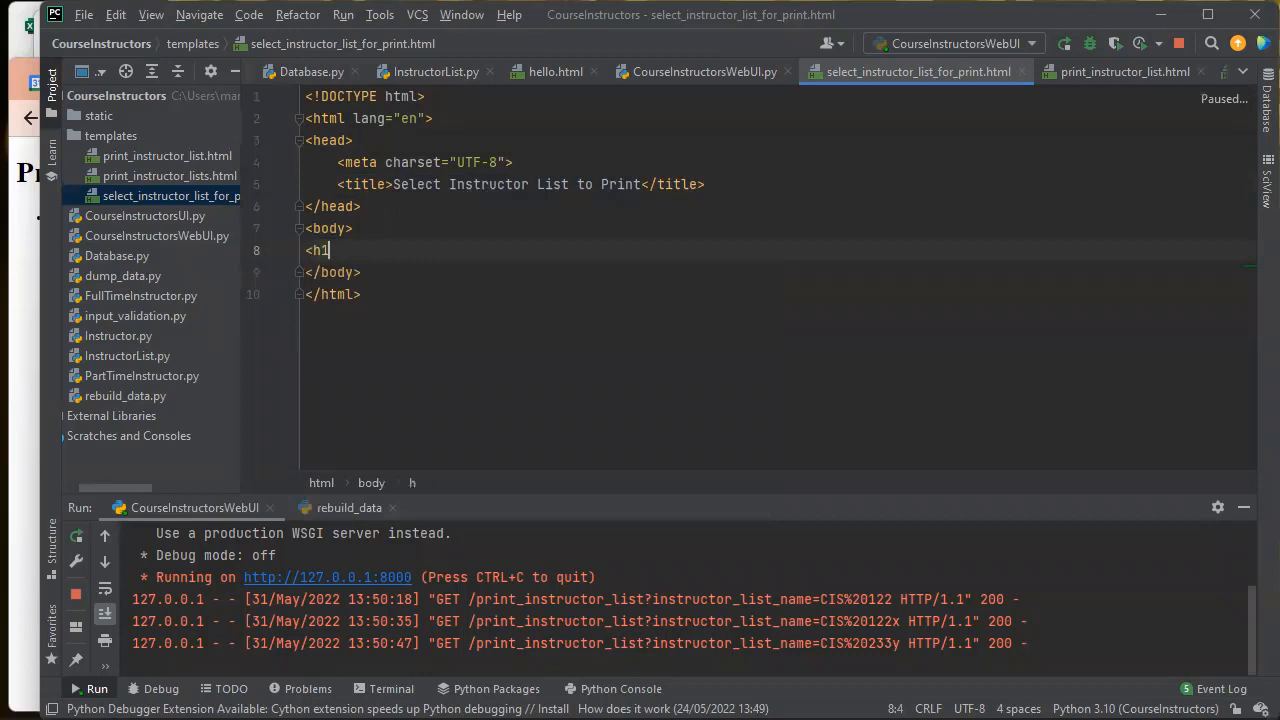
text(>Select the Ins</h1>)
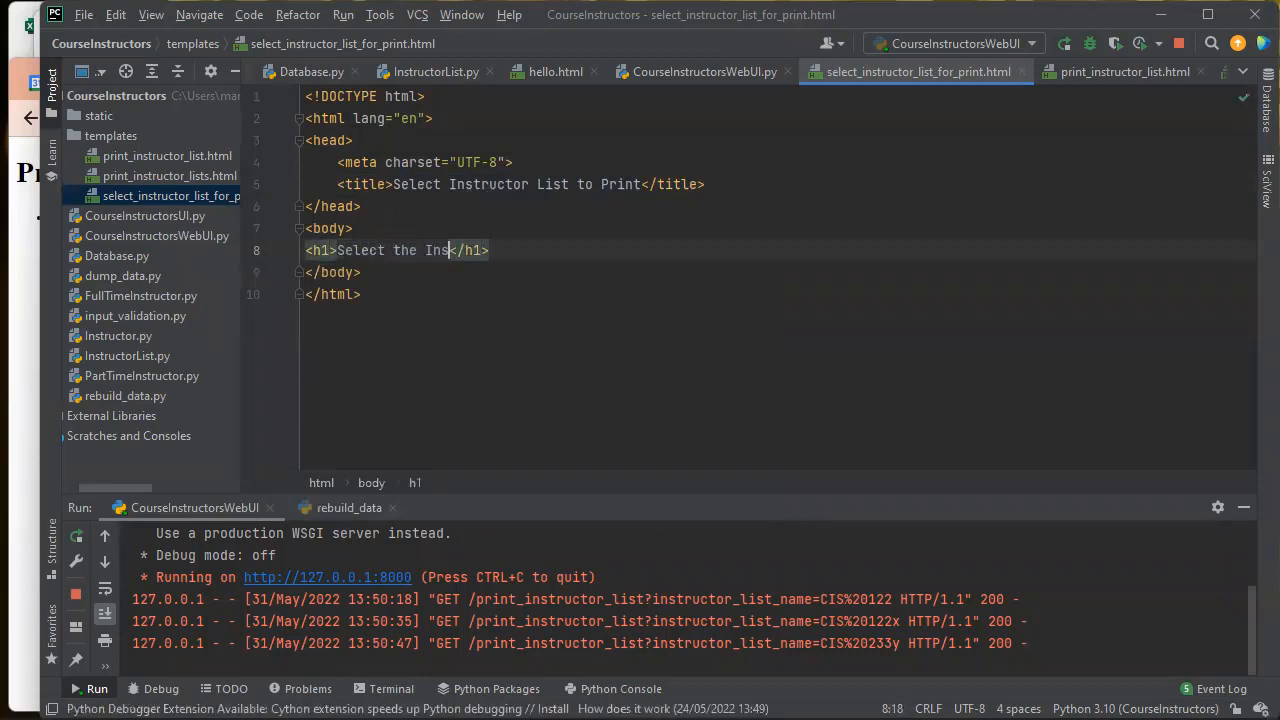
text(tructor List)
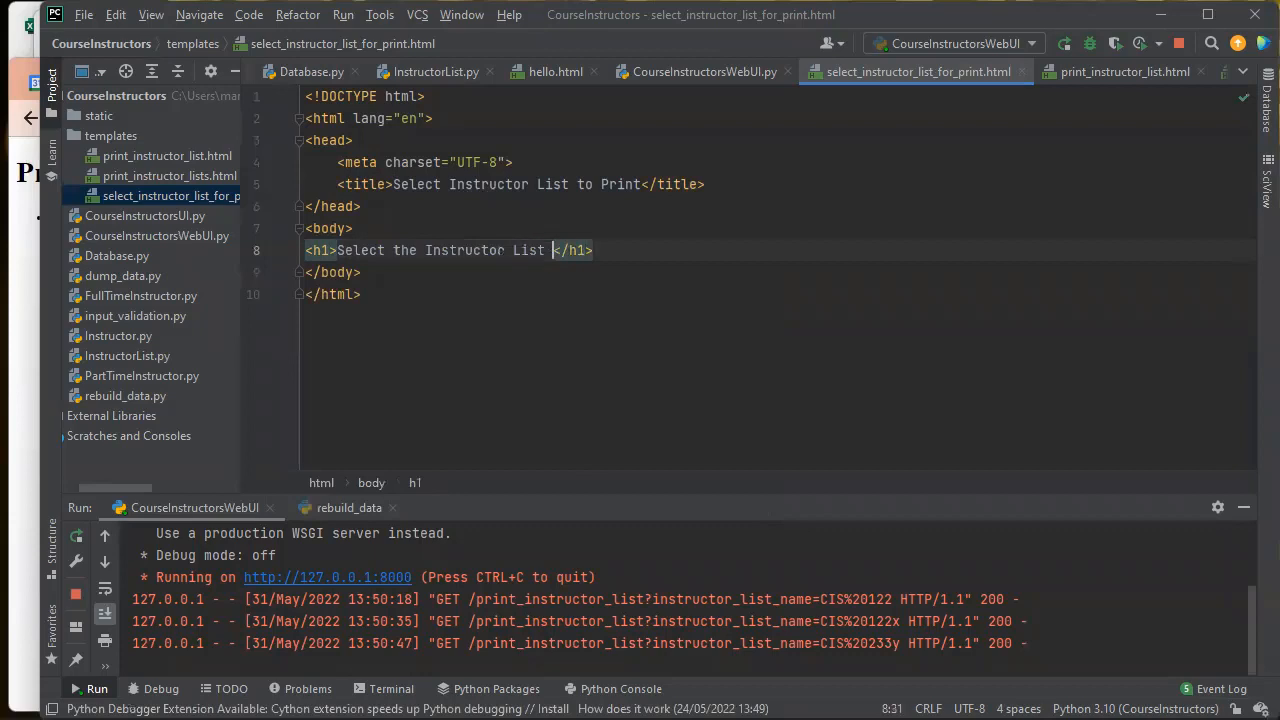
text(you wish t)
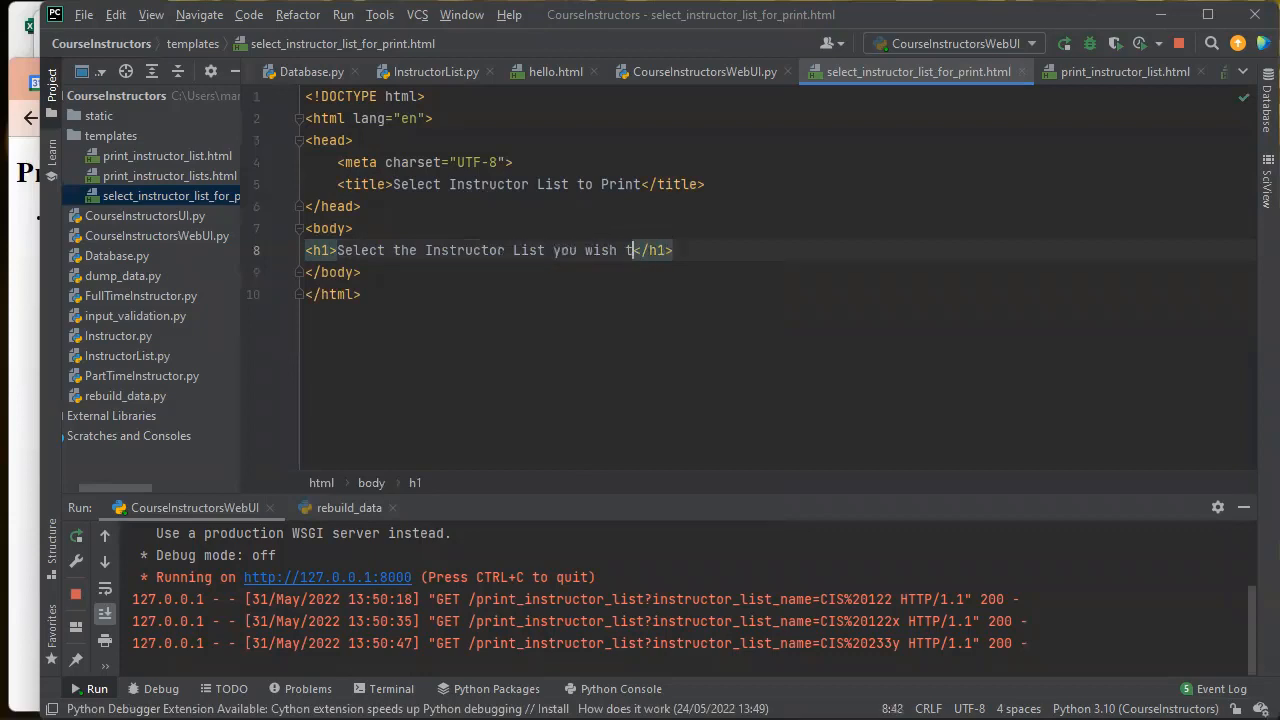
text(o Print)
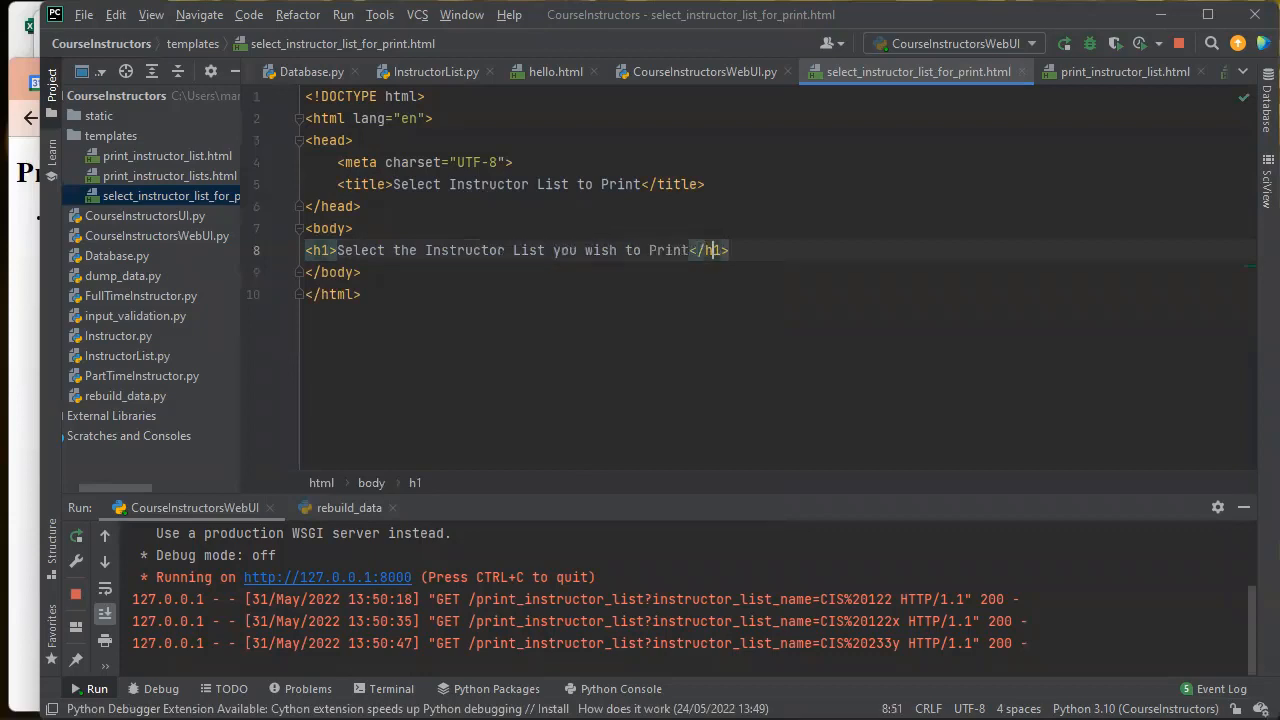
Step: Start a <form> tag below the heading with a method attribute
key(Enter)
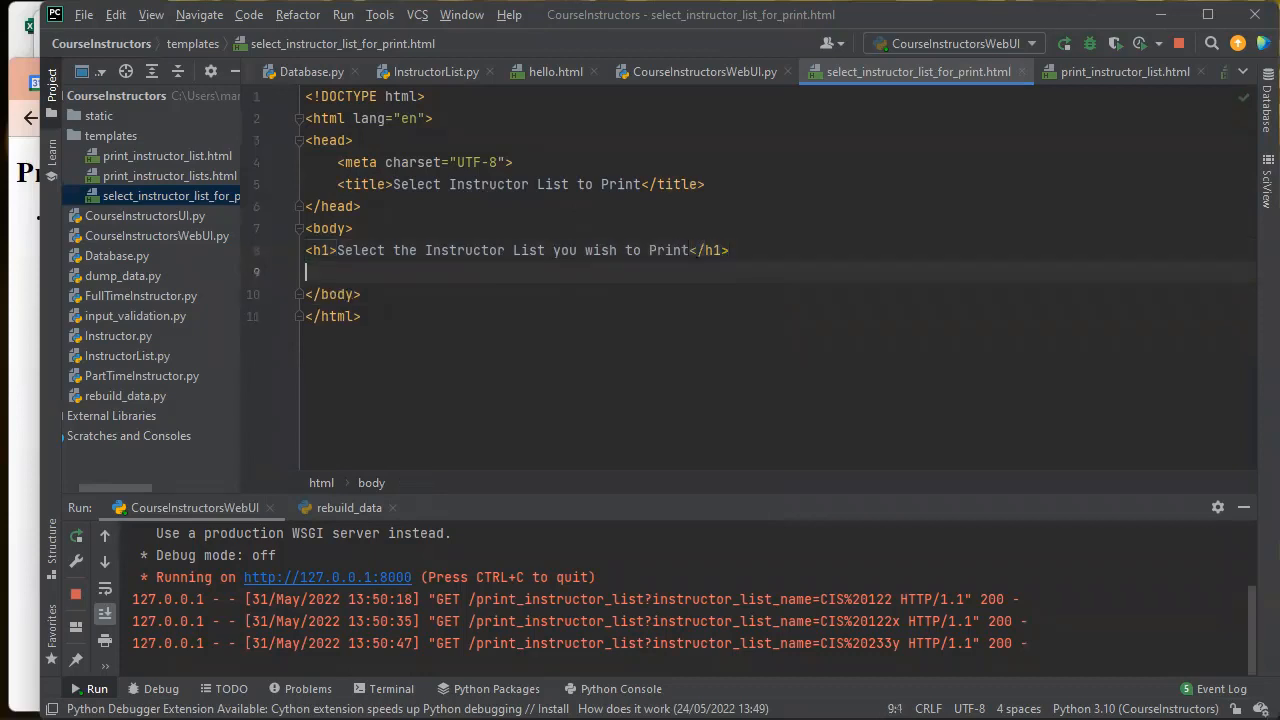
text(<form)
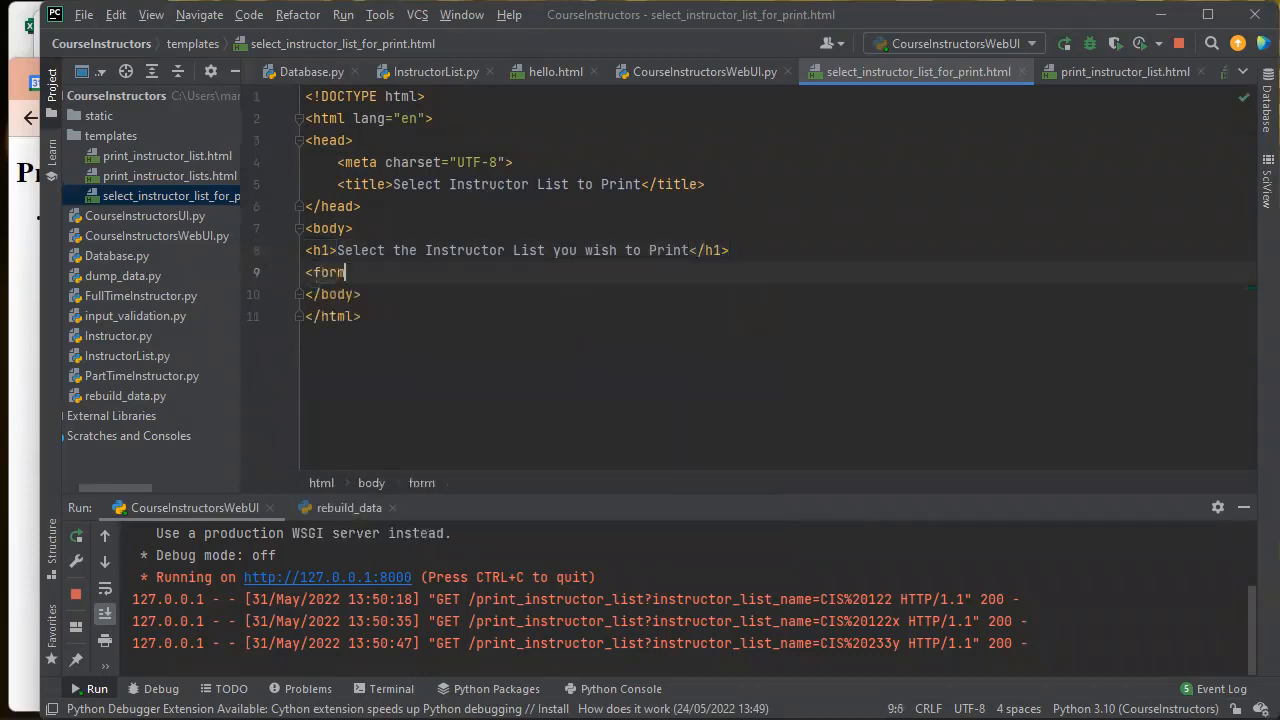
text(" ")
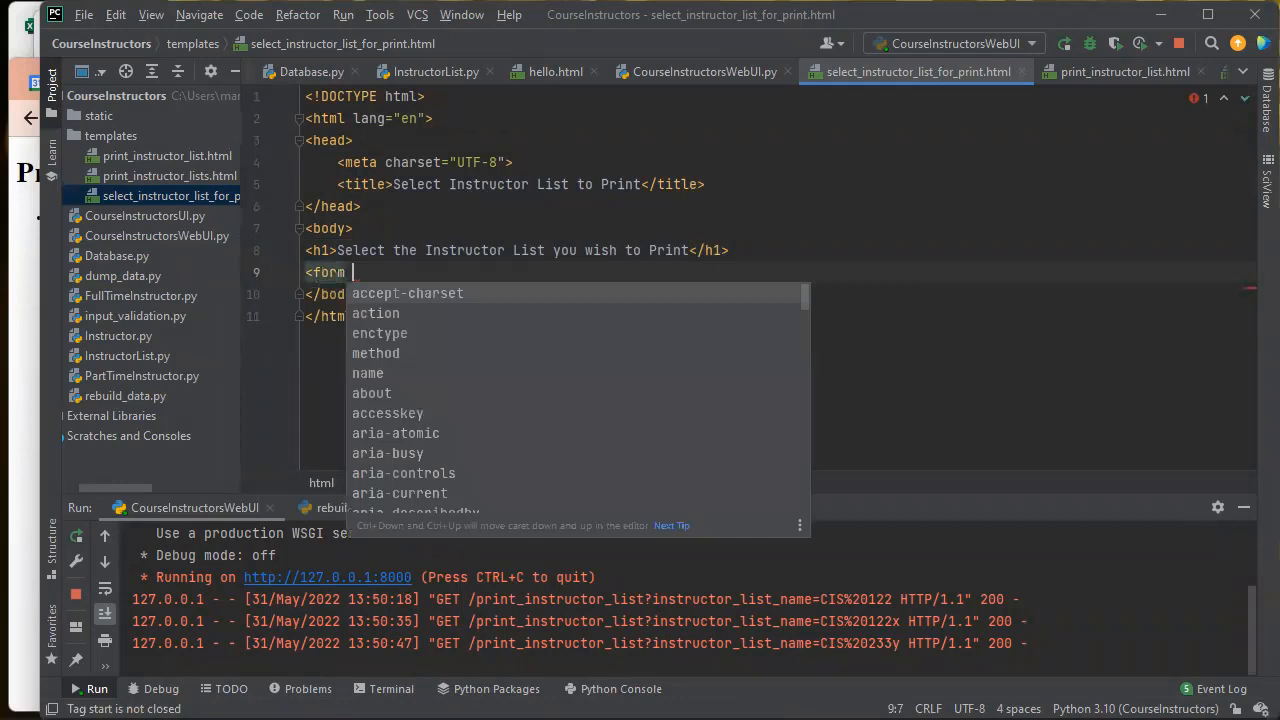
text(method)
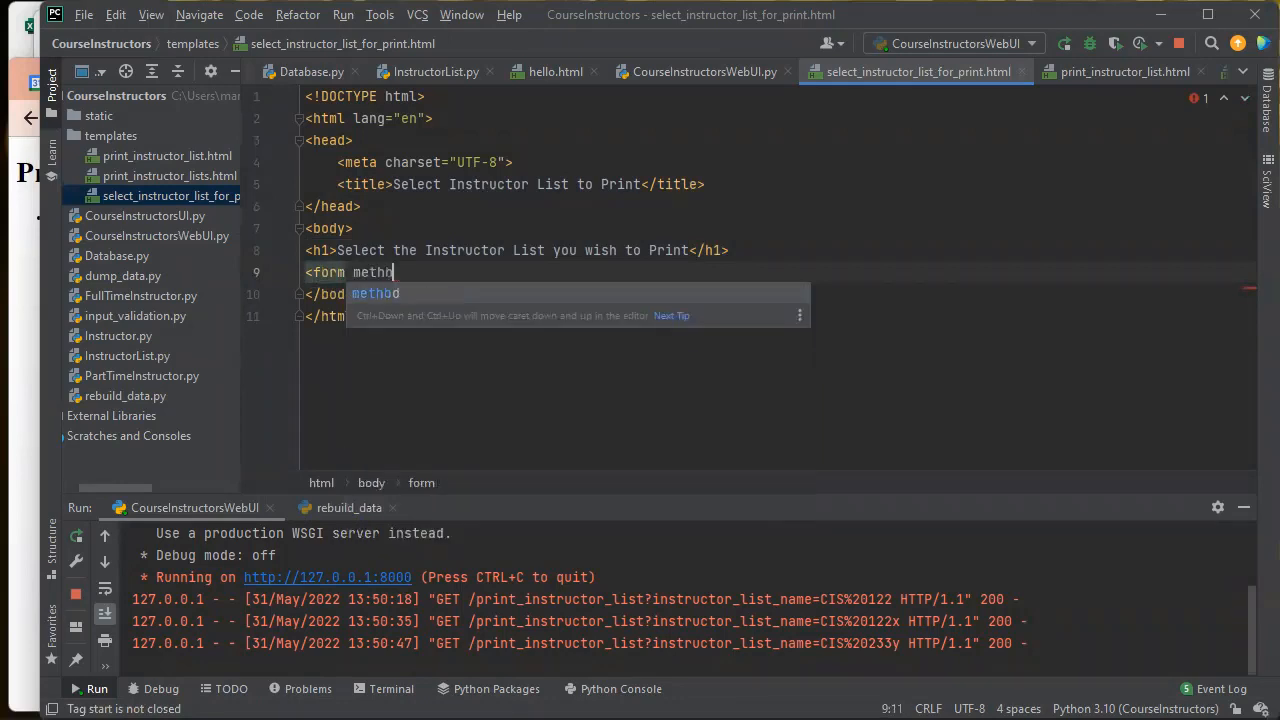
text(d/)
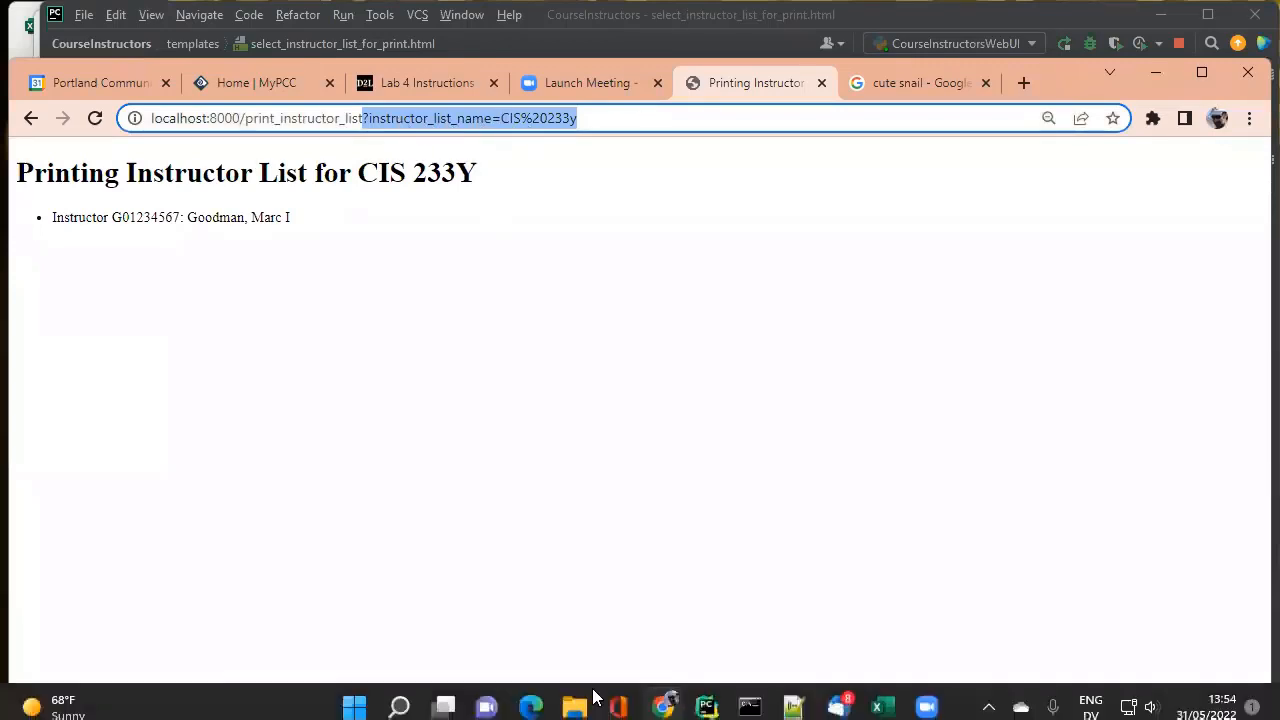
mouse_move(728, 696)
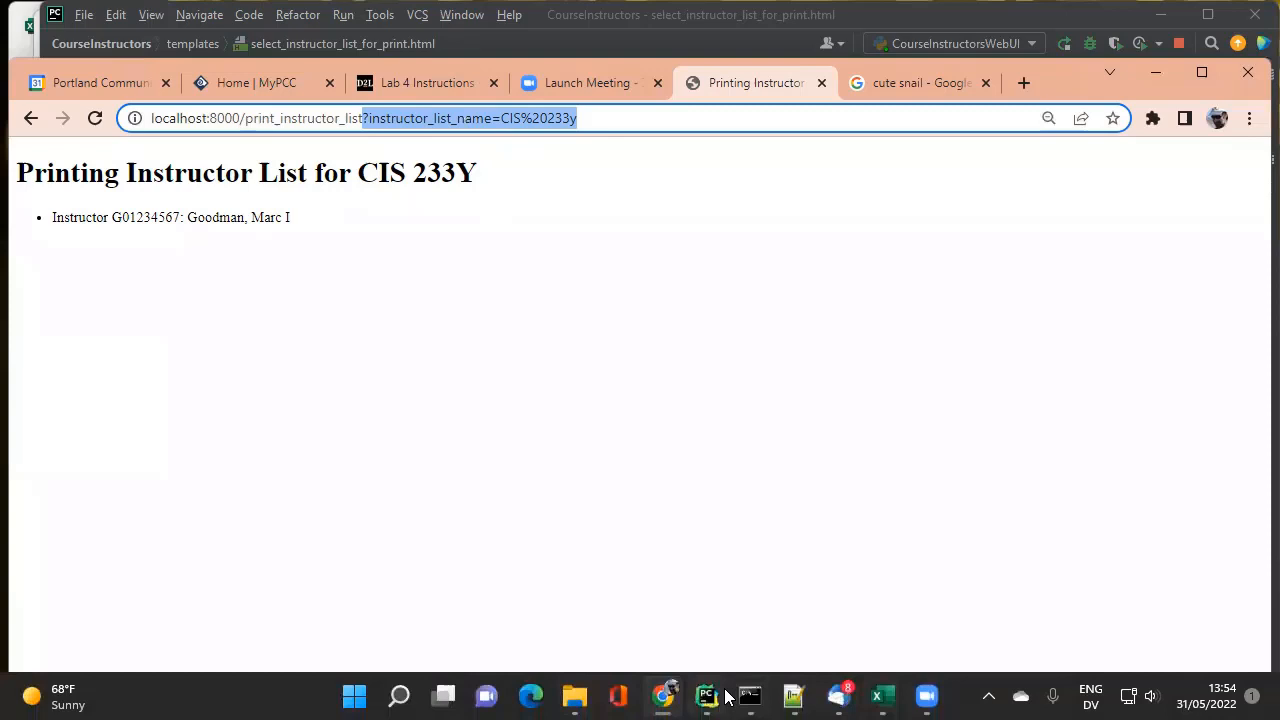
mouse_move(704, 696)
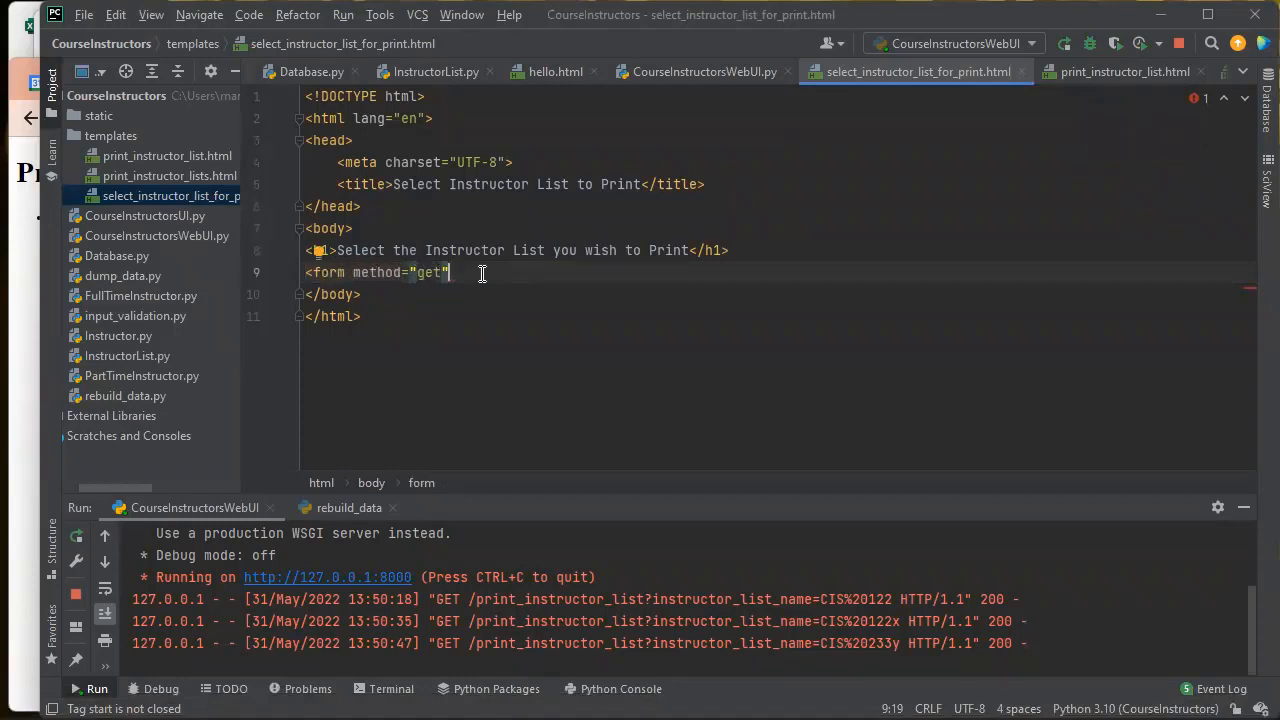
Step: Give the form action="print_instructor_list" and add a <select name="instructor_list_name"> inside it
text(action="")
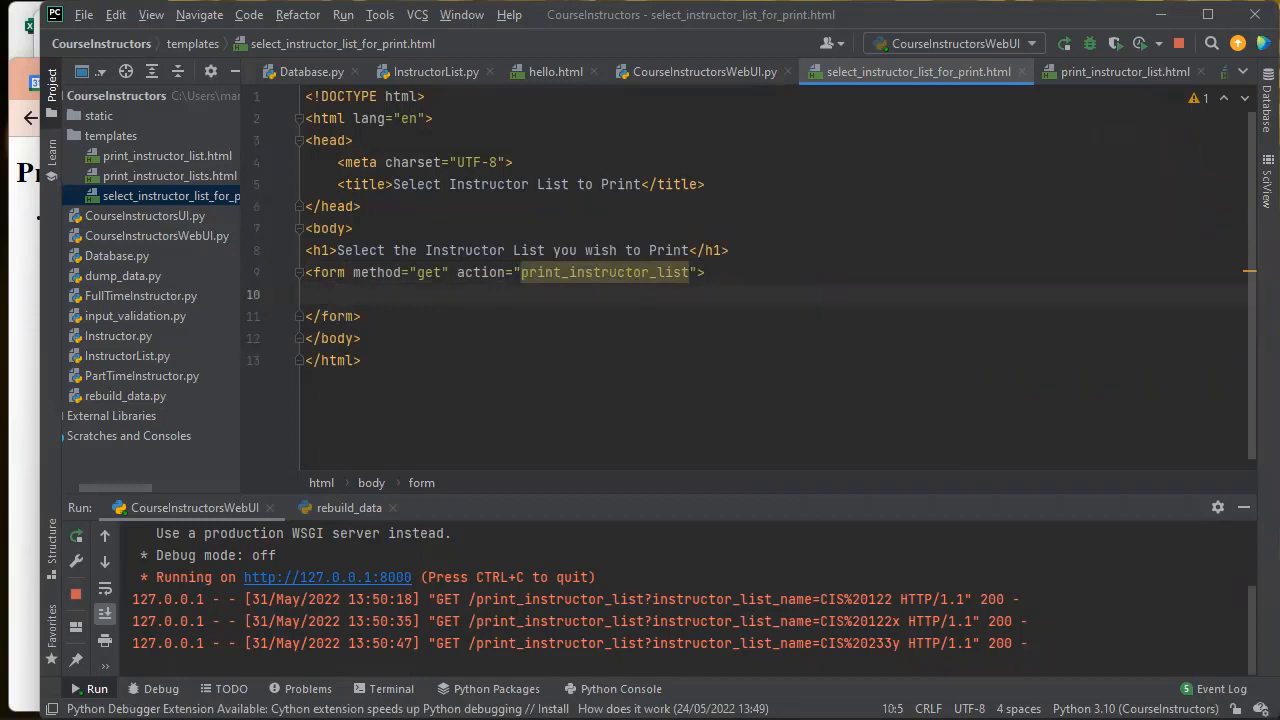
text(<)
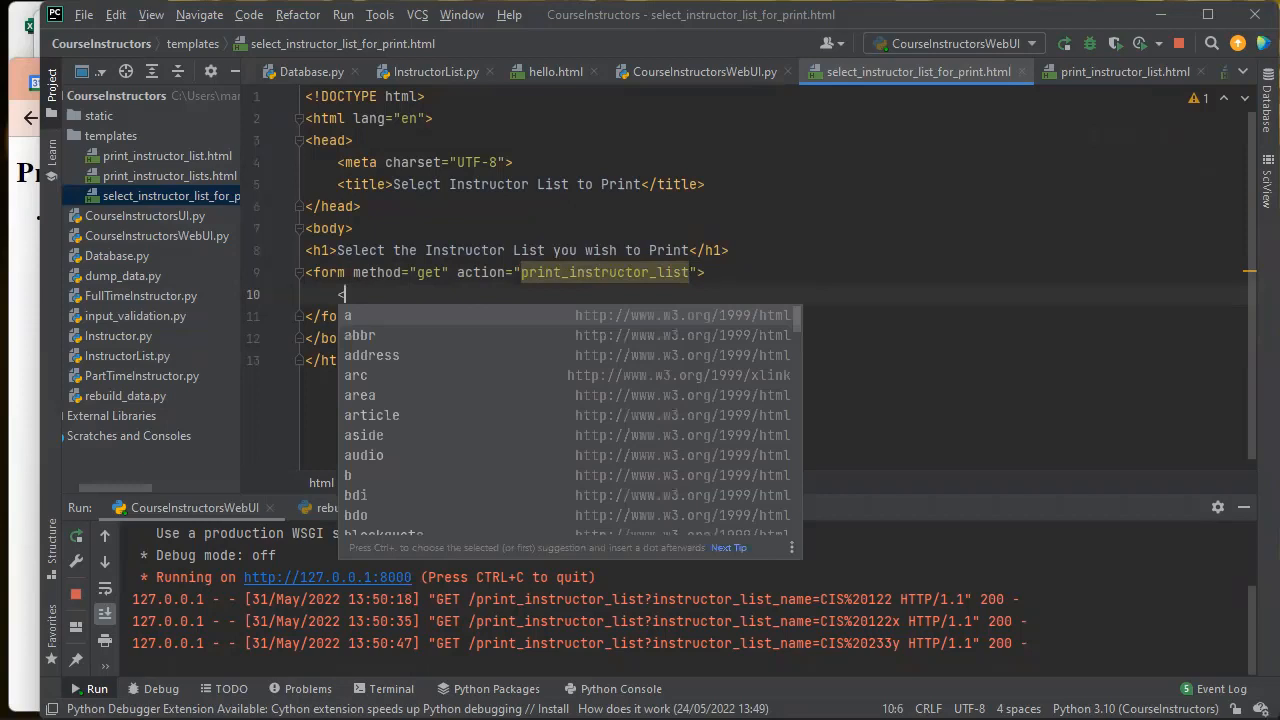
text(select)
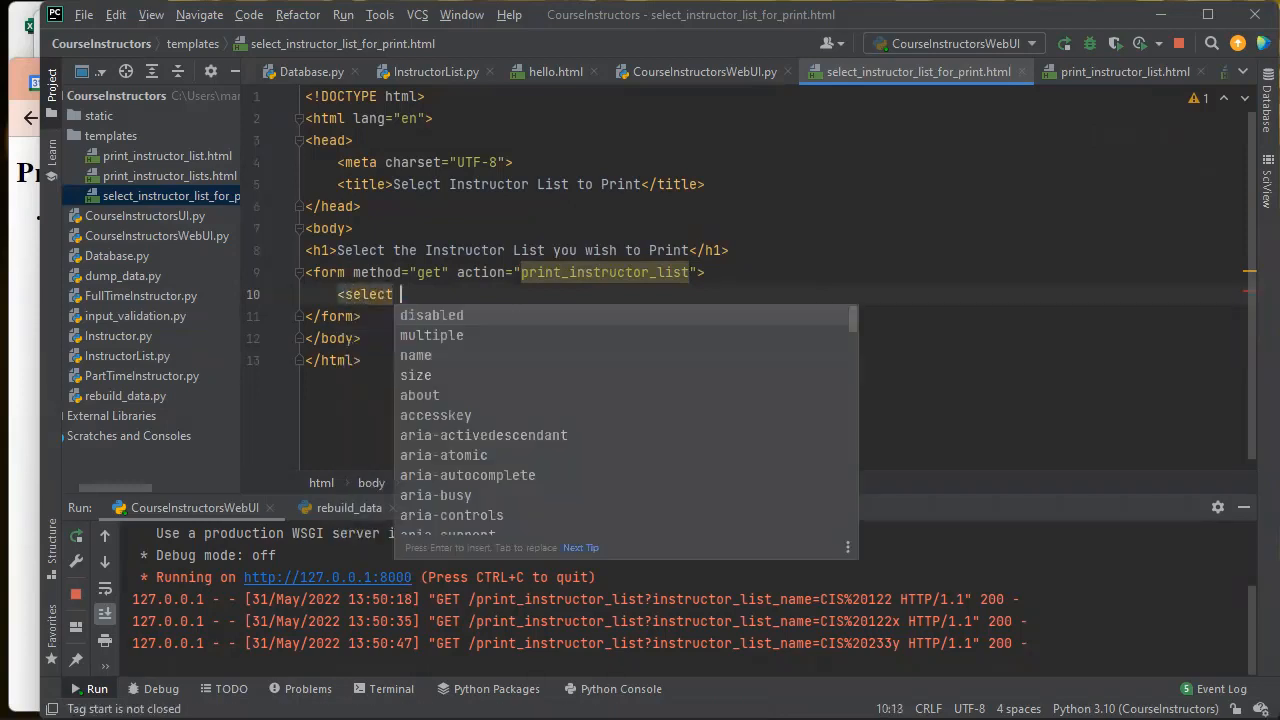
text(name=")
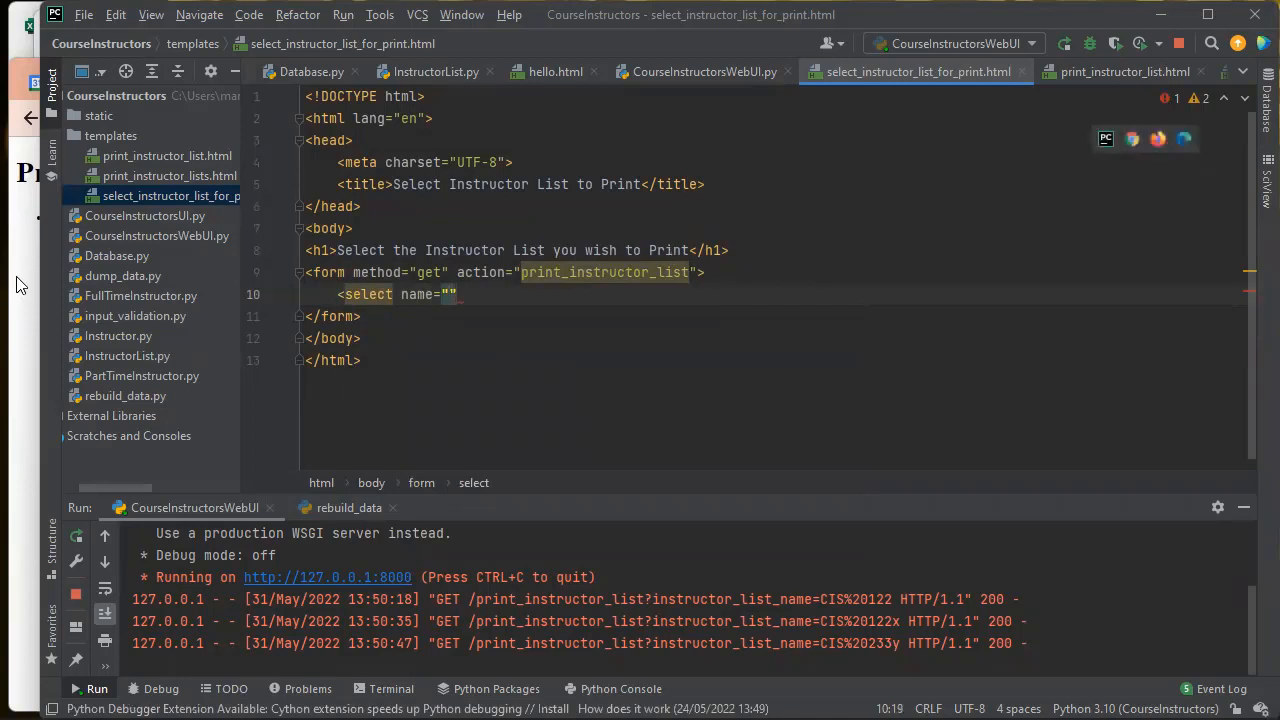
text(ins)
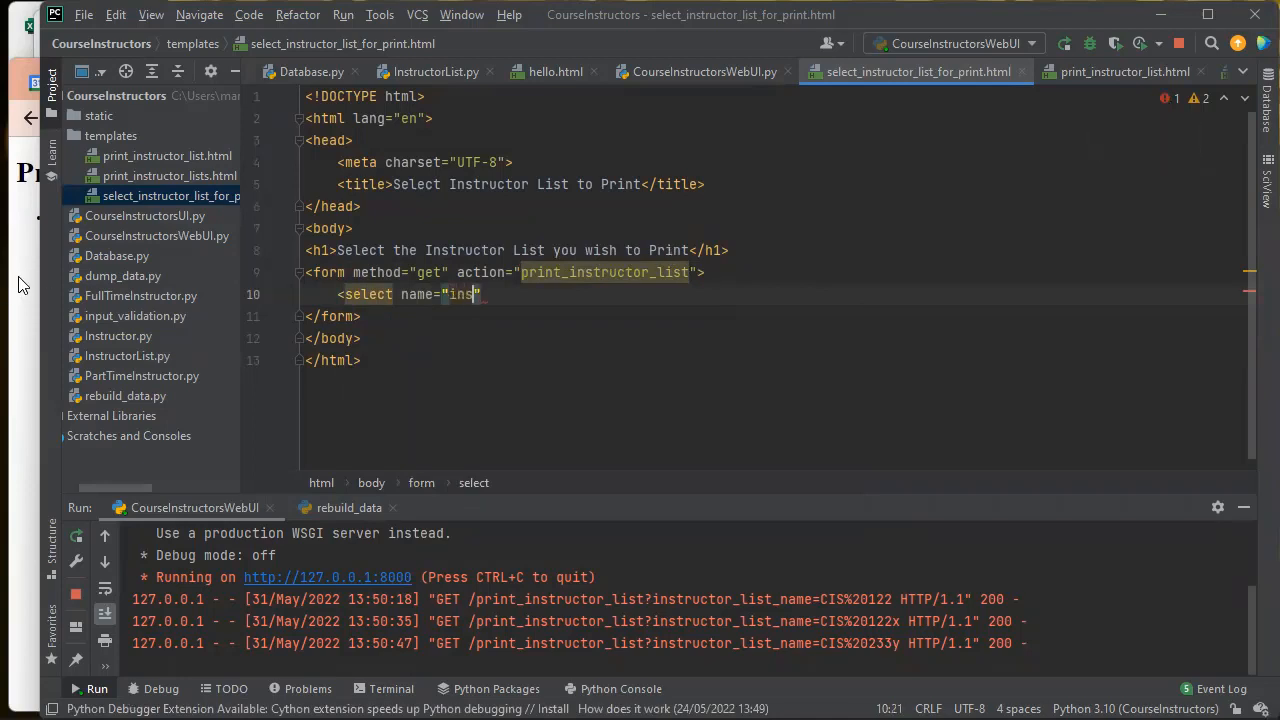
text(tructor)
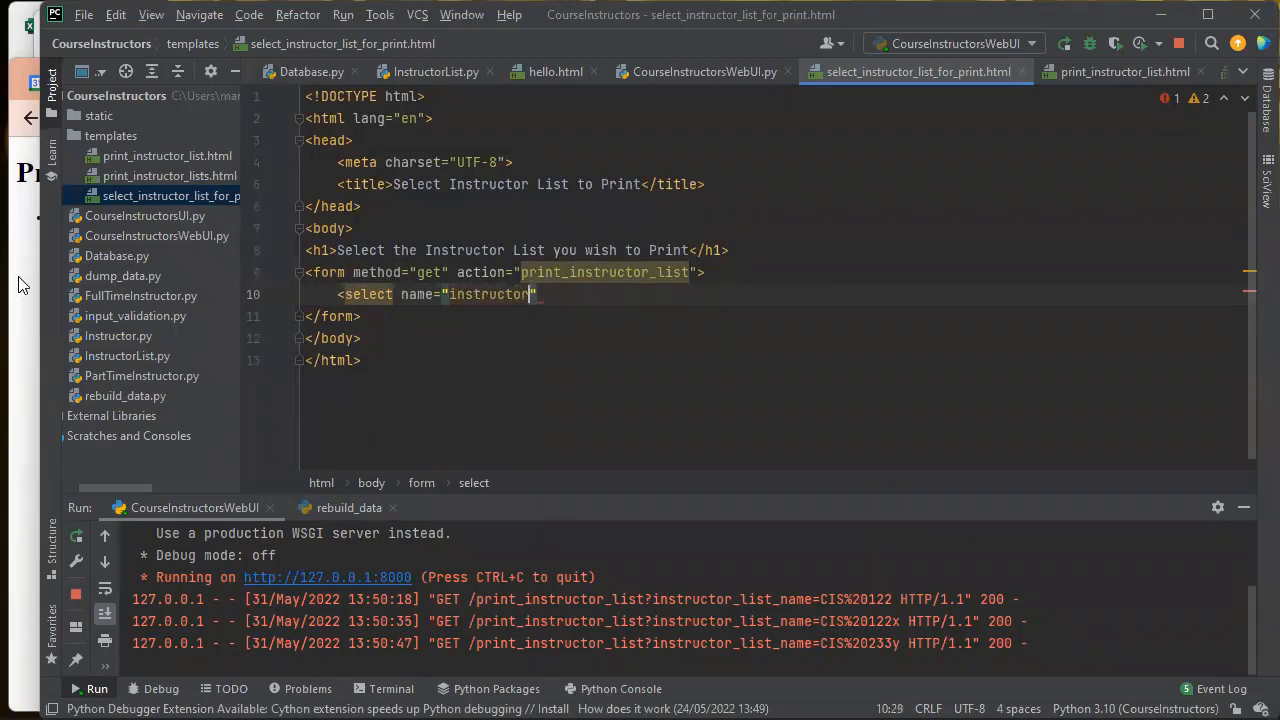
text(_list_name)
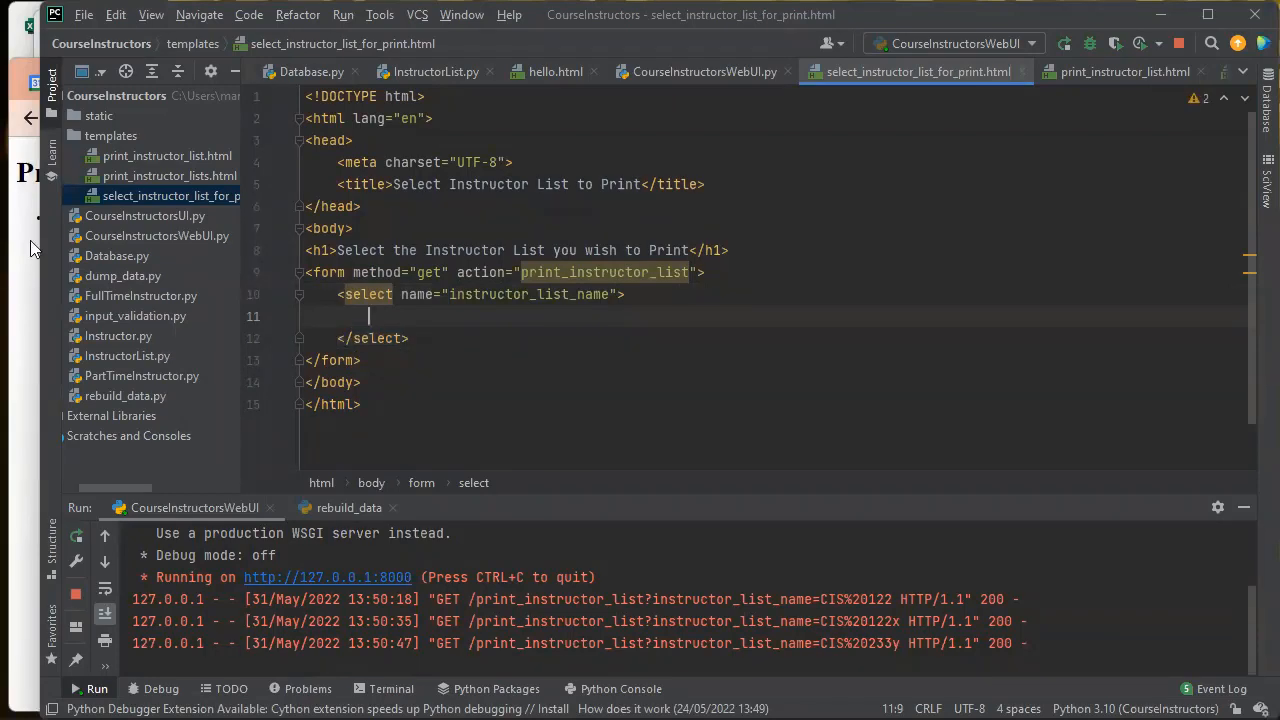
Step: Add an <option> whose value is a {{ }} template expression inside the select
text(<)
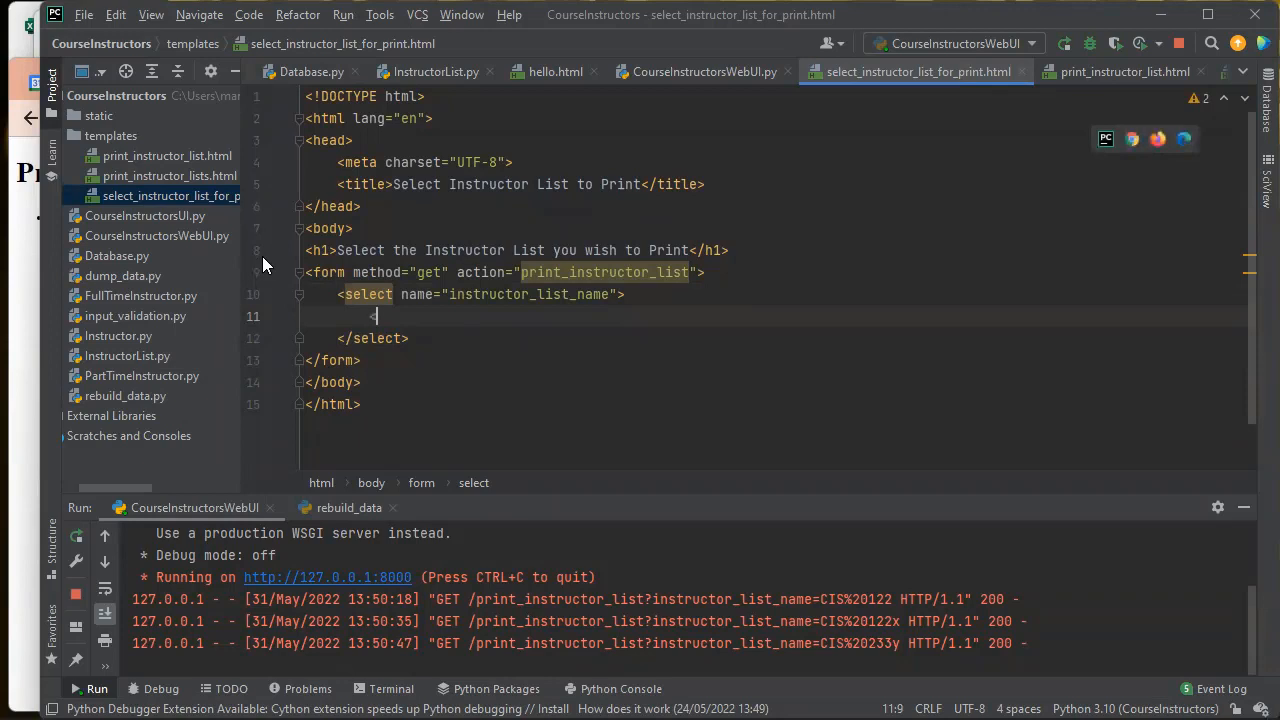
text(<option)
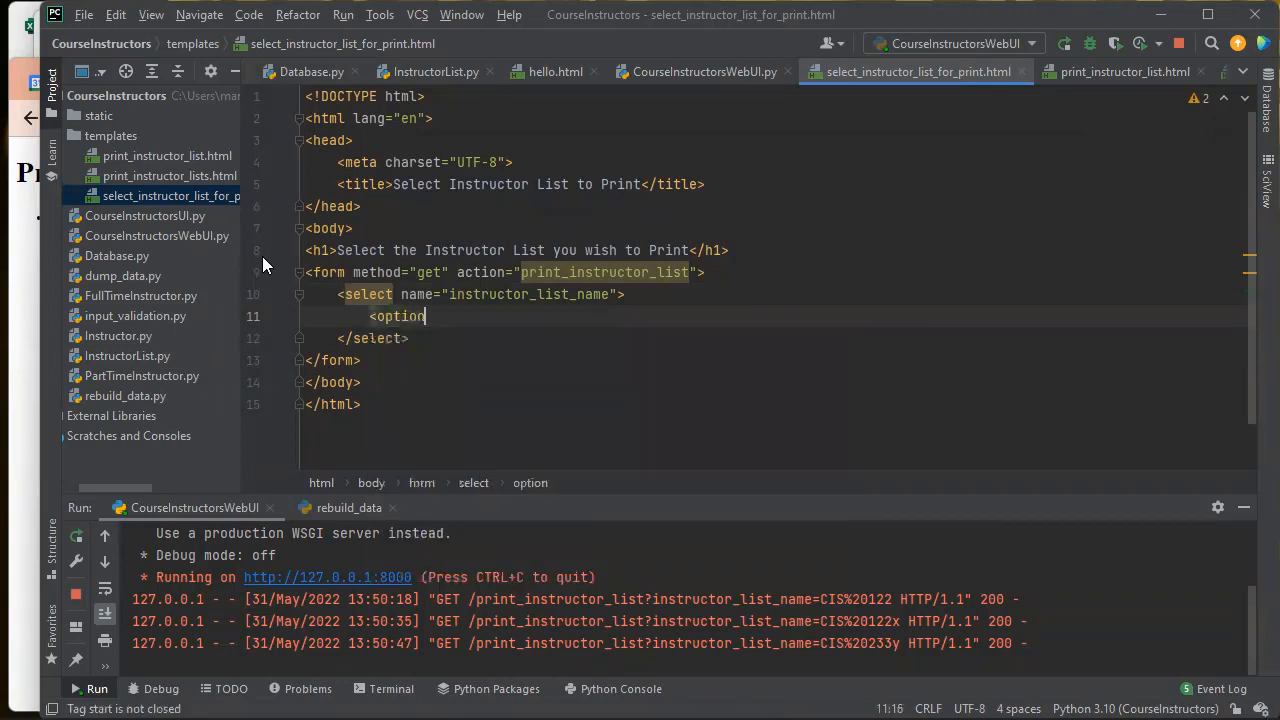
text(value="")
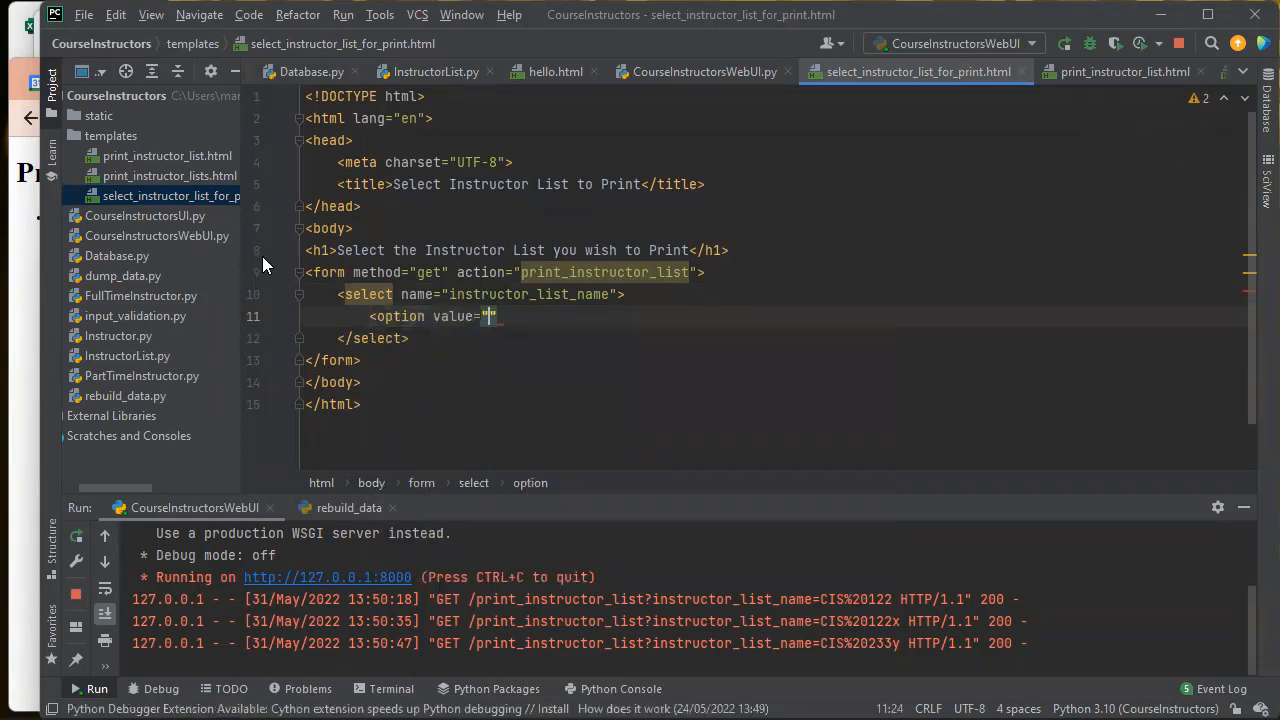
text({{}})
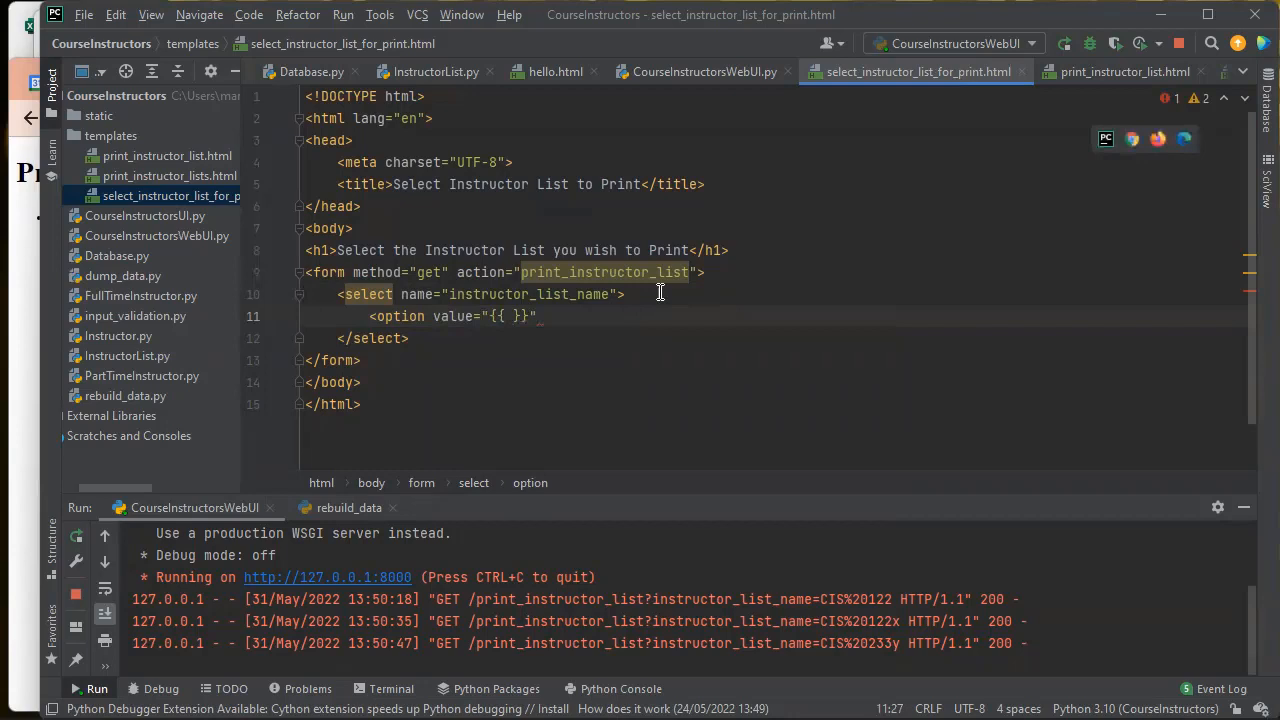
Step: Wrap the option in a Jinja {% for instructor_list in instructor_lists %} loop
key(Enter)
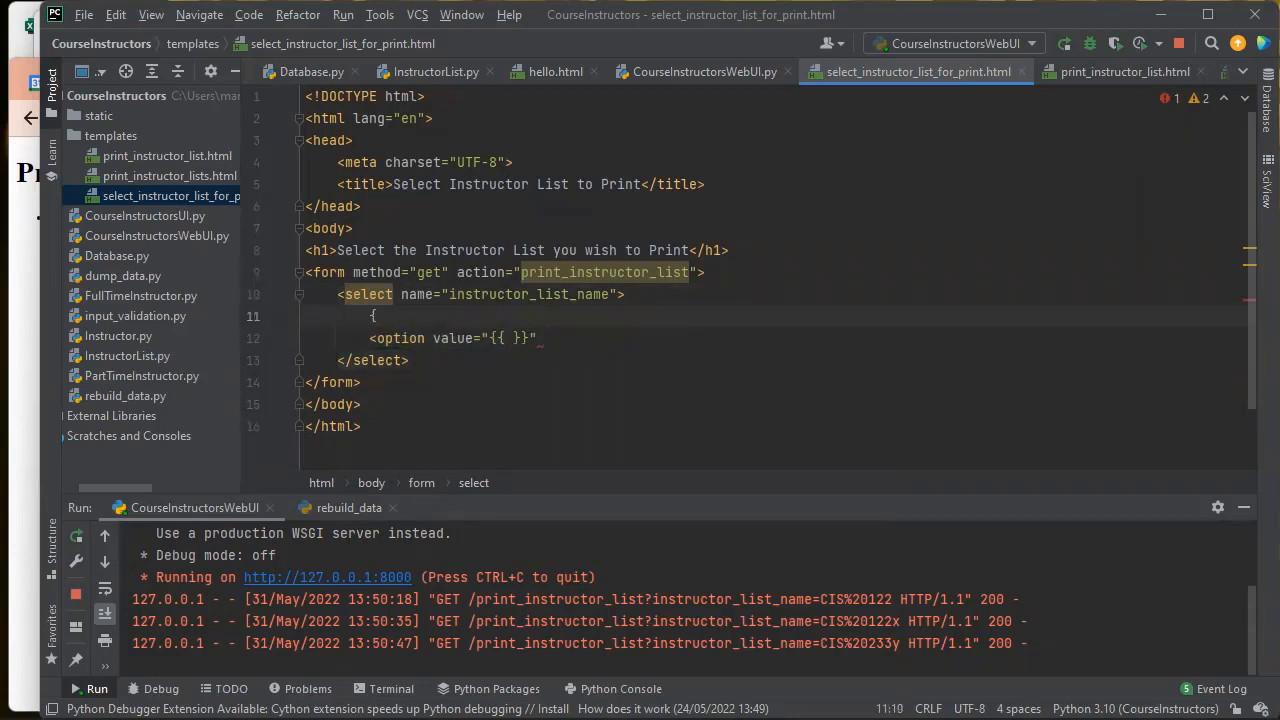
text({% fo)
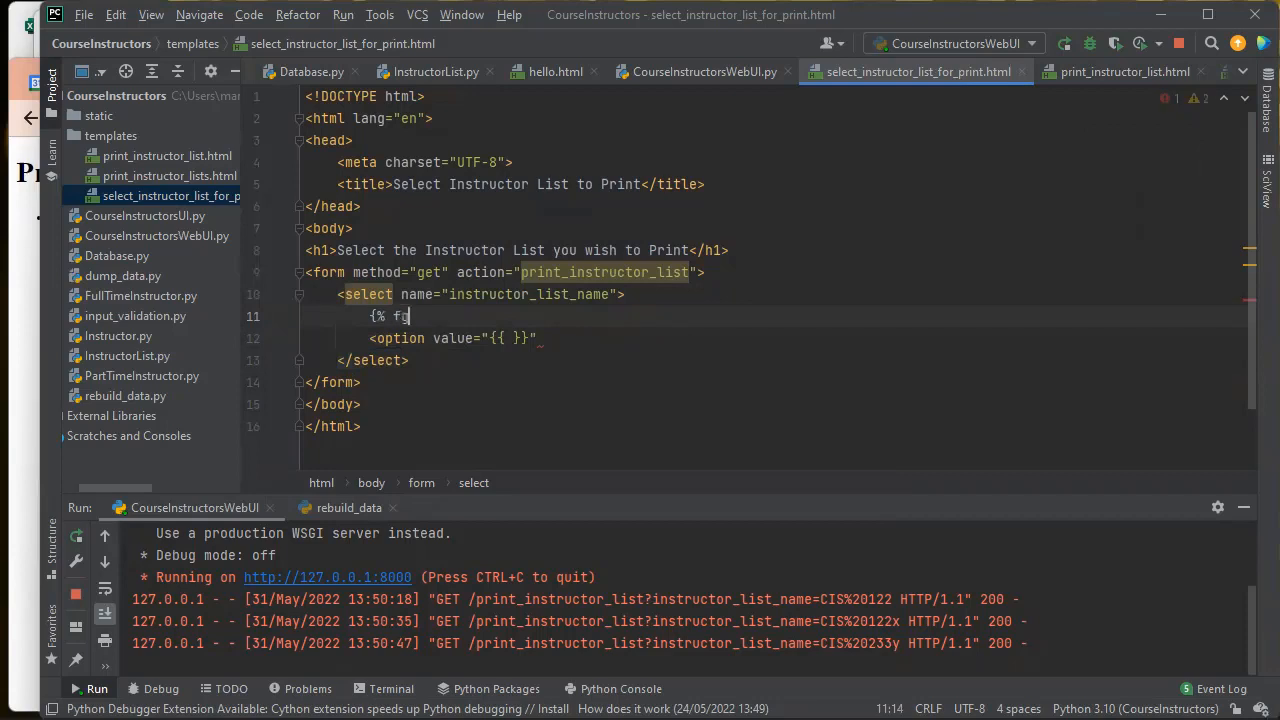
text(or instrc8u)
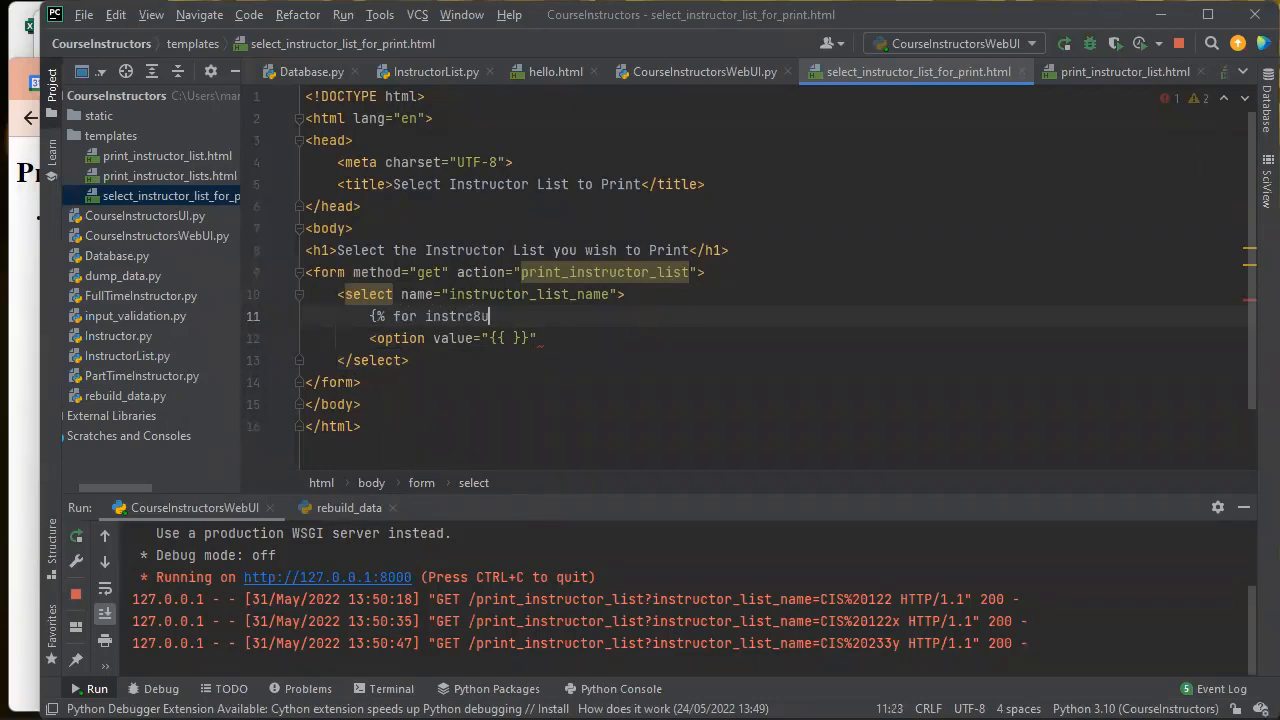
text(instructr)
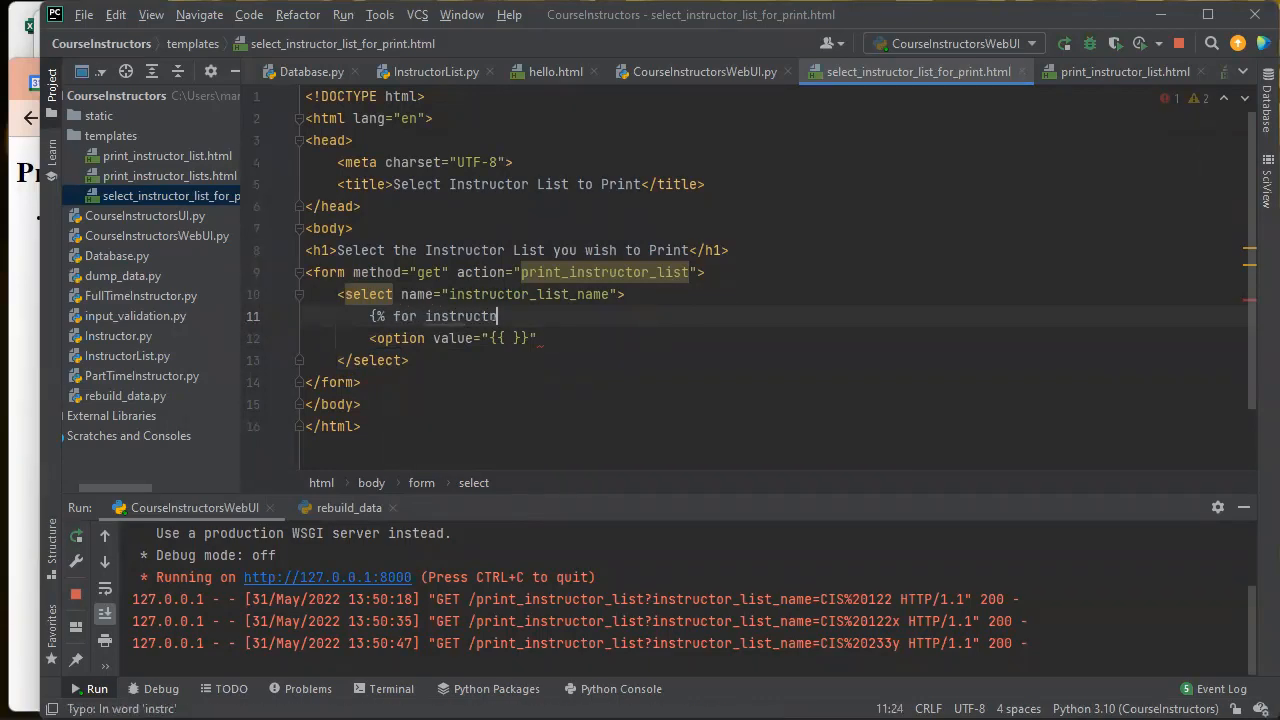
text(_list in)
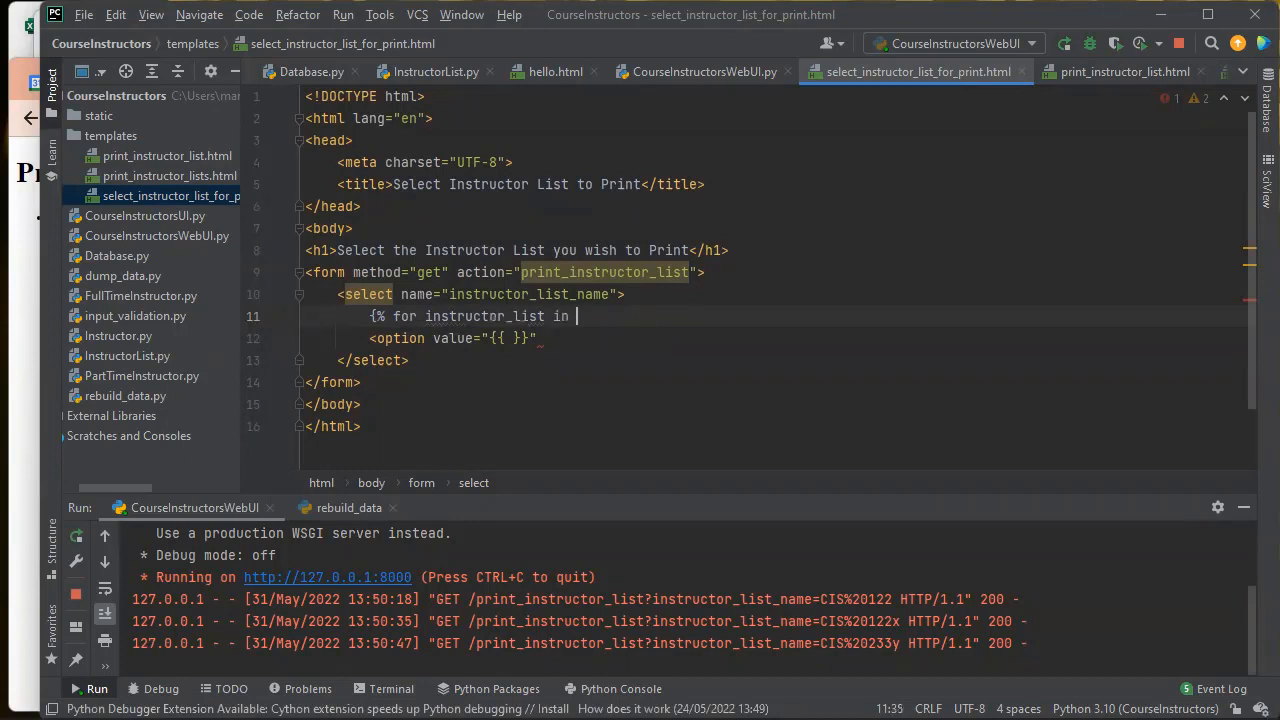
text(instru)
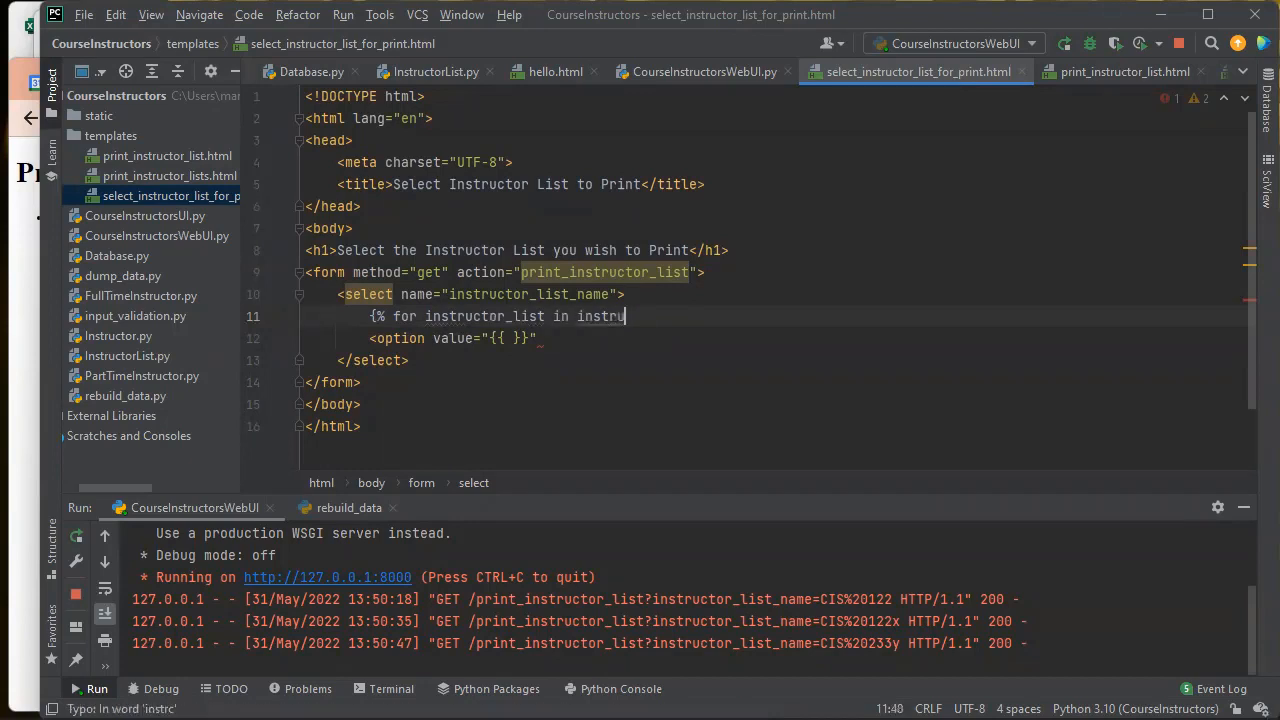
text(ctor_s)
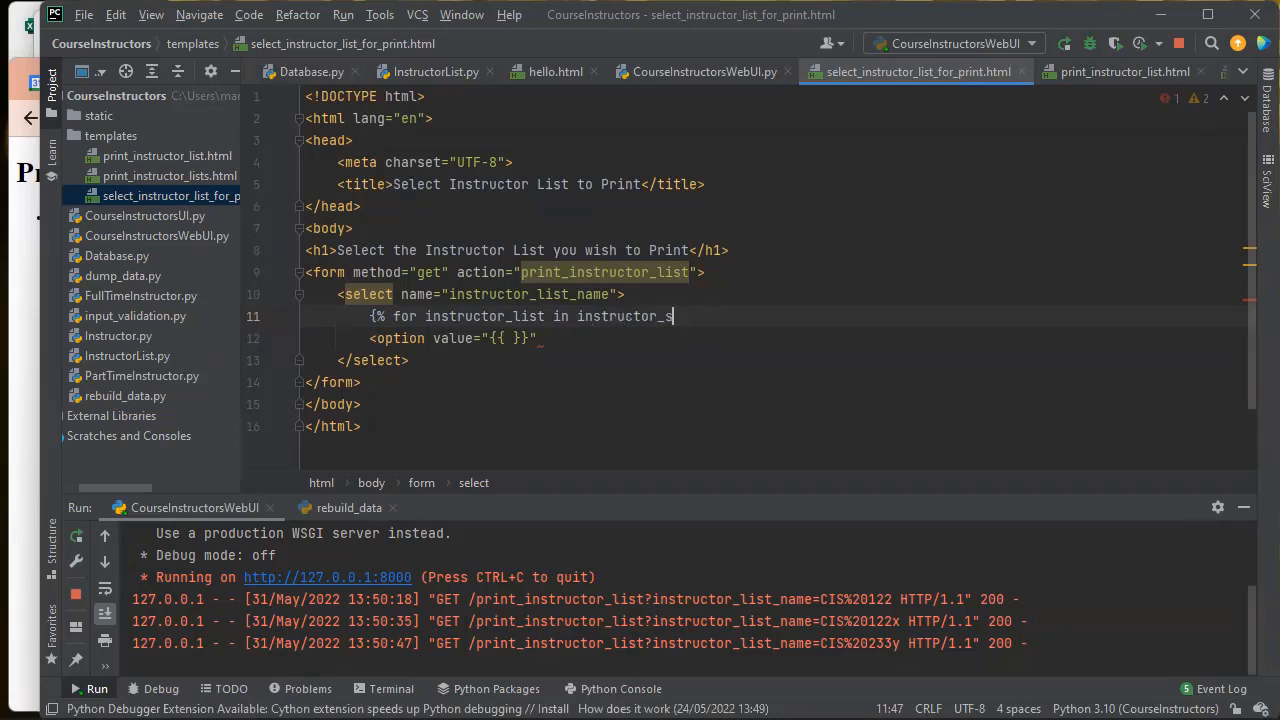
text(lists)
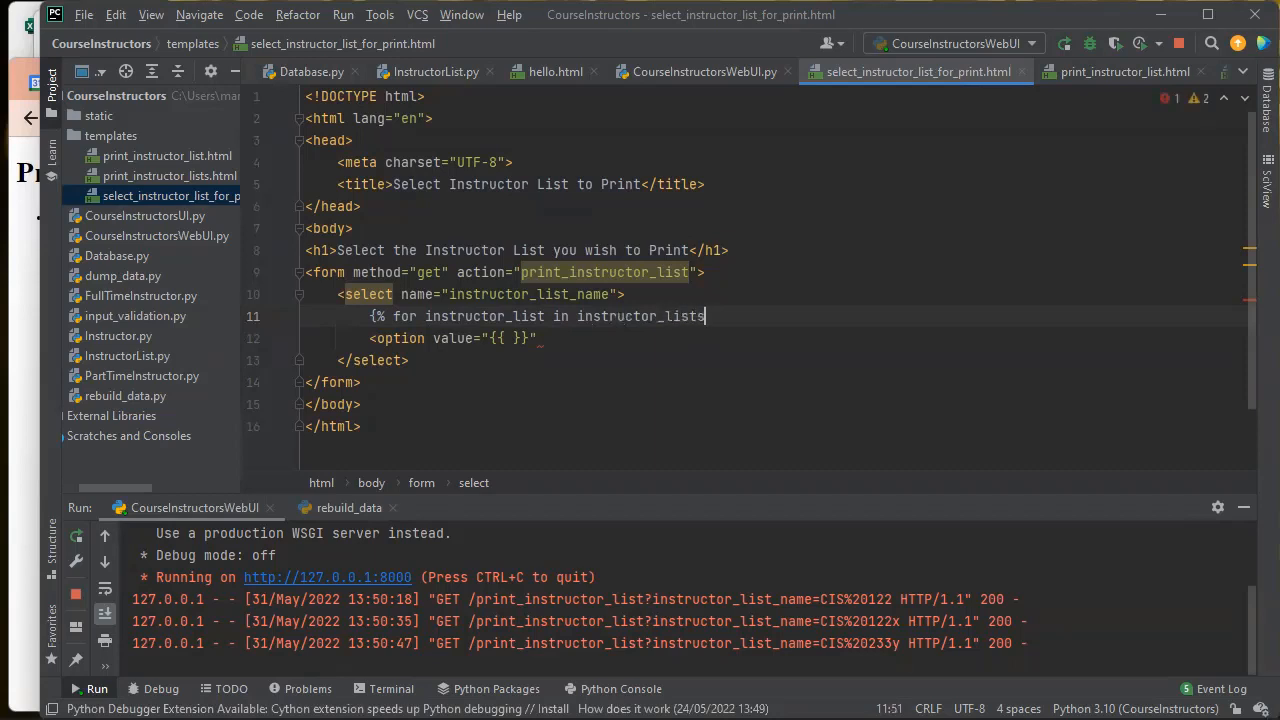
text(%})
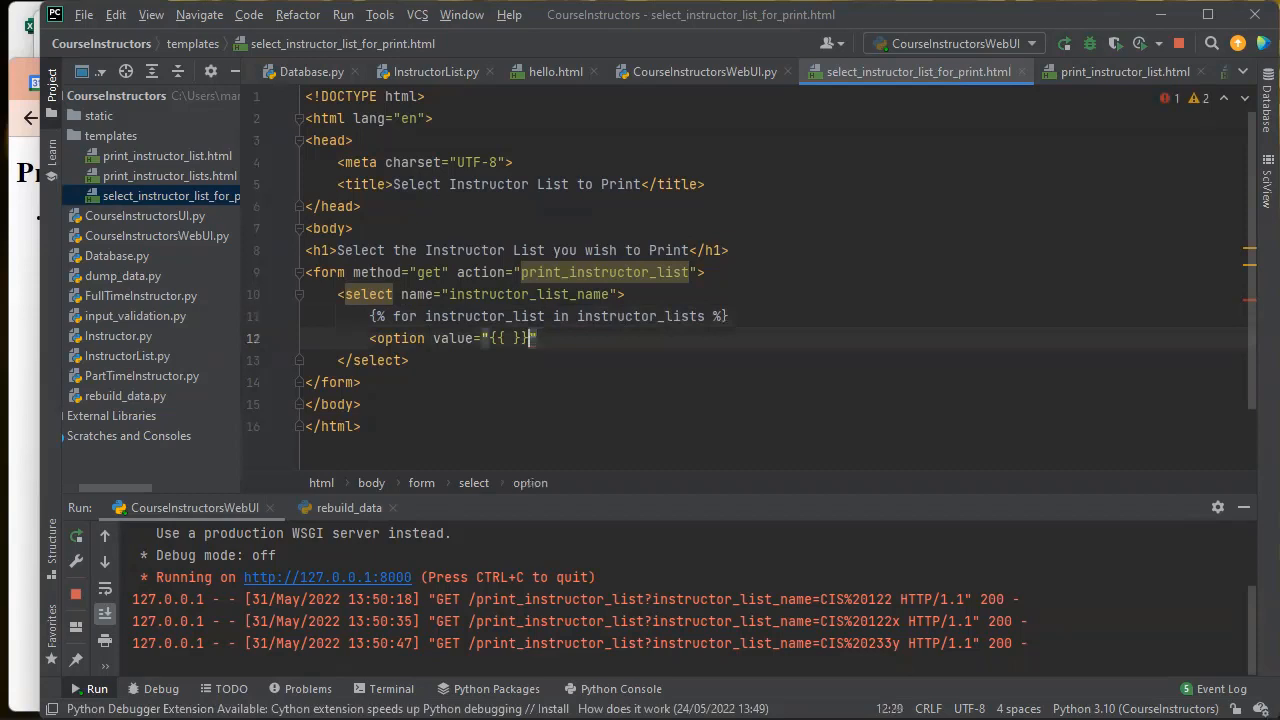
Step: Make each option use {{ instructor_list.get_name() }} as both its value and its displayed text
text(instructor_list)
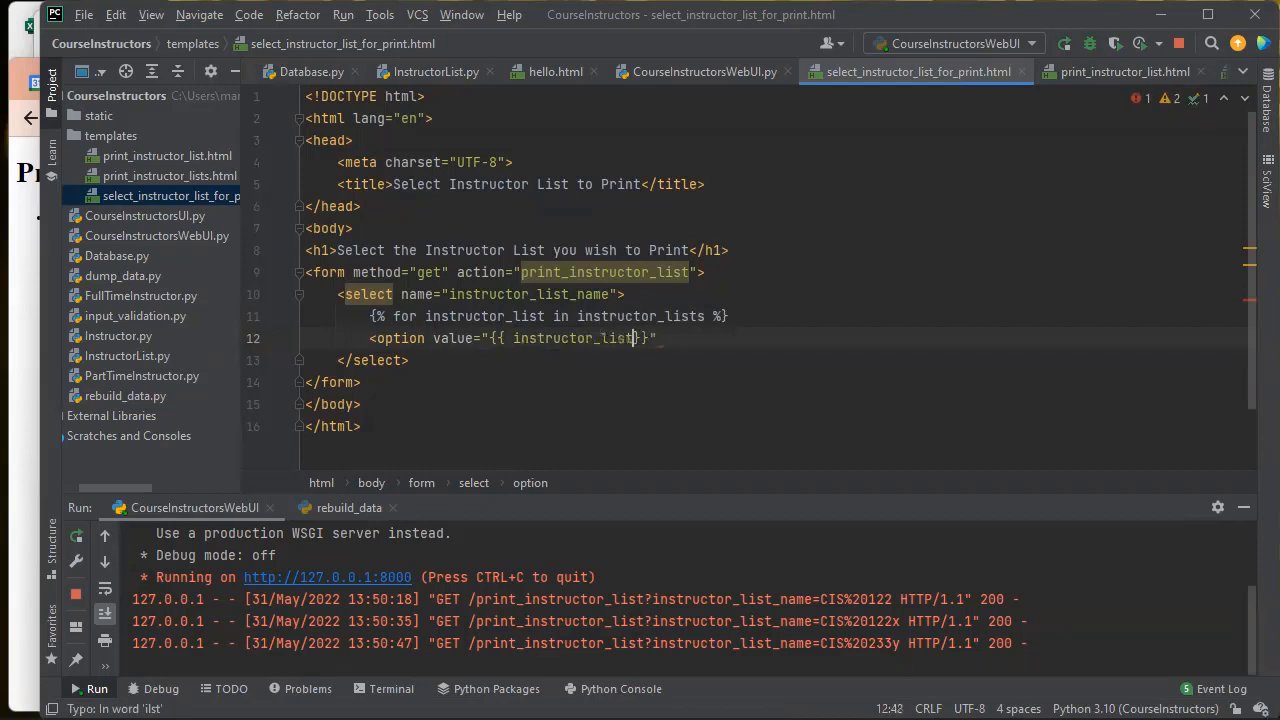
text(.get_name)
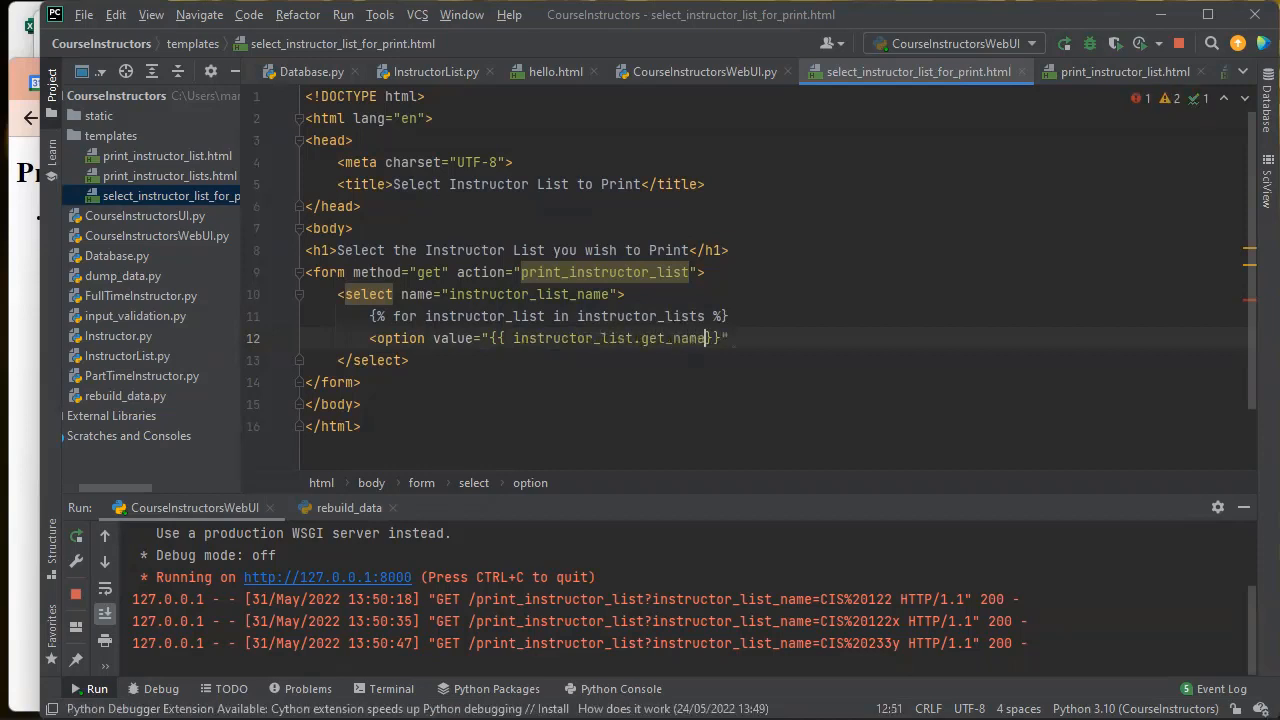
text(())
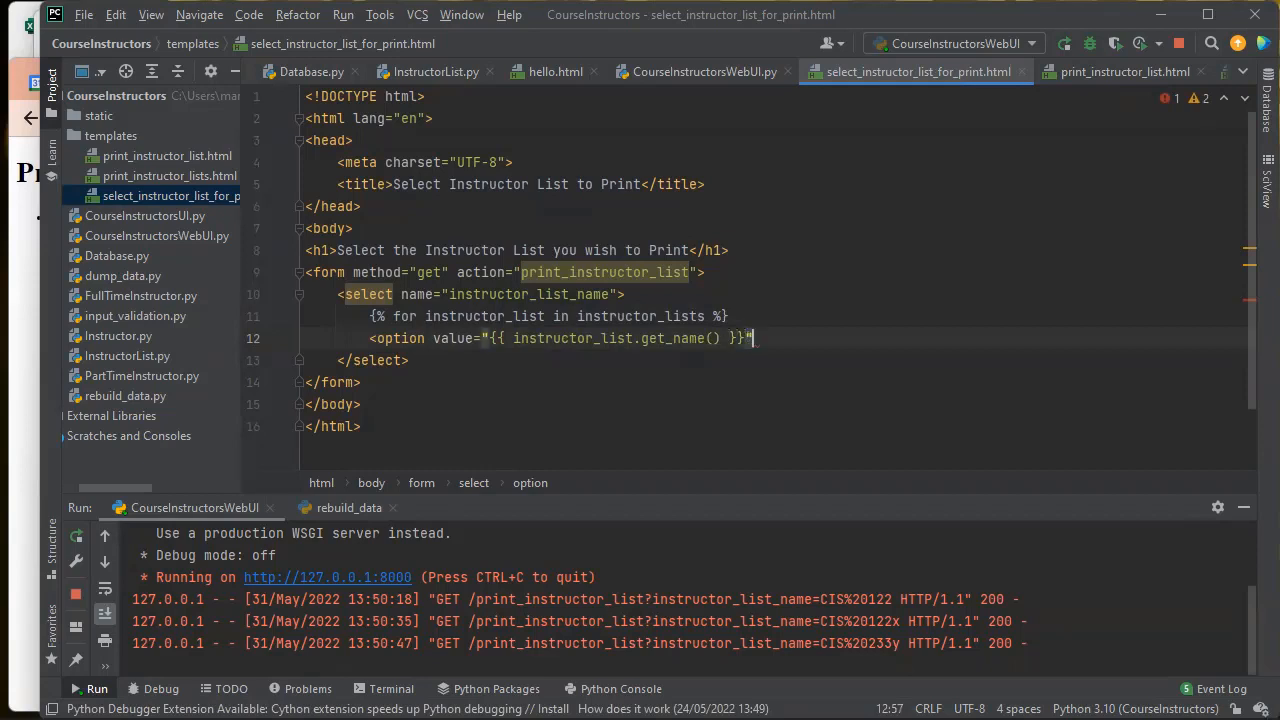
text(</option>)
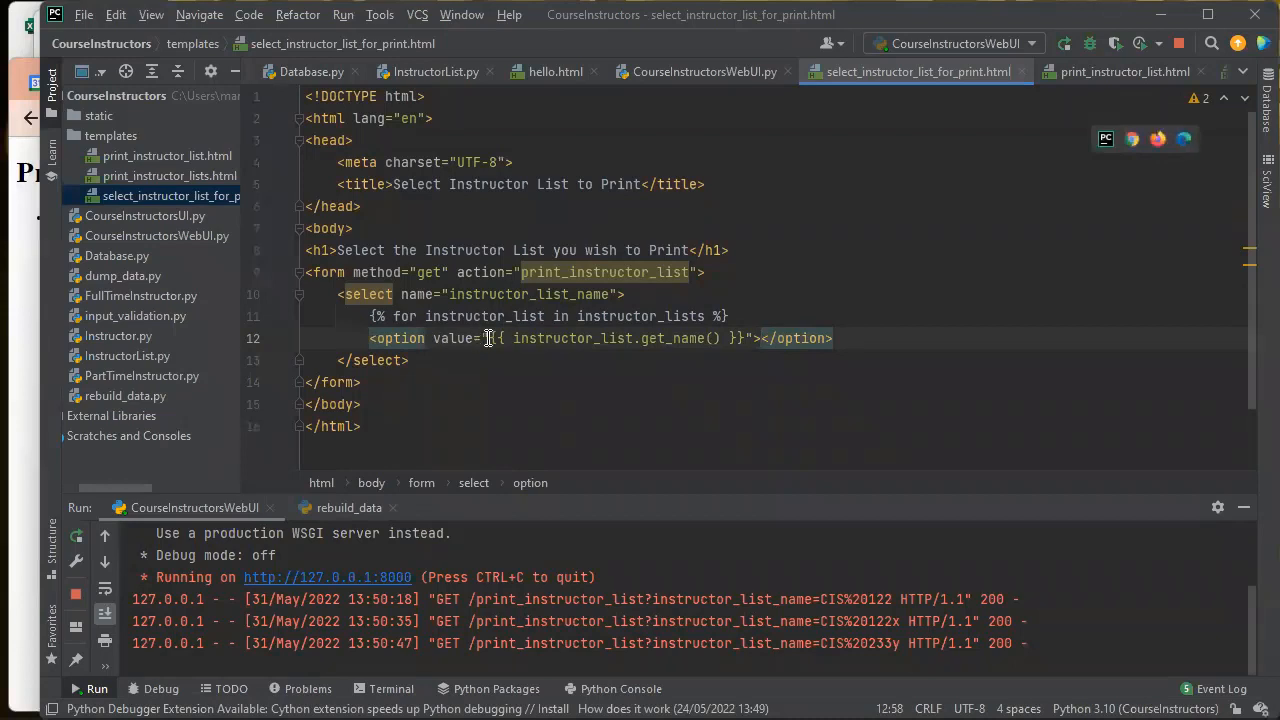
drag(490, 338, 744, 338)
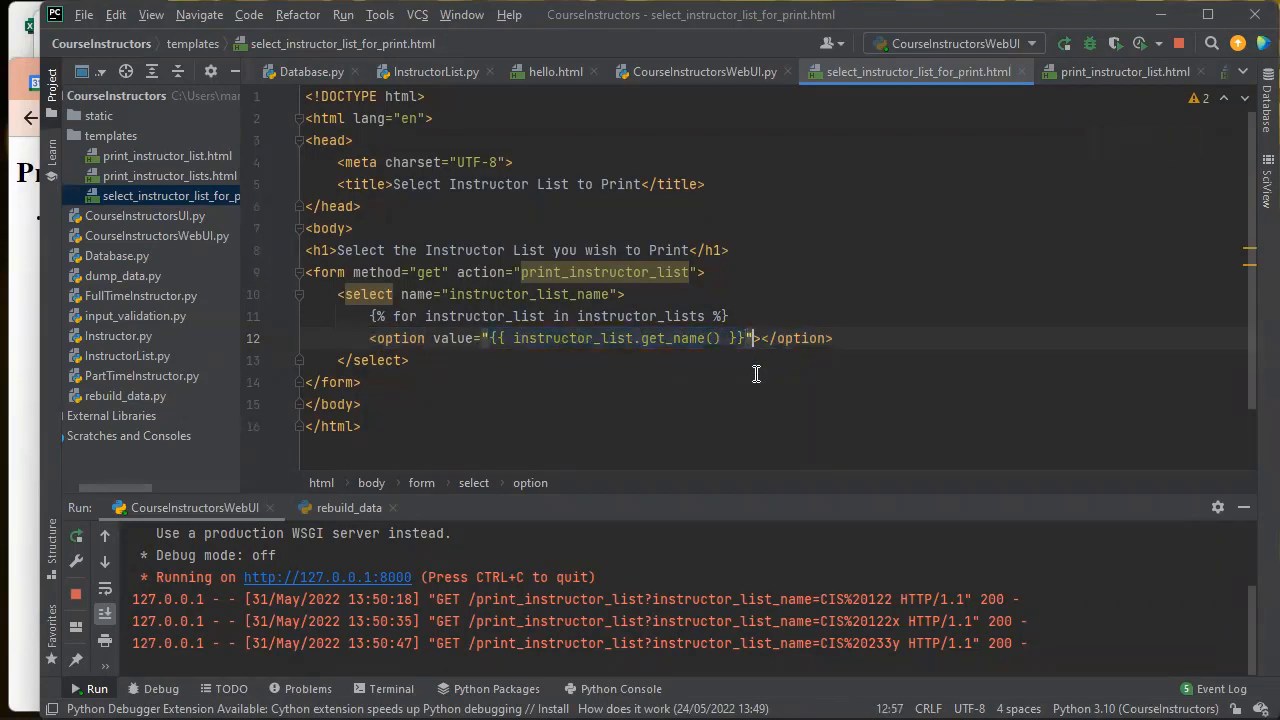
text({{ instructor_list.get_name() }})
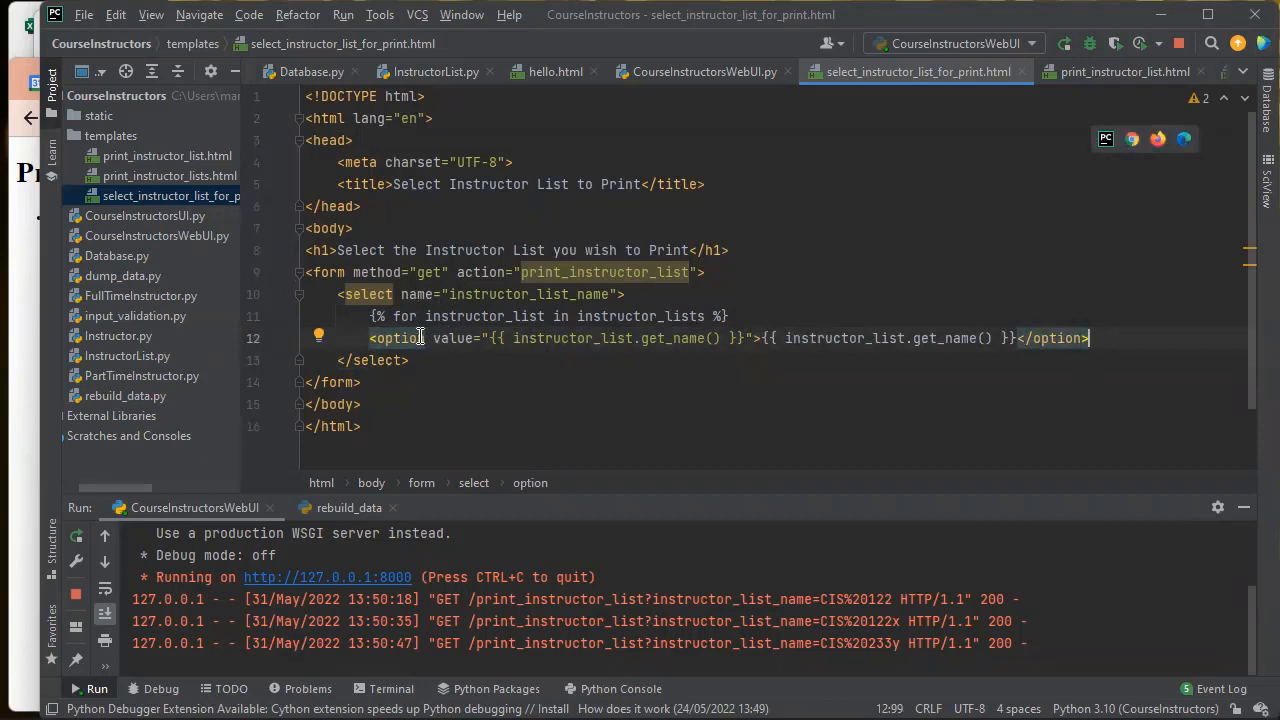
mouse_move(872, 328)
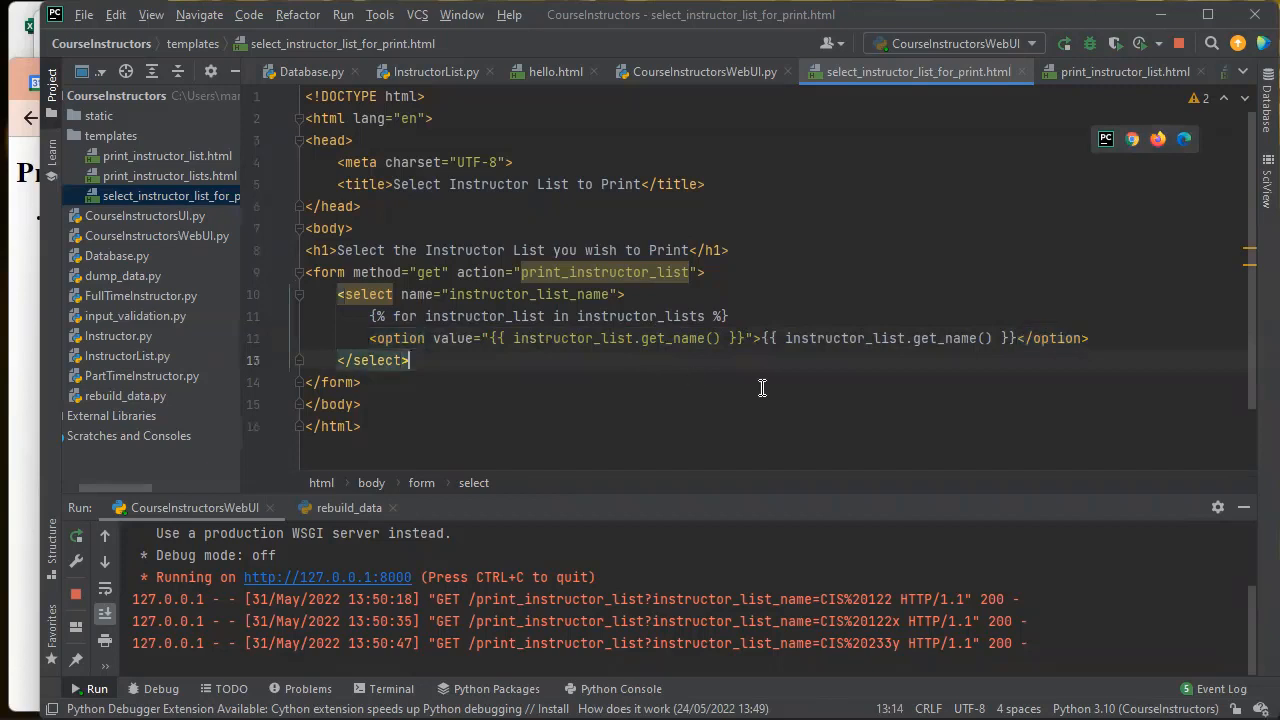
Step: Add a <p> telling users to pick the instructor list to print from the dropdown, then press Print to continue
key(Enter)
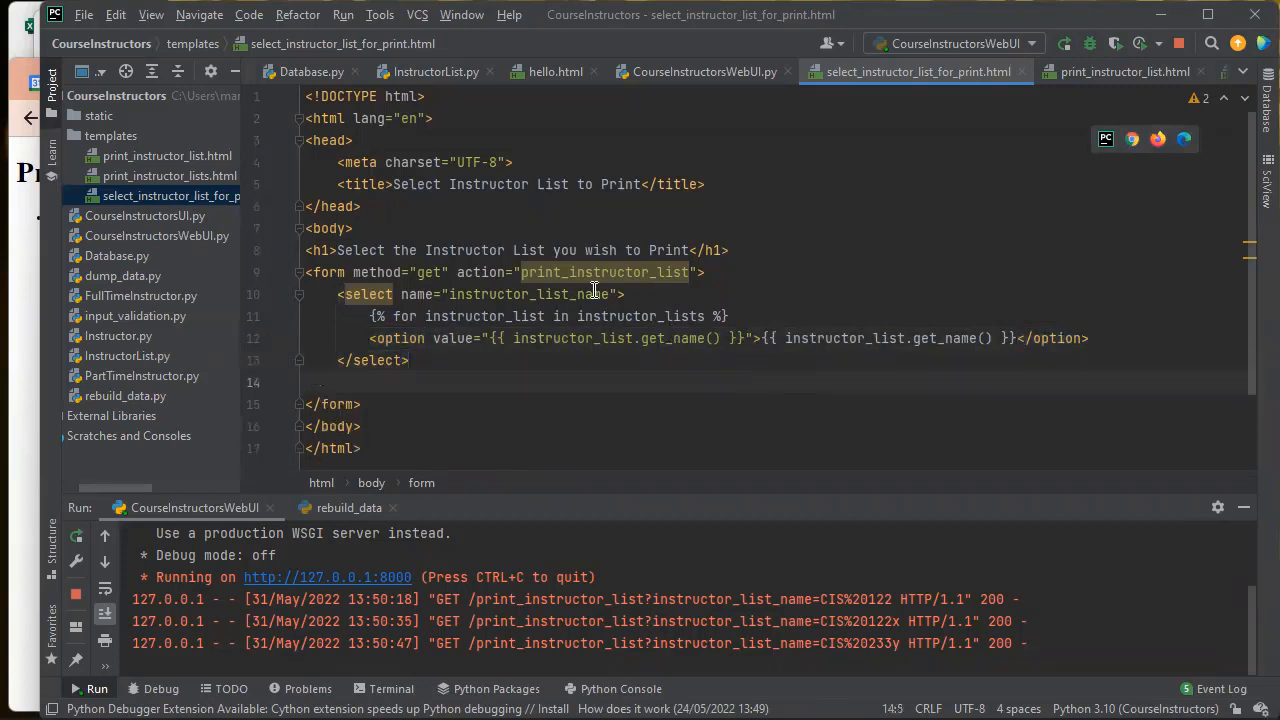
text(<p>Please use t</p>)
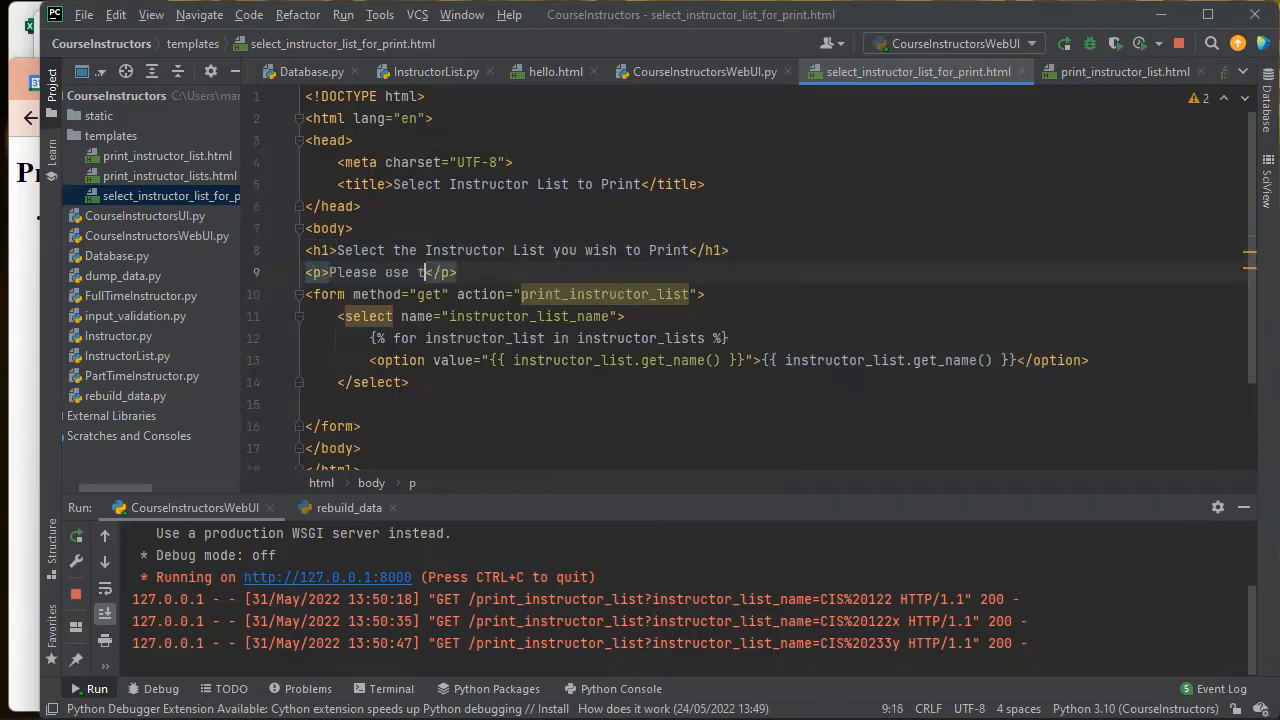
text(dropdown menu to select the)
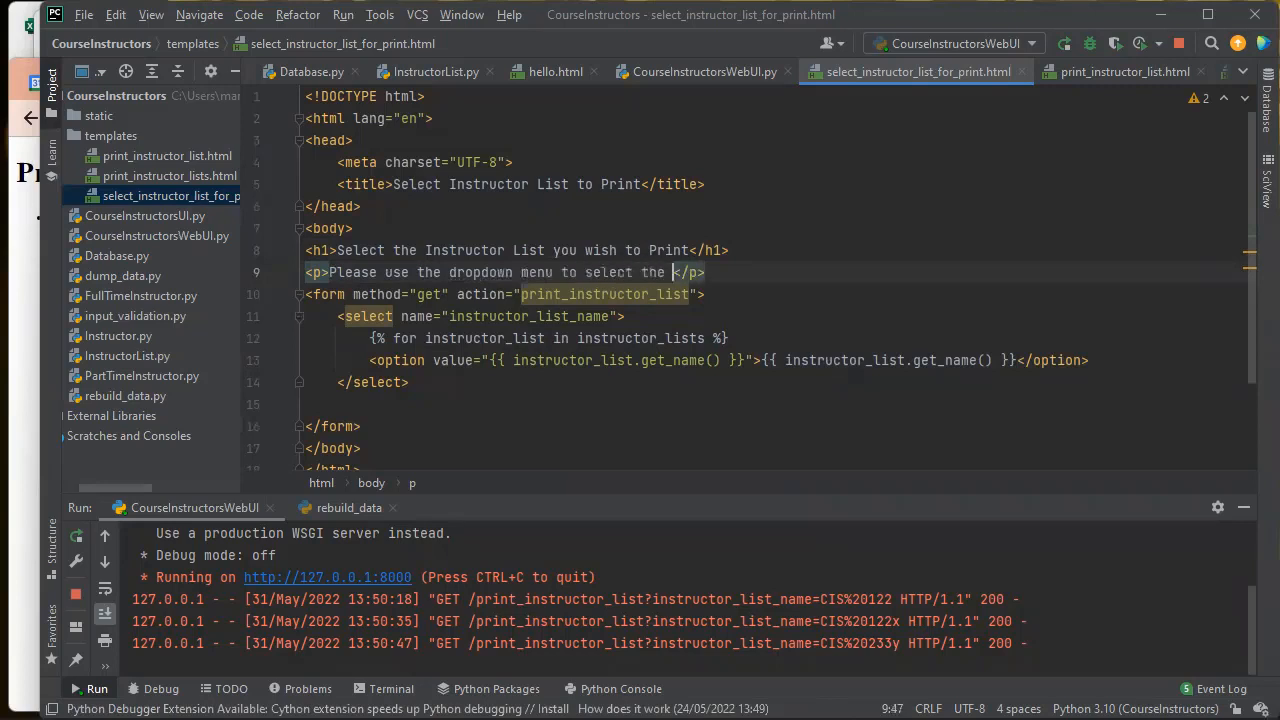
text(instructor list)
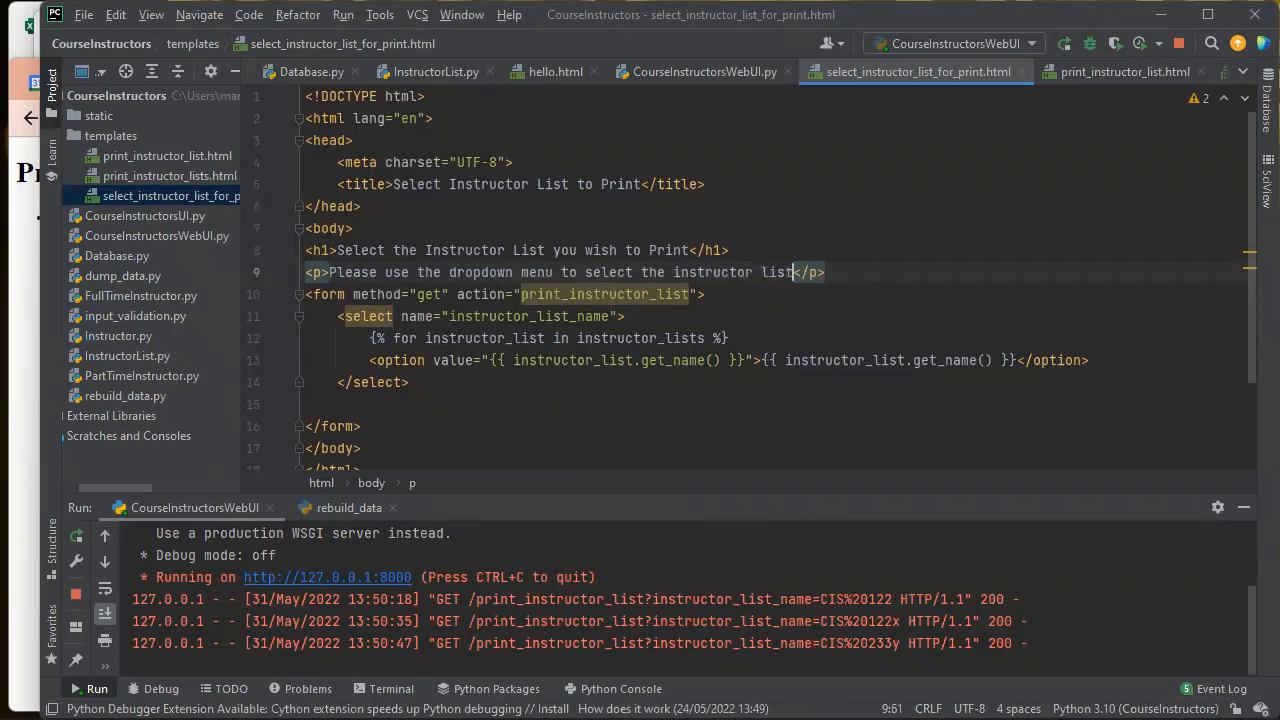
text(you want to print, and then)
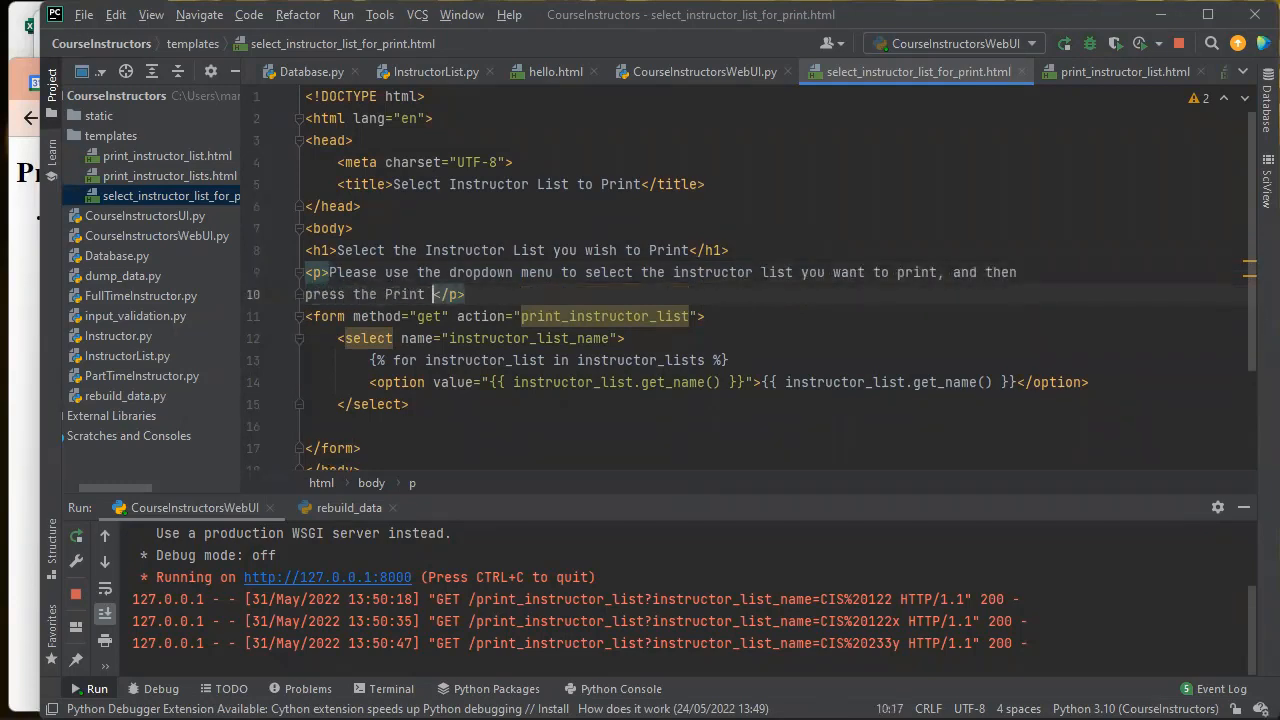
text(button to contiu)
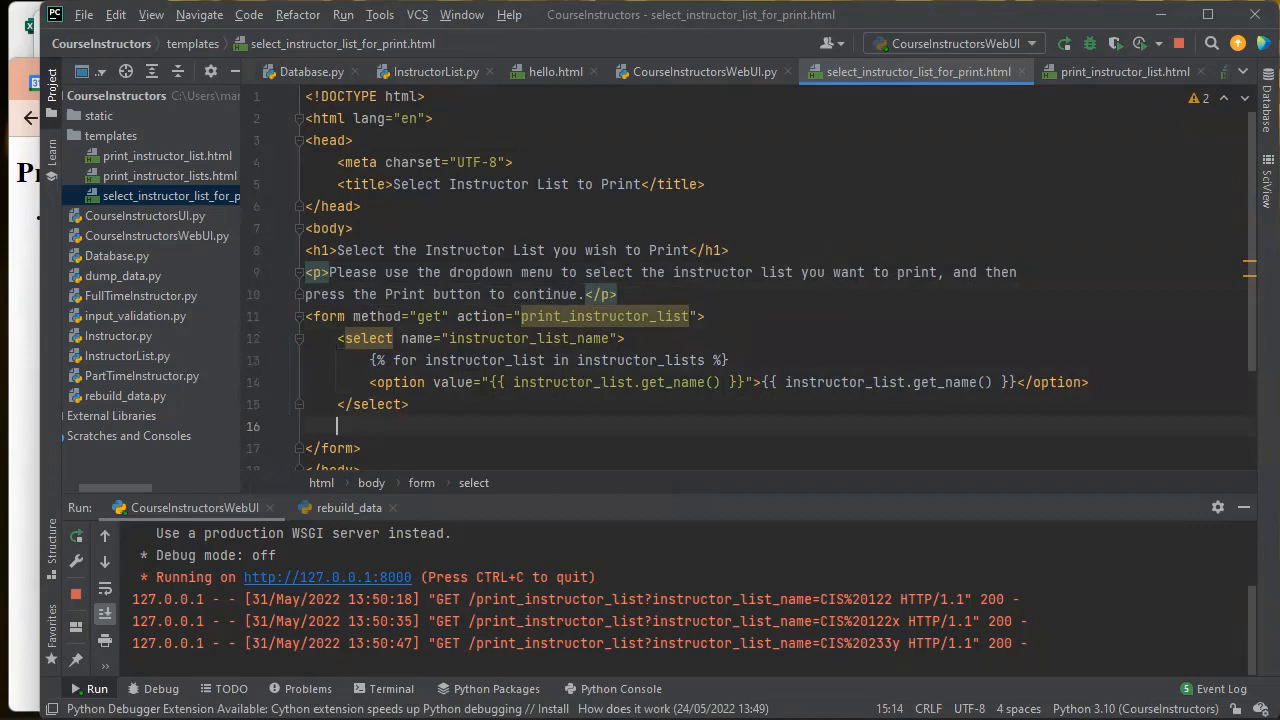
Step: Add <input type="submit">Print</input> after the select and begin a <p> before the form
text(<)
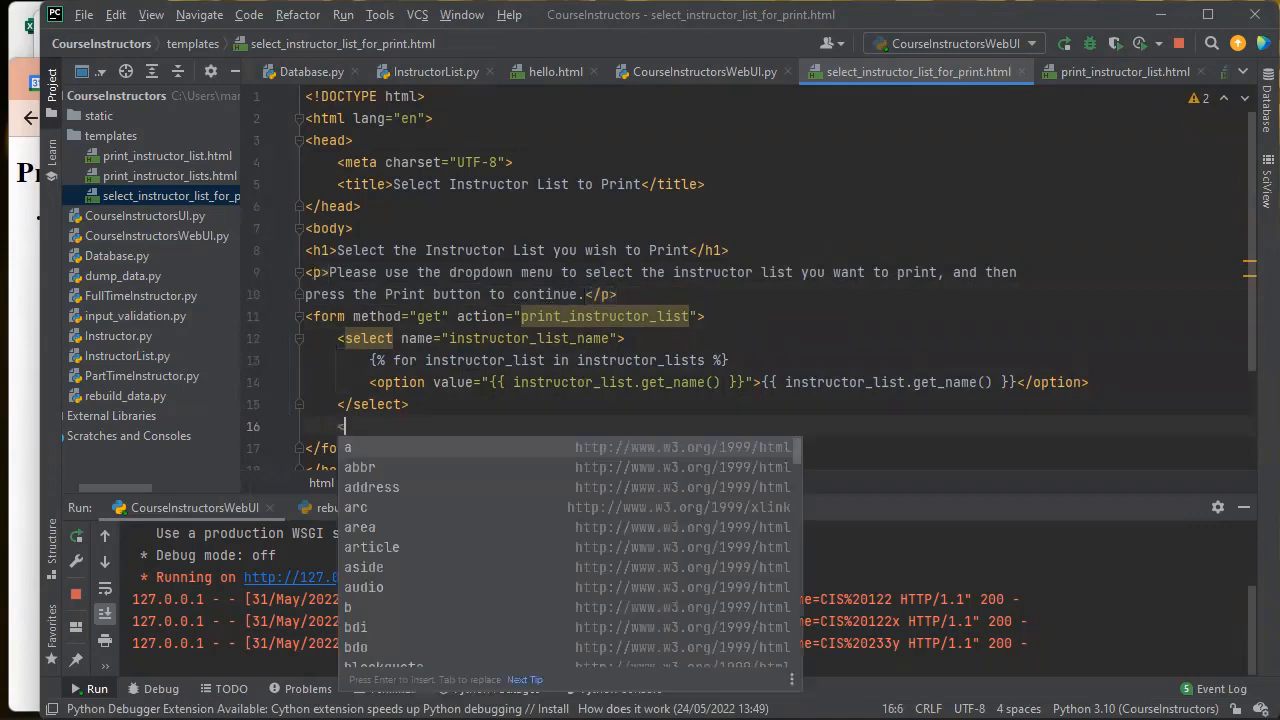
text(in)
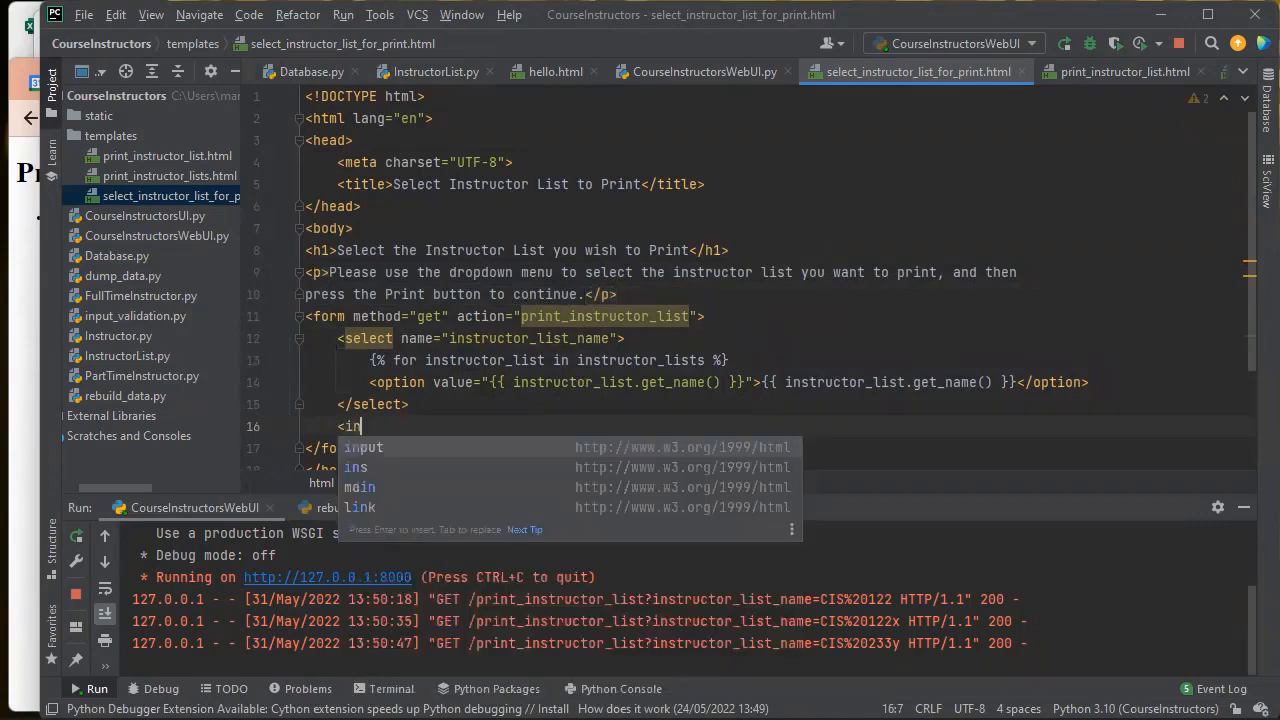
text(put type=")
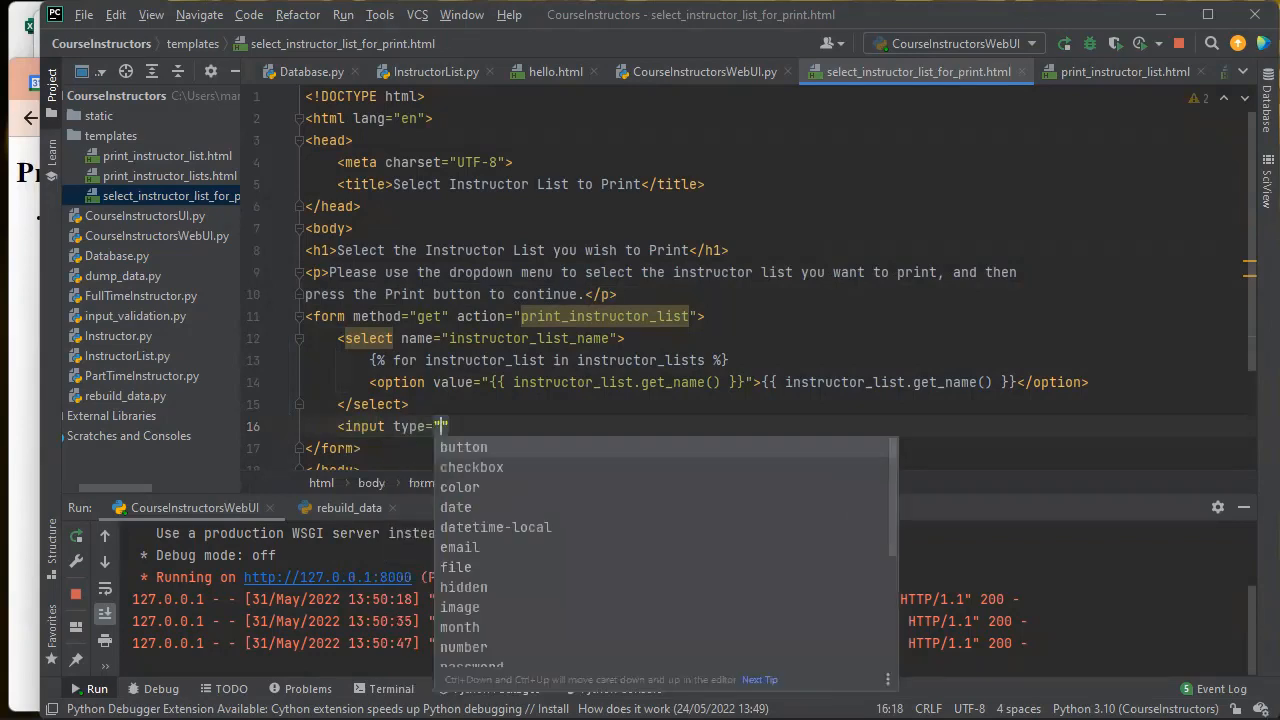
text(submit)
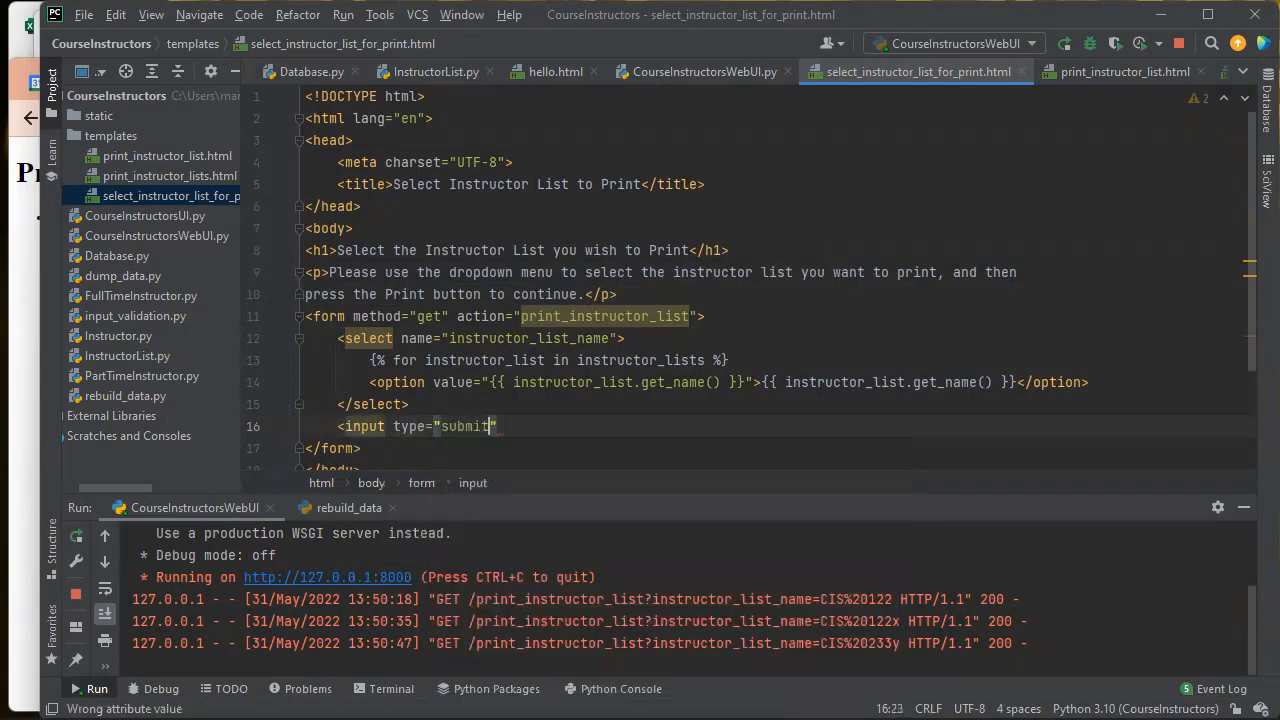
text(value)
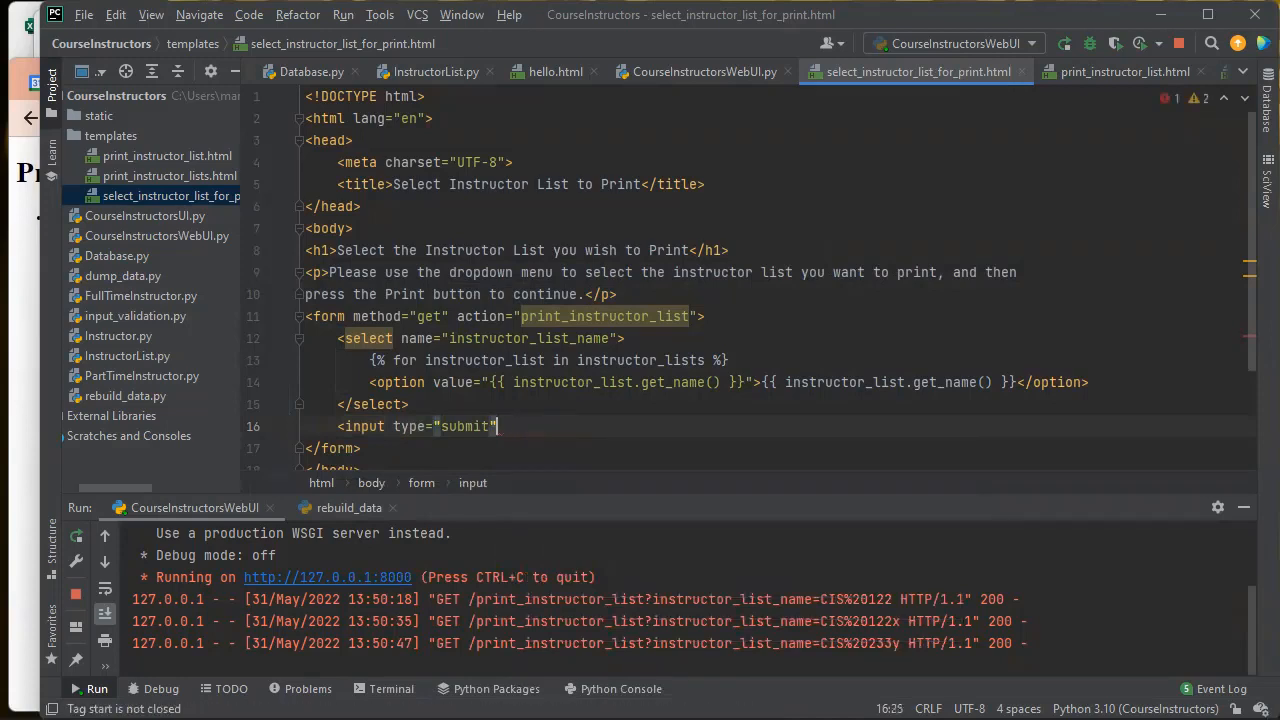
text(>)
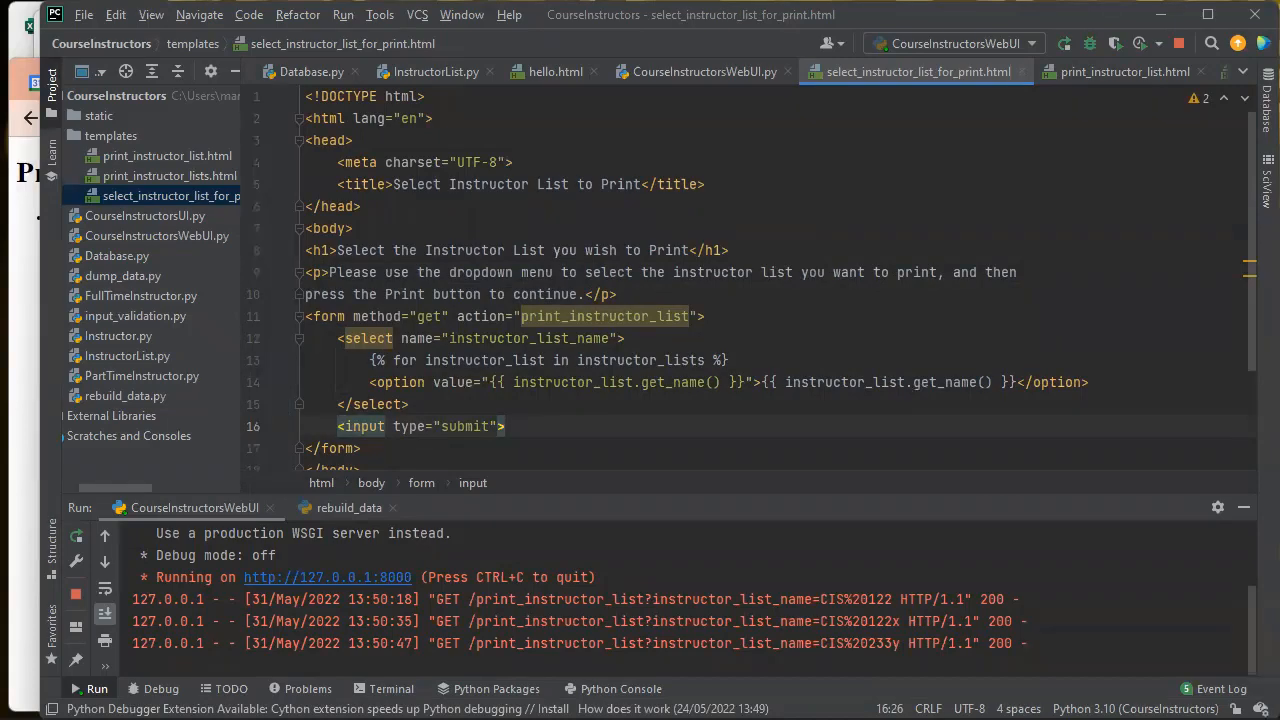
text(Print<)
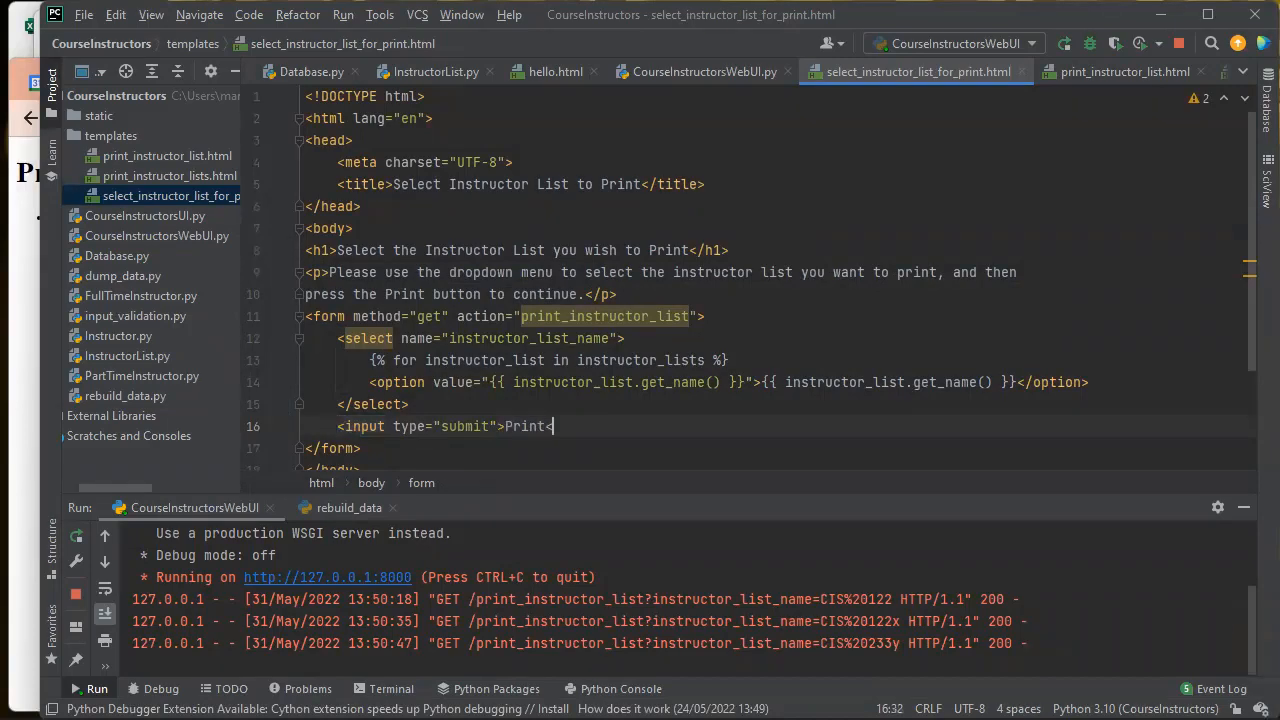
text(<input)
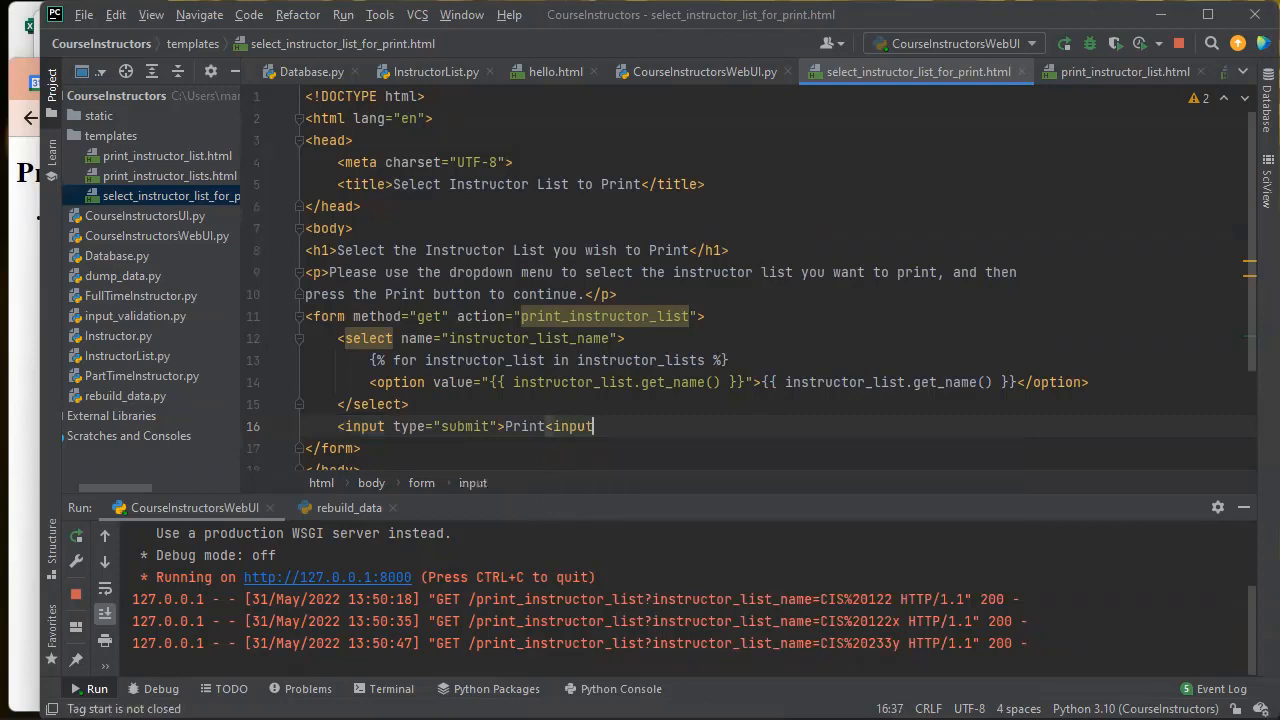
text(</)
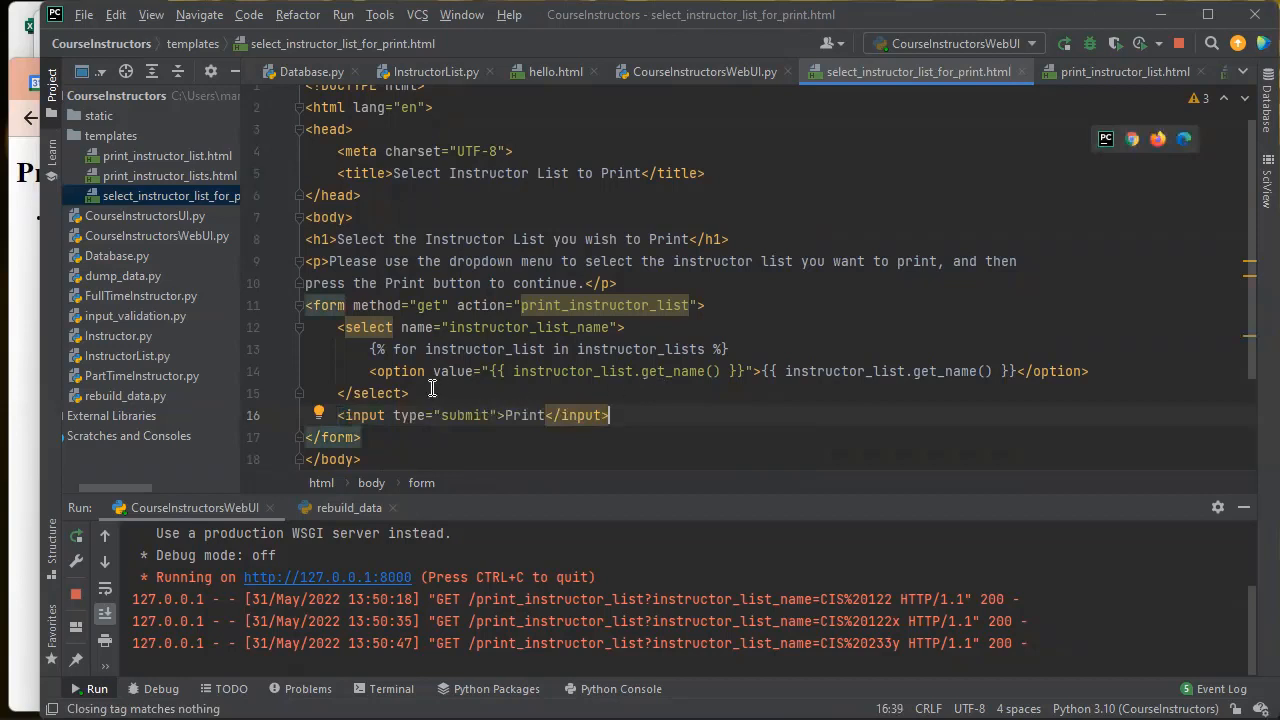
mouse_move(516, 336)
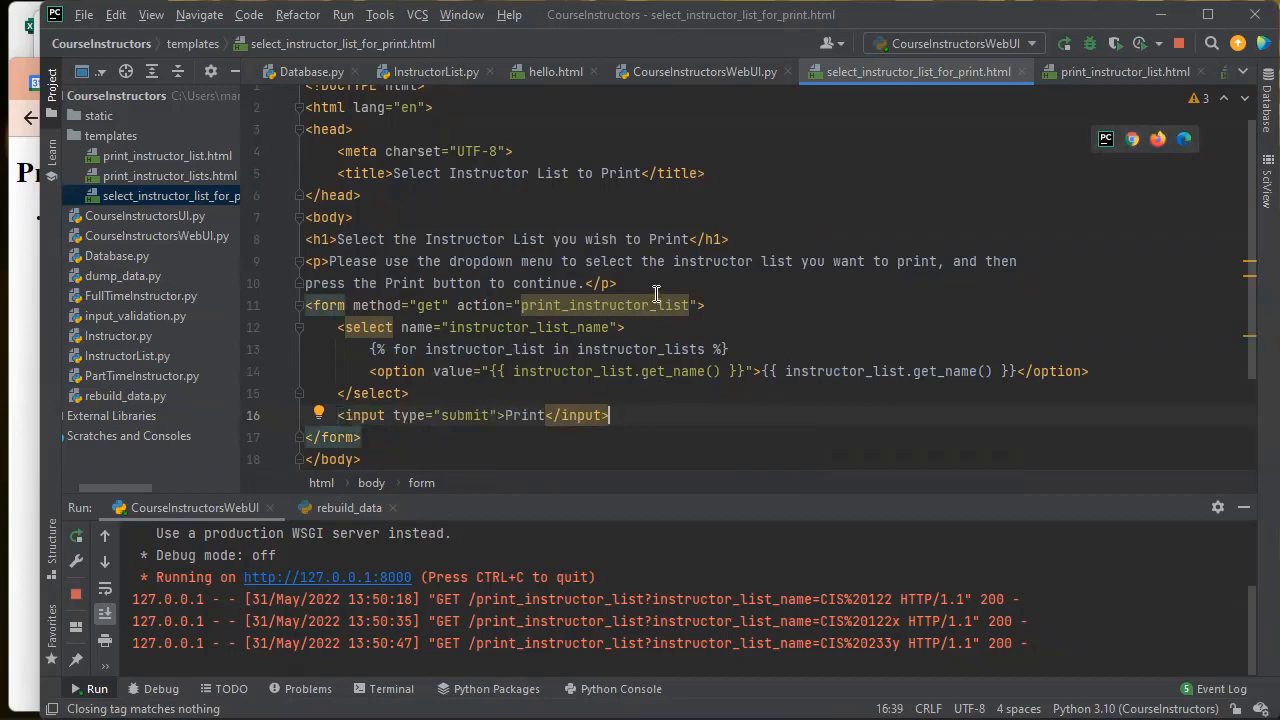
mouse_move(662, 304)
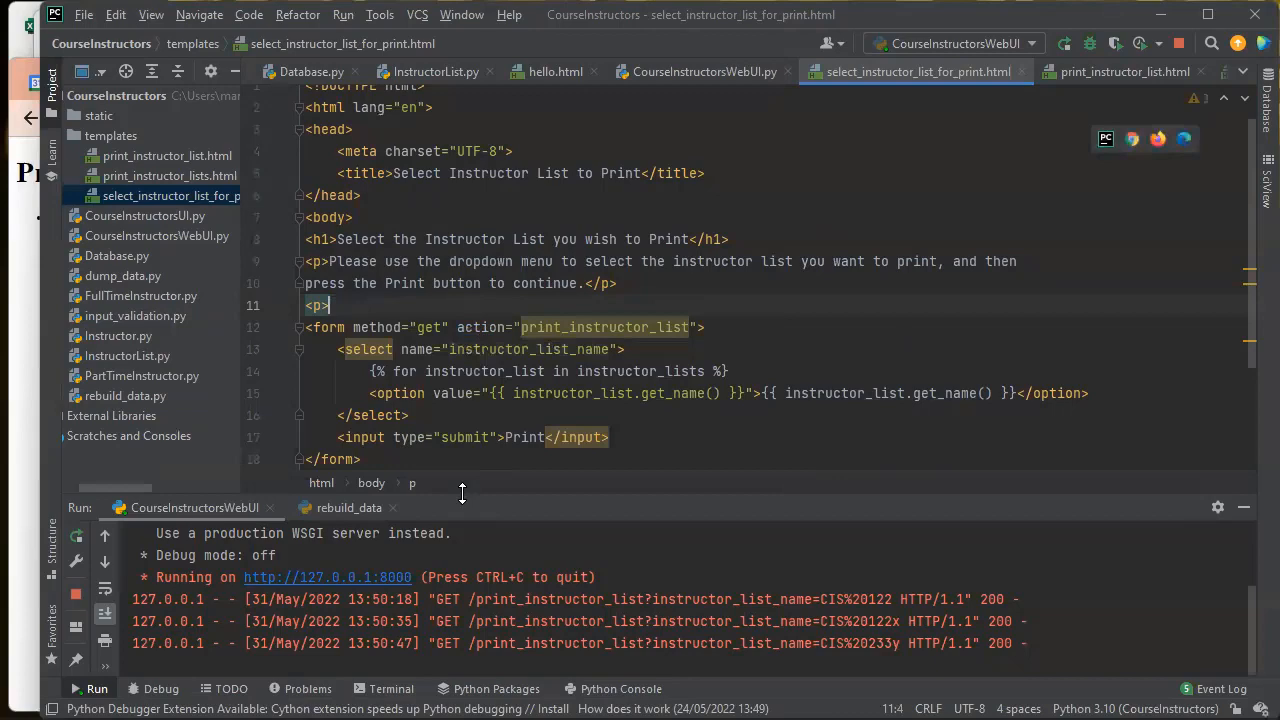
Step: Close the paragraph with </p> after </form> so the form sits inside <p>…</p>
text(</p>)
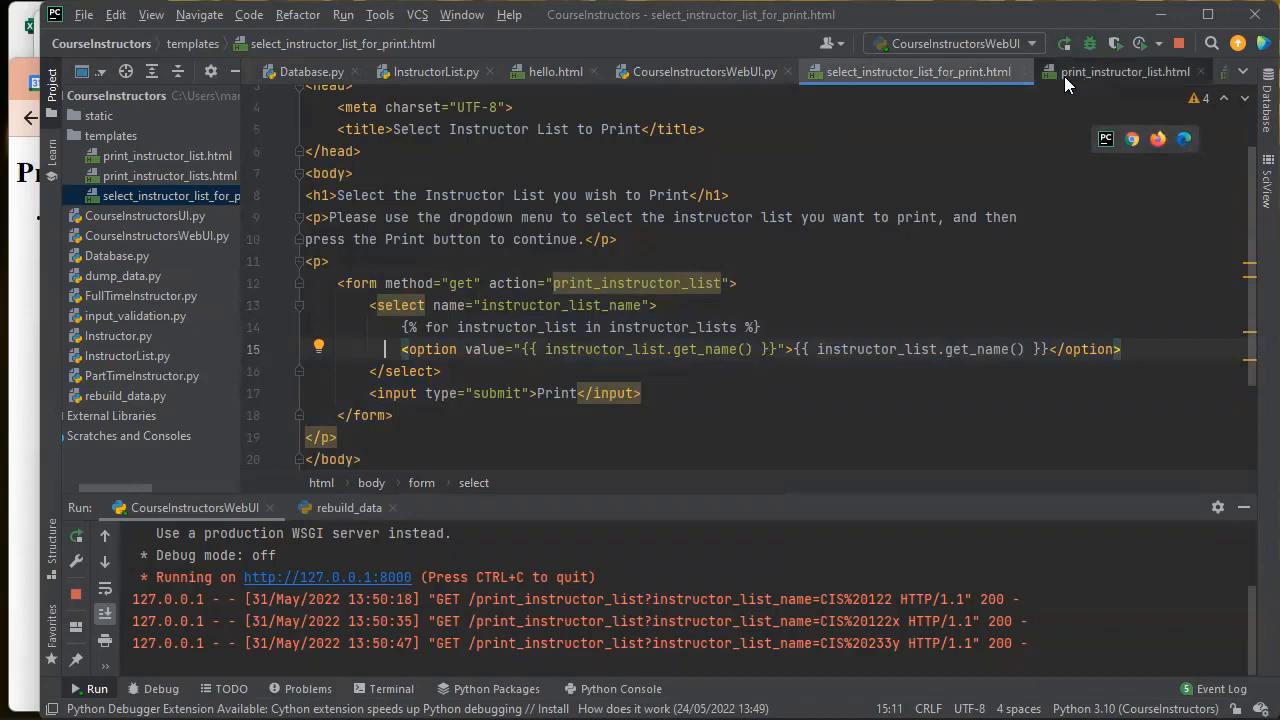
Step: Load localhost:8000/select_instructor_list_for_print in Chrome and find the server log reporting 404
click(700, 72)
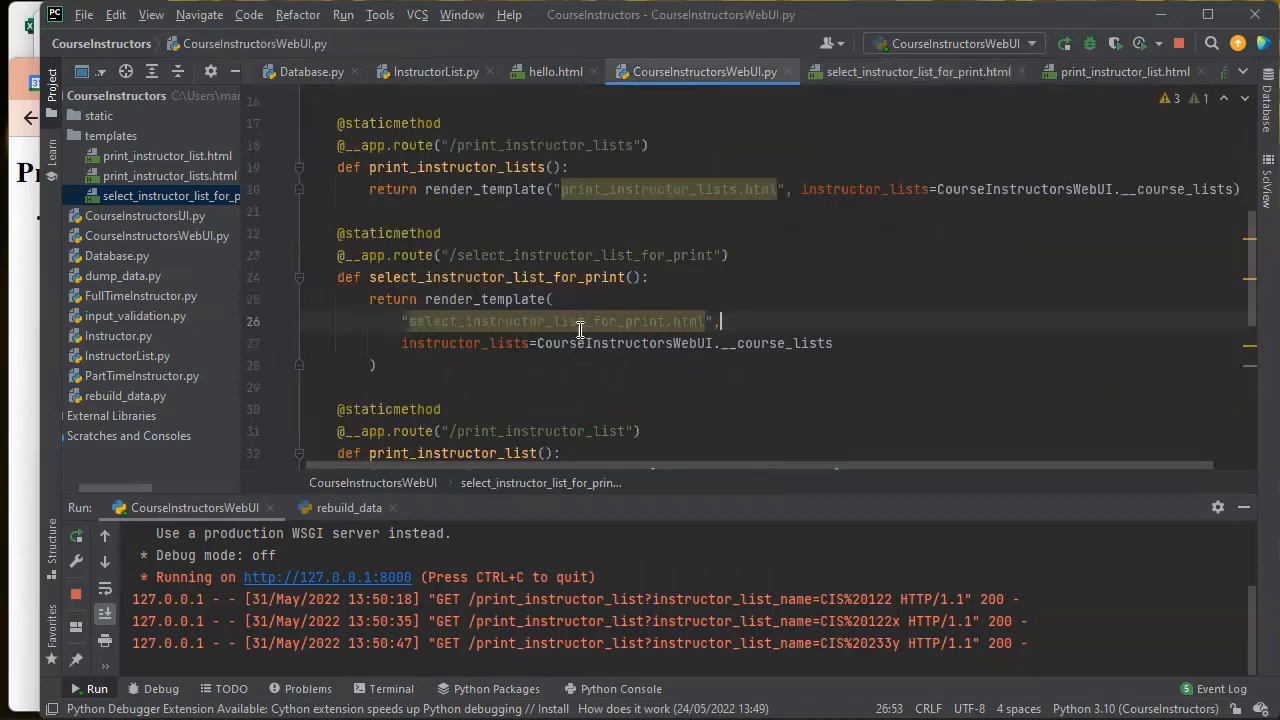
mouse_move(824, 344)
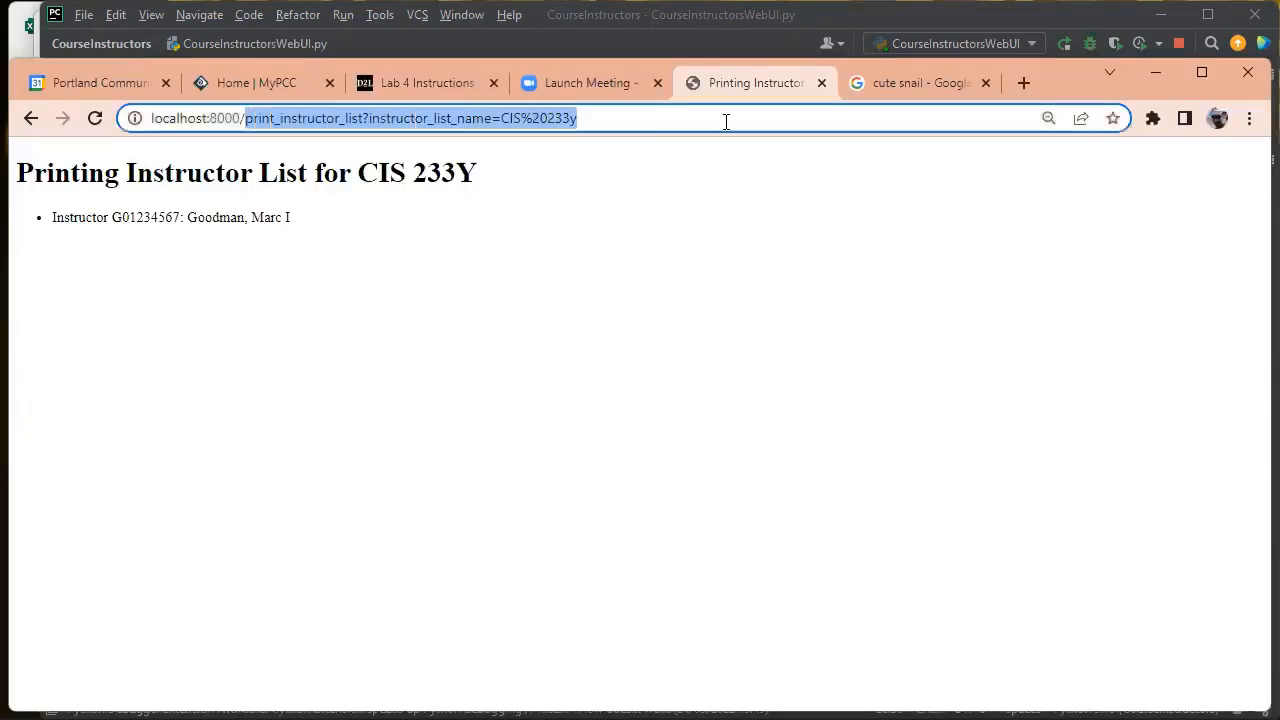
text(localhost:8000/select)
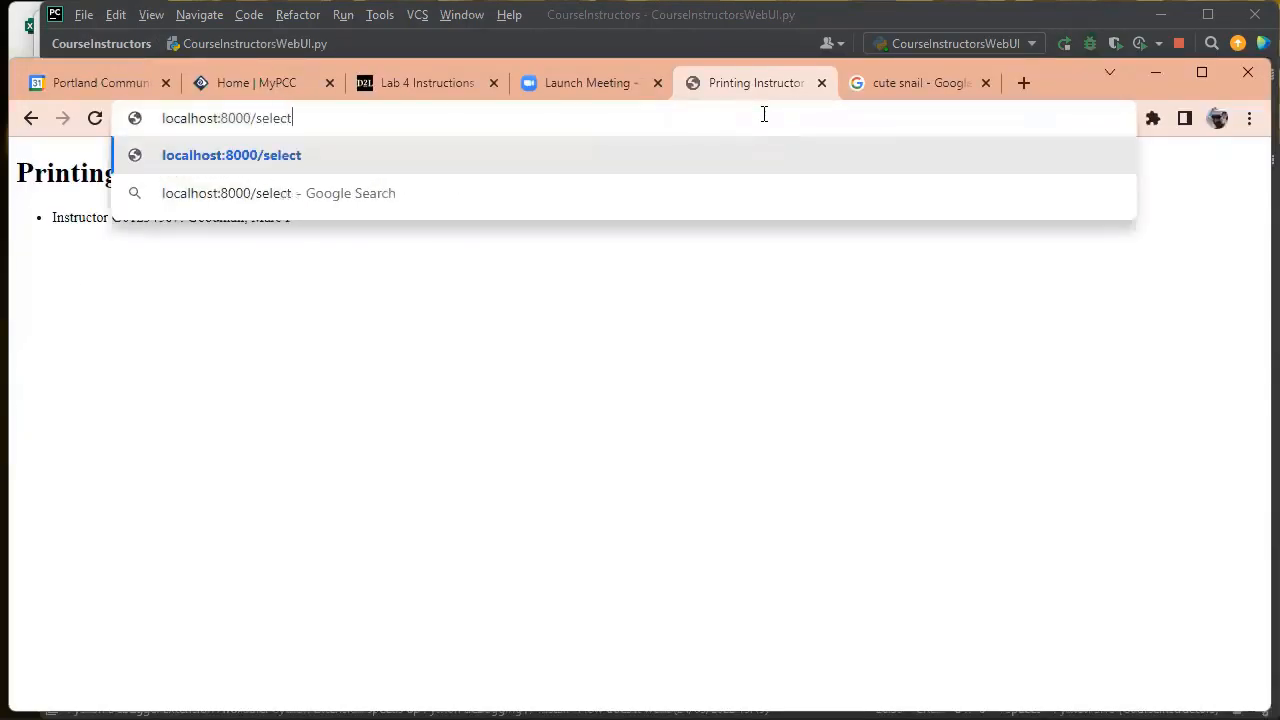
text(_instructo)
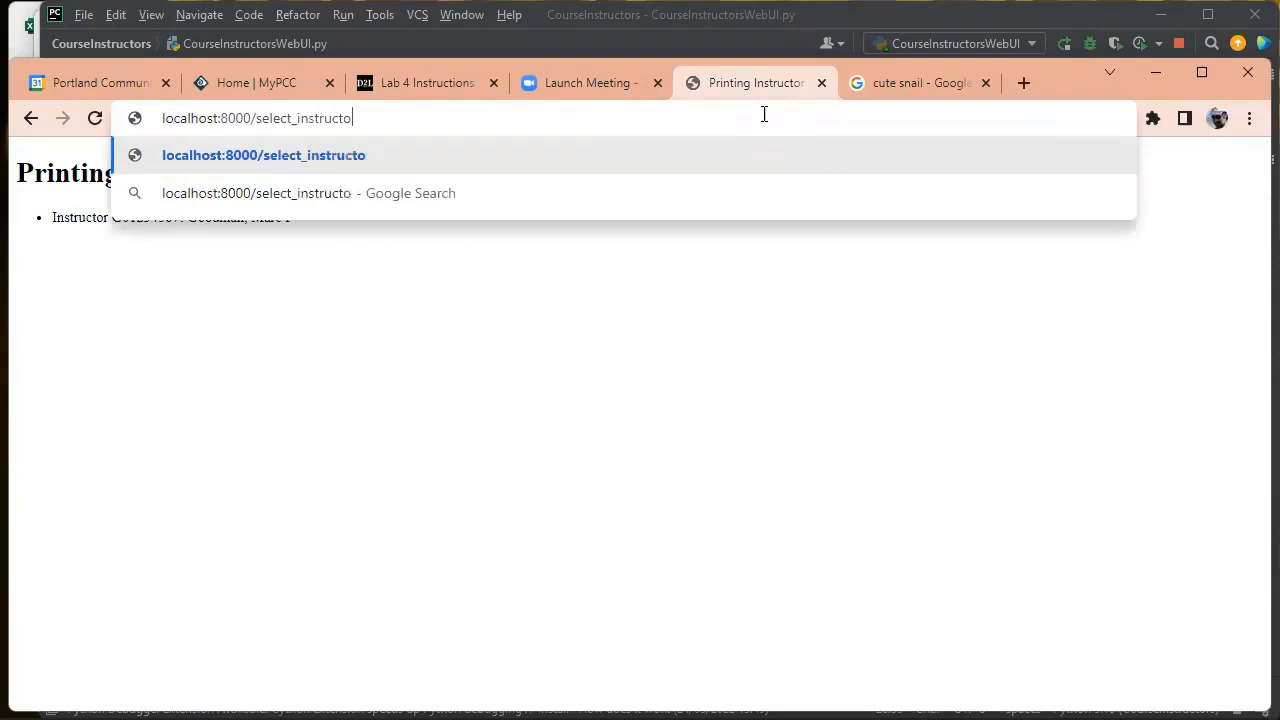
key(Enter)
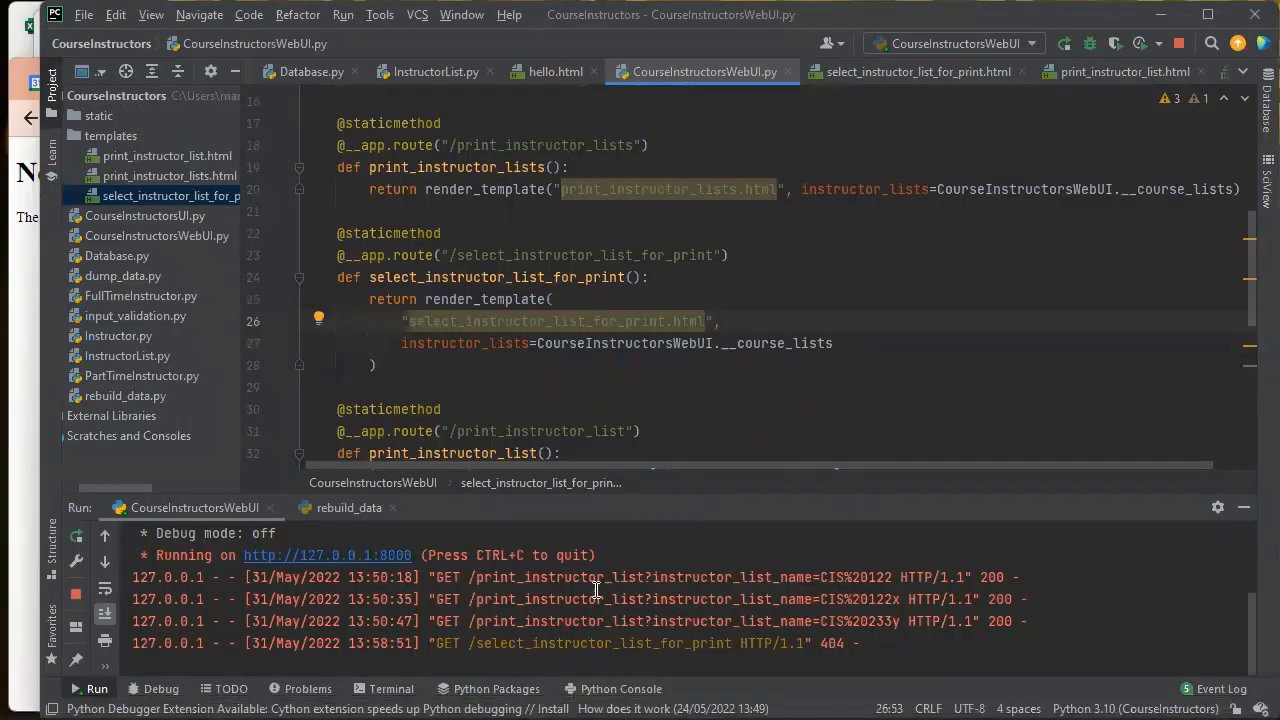
Step: Reopen select_instructor_list_for_print.html from the Project tree after the missing-endfor error
click(1060, 44)
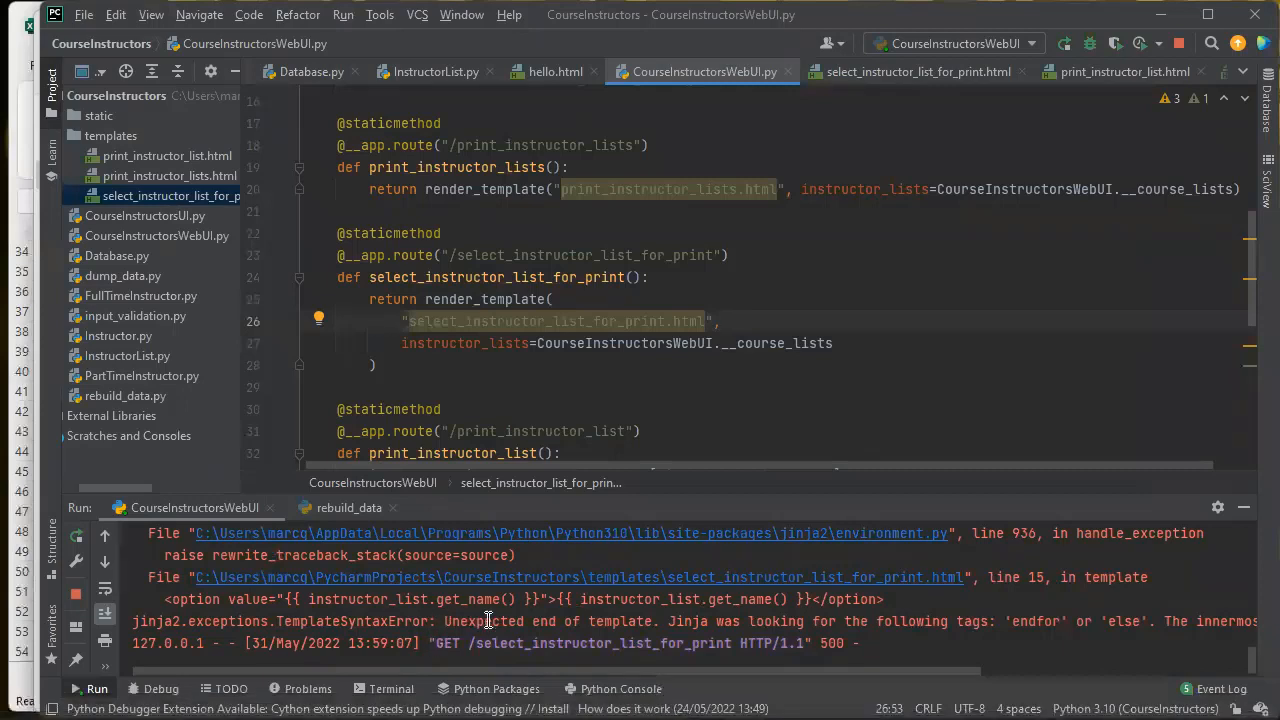
mouse_move(750, 616)
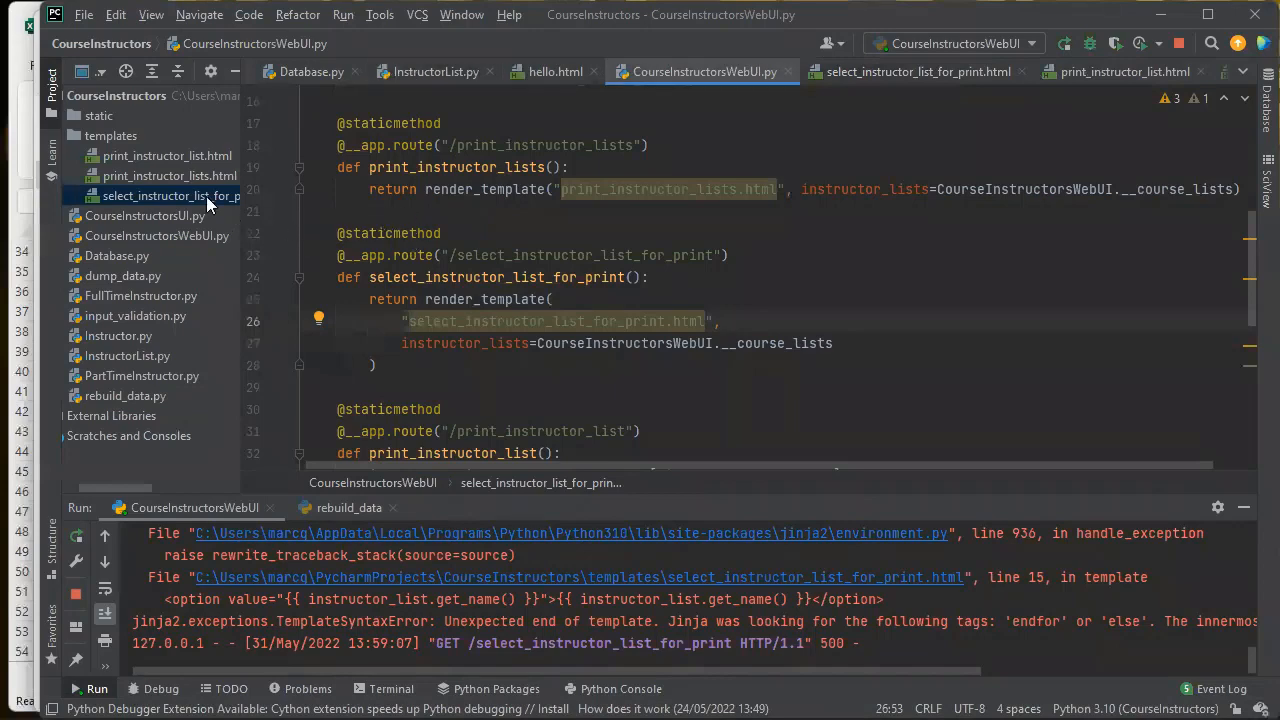
click(170, 196)
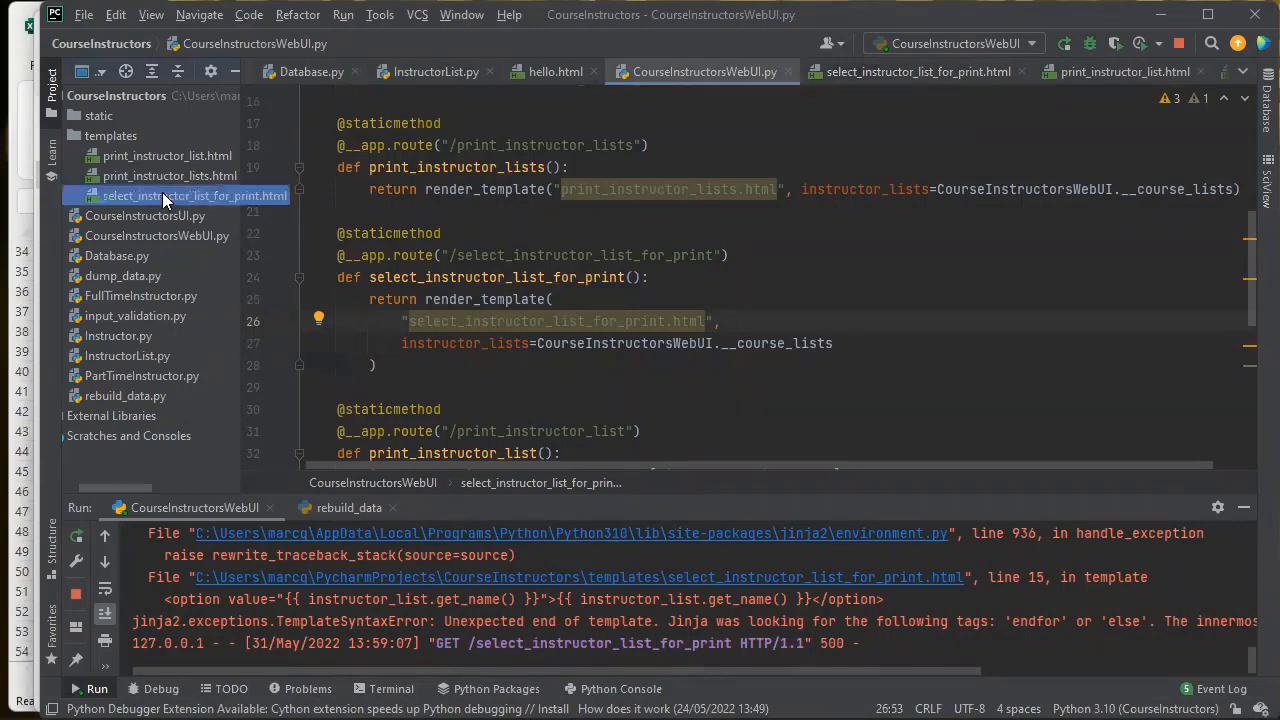
double_click(170, 196)
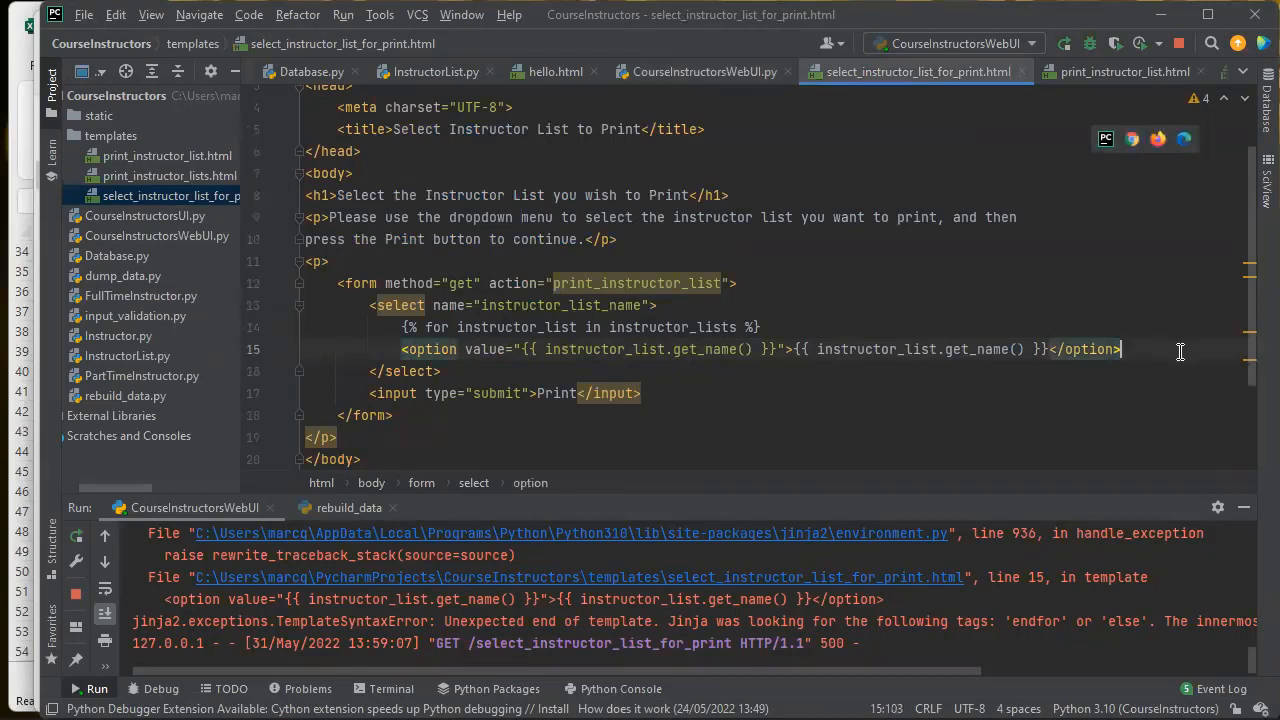
Step: Add {% endfor %} after the option line and stop-and-rerun the Flask server
text({)
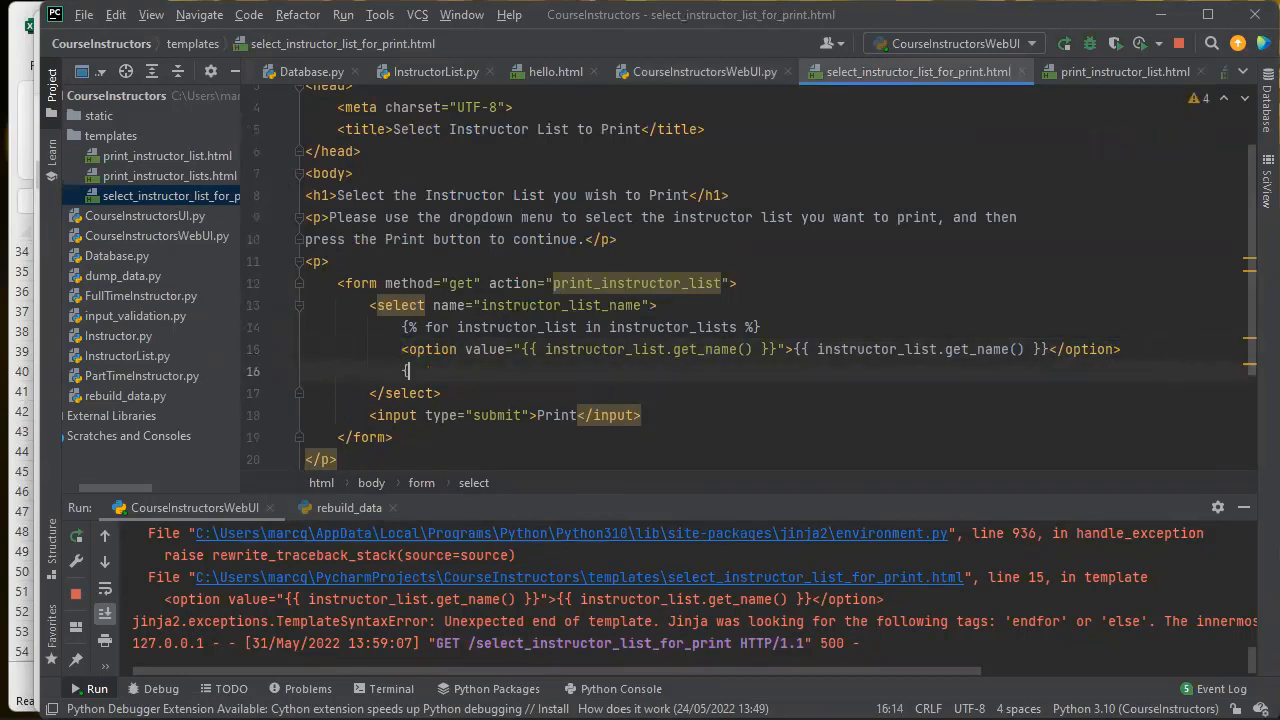
key(BackSpace)
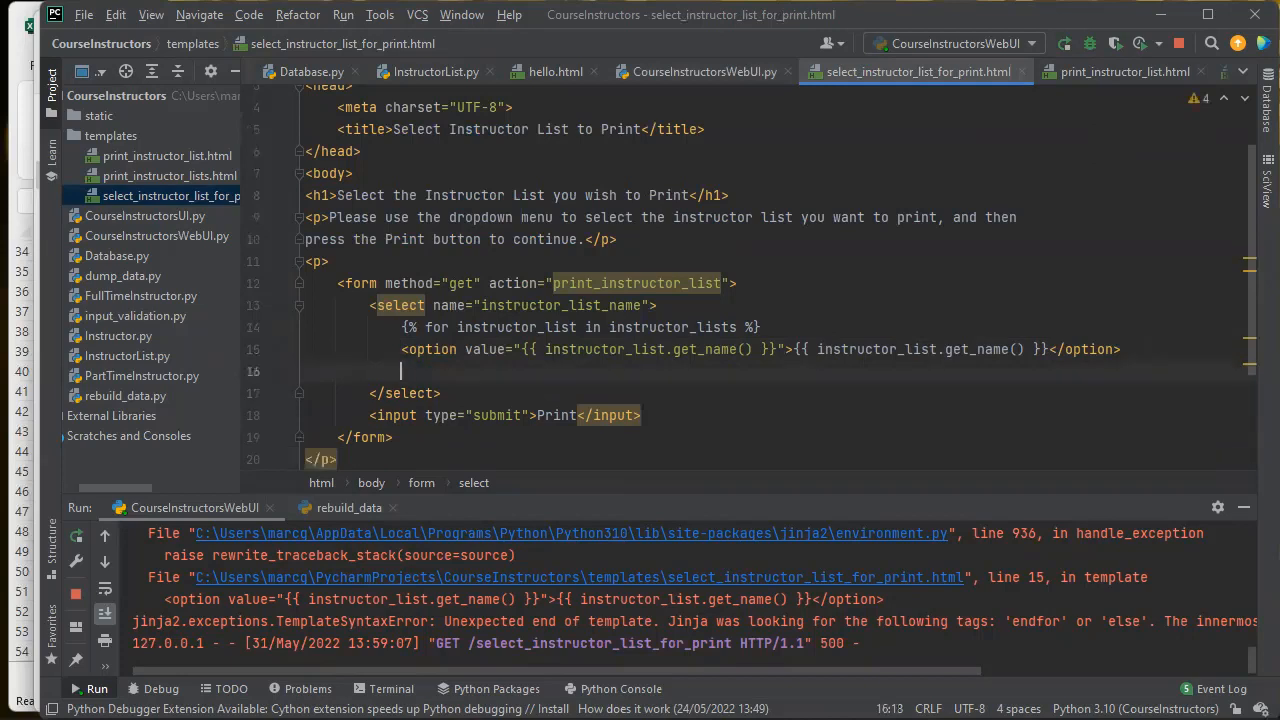
text({% en)
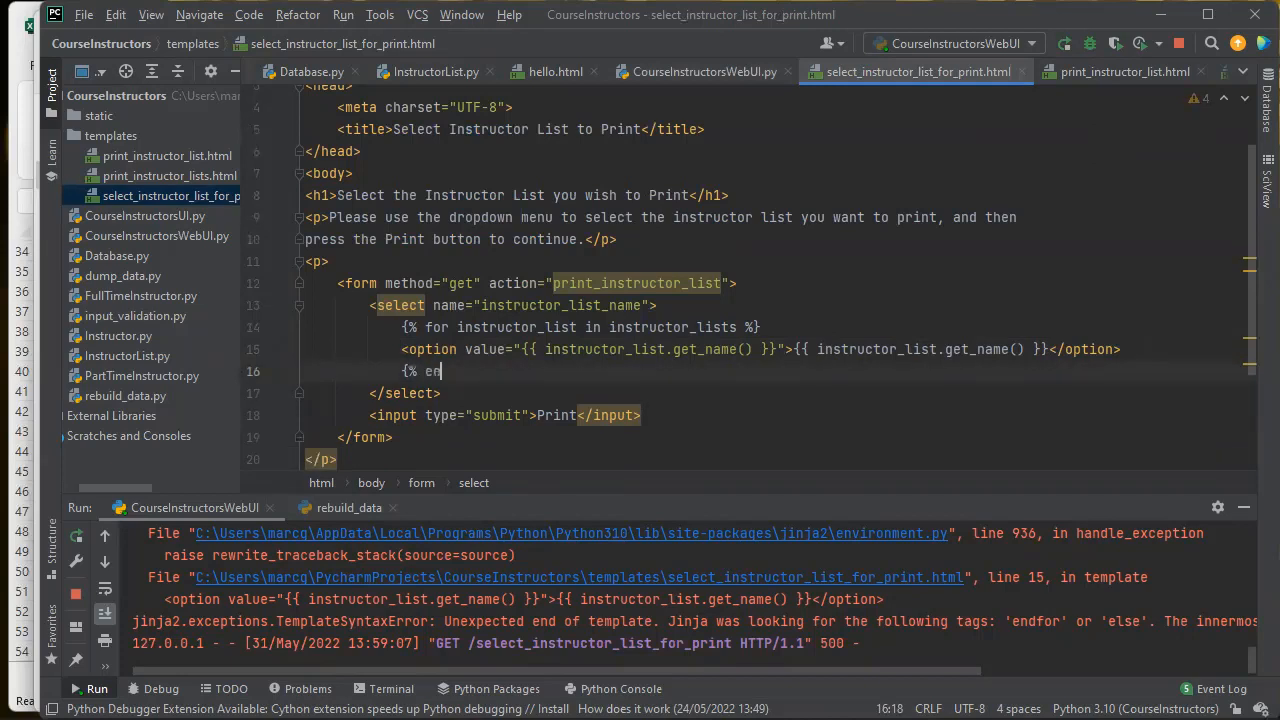
text(dfor %}})
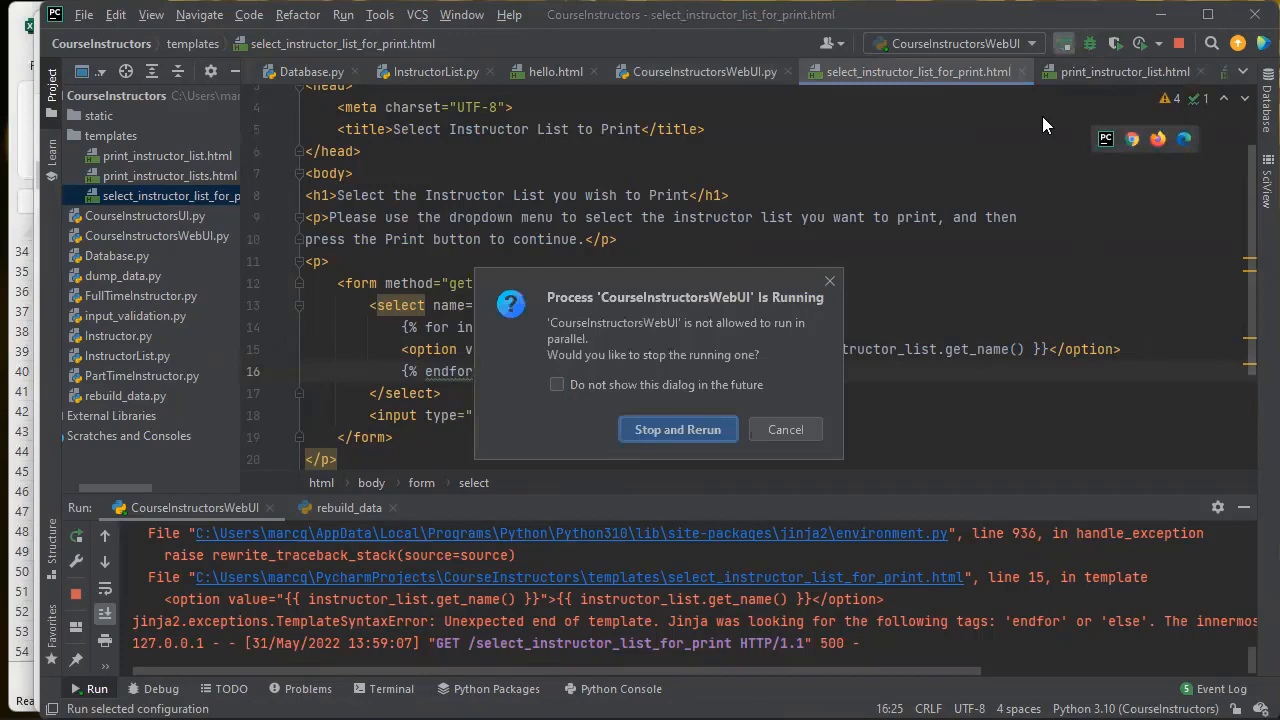
click(676, 428)
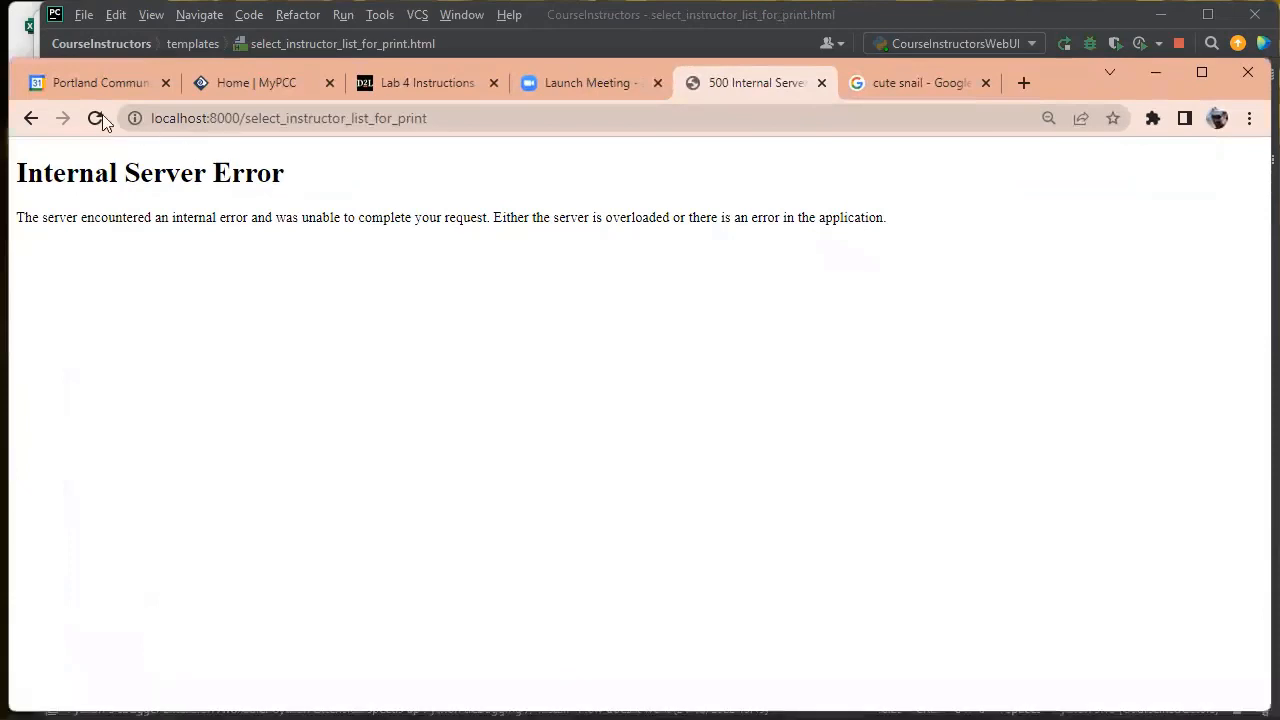
Step: Reload localhost:8000/select_instructor_list_for_print so the heading and dropdown render, noting 'button'
click(96, 118)
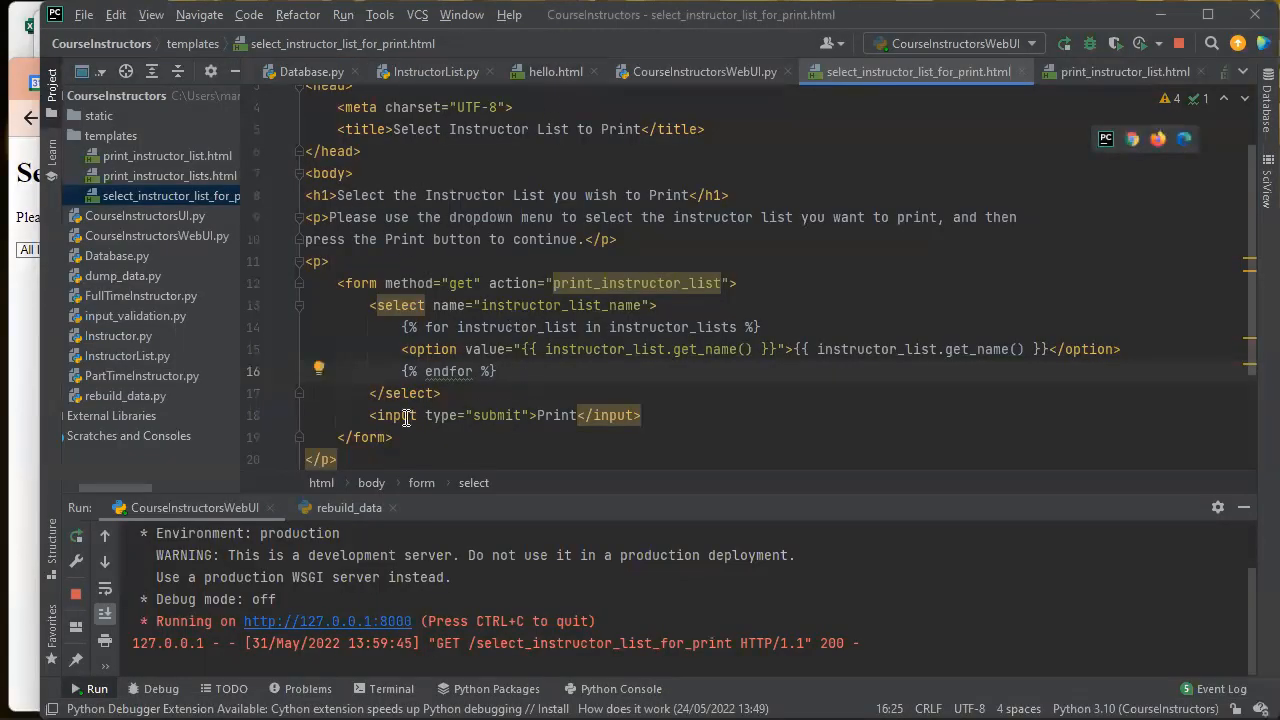
text(button)
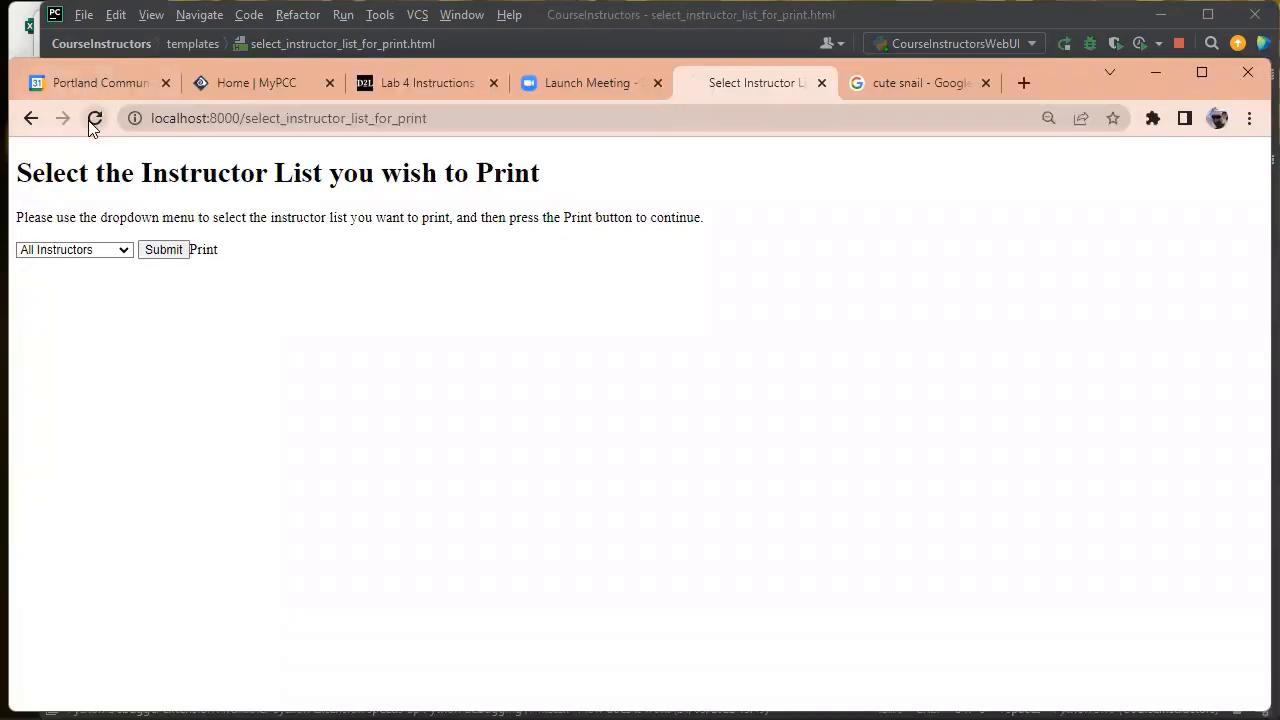
Step: Reload, choose the CIS 233Y list in the dropdown and print its instructor list
click(96, 118)
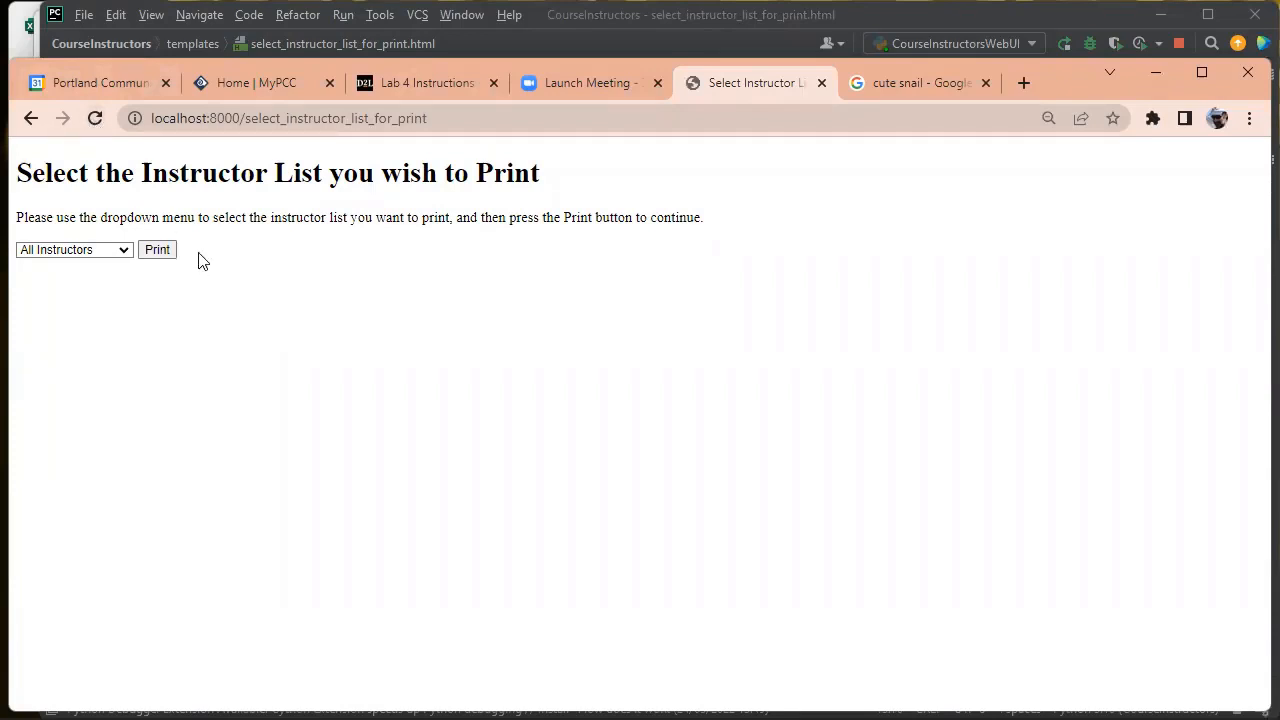
mouse_move(316, 224)
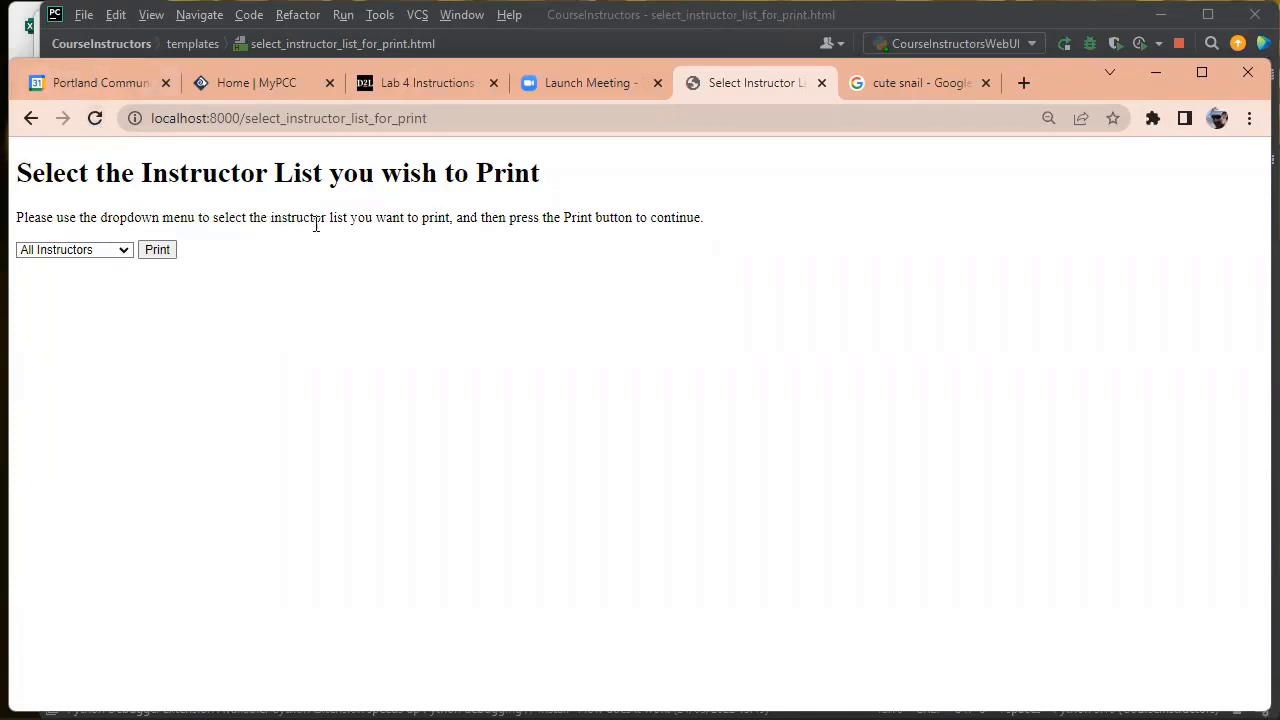
mouse_move(308, 266)
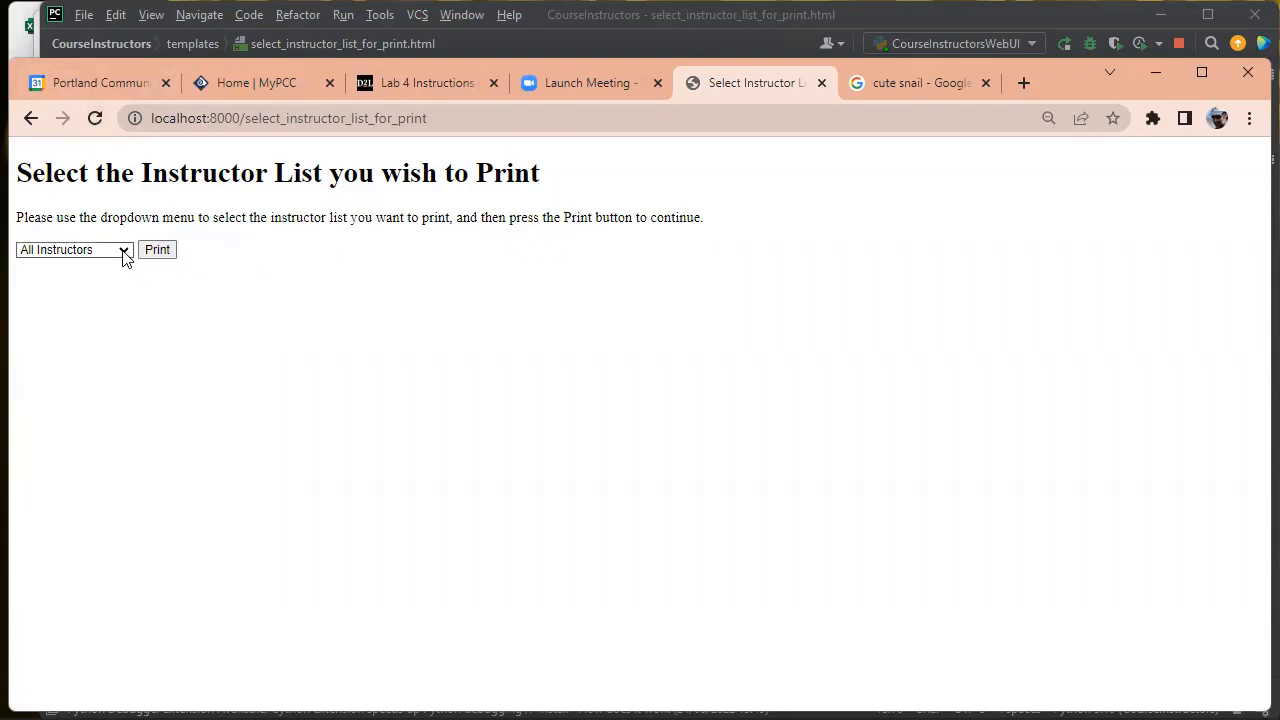
click(72, 248)
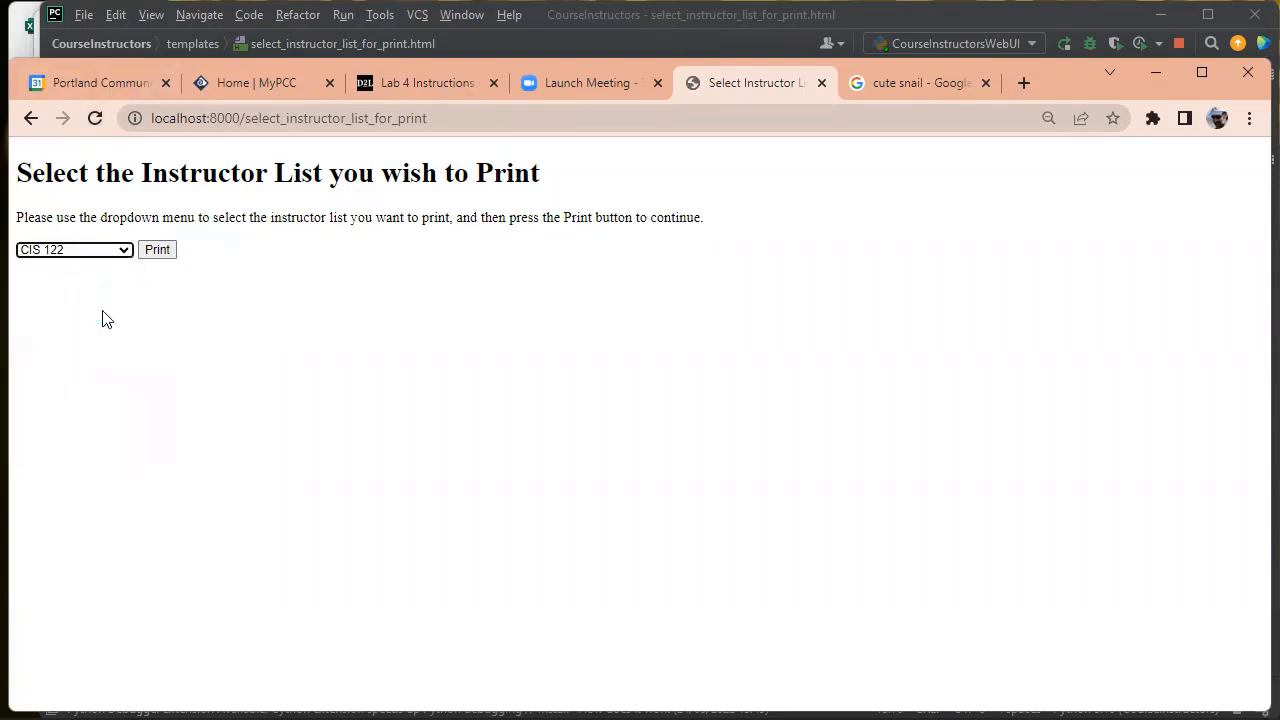
click(156, 248)
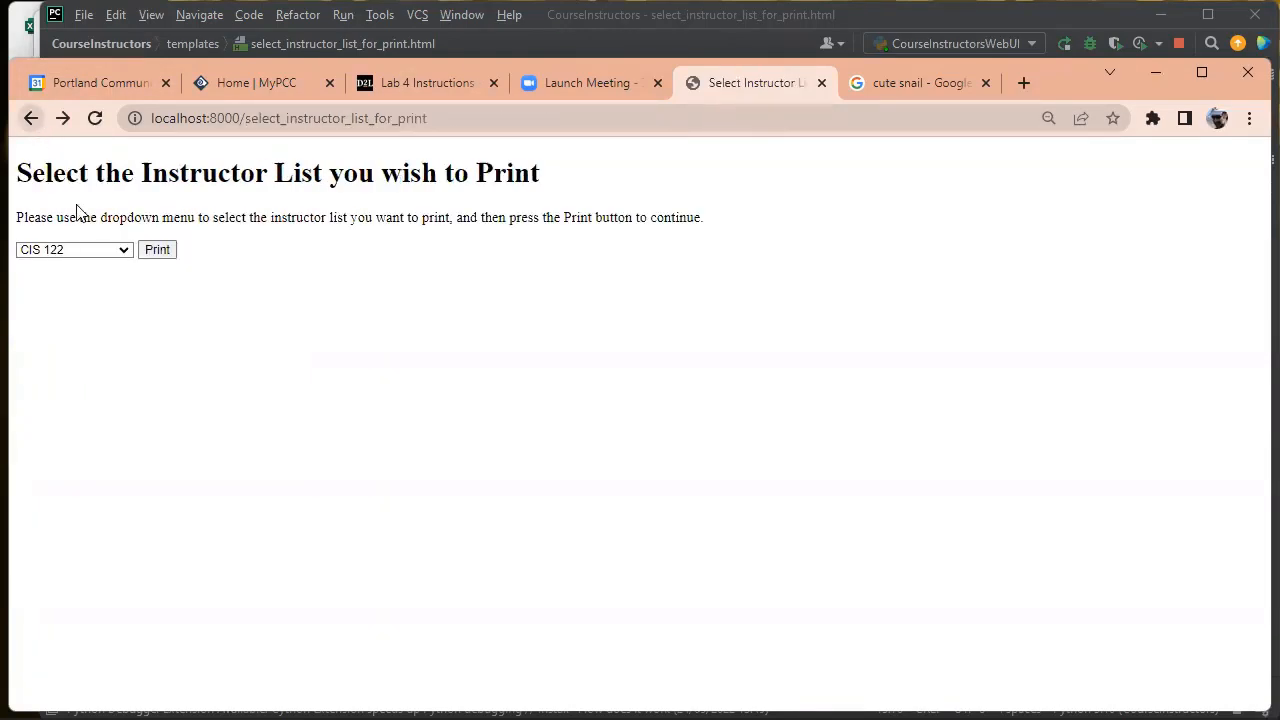
click(72, 248)
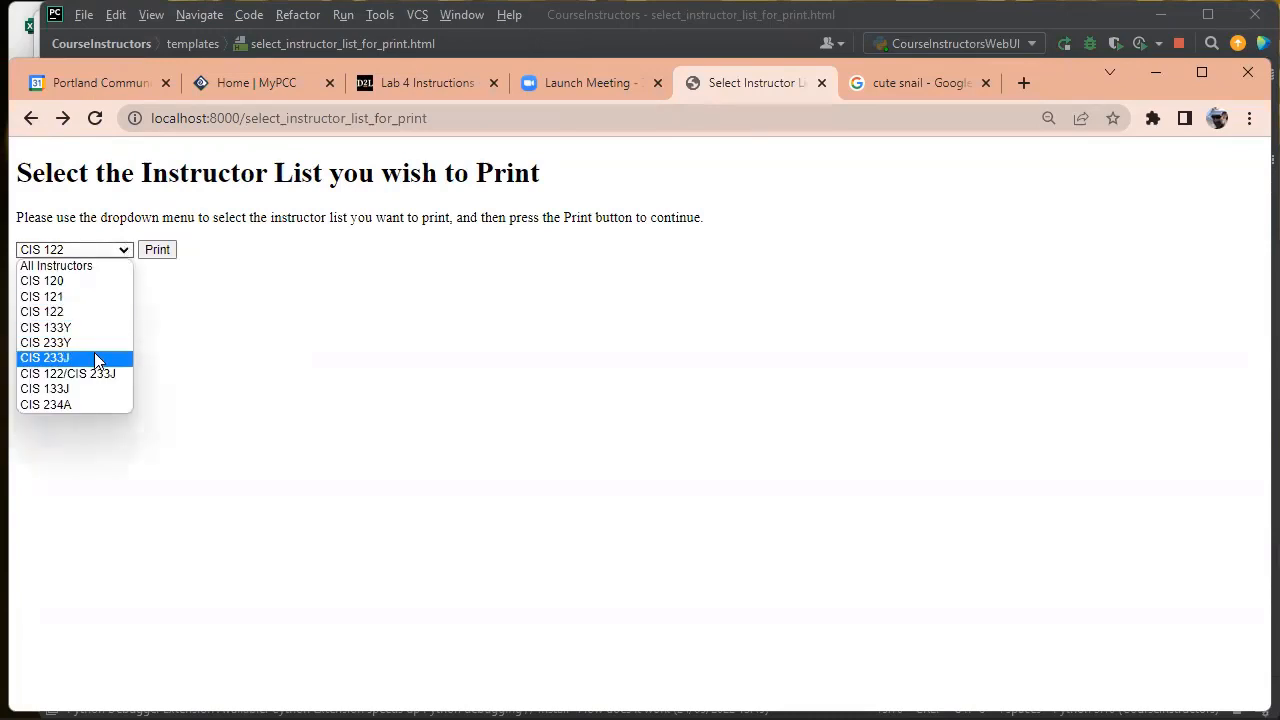
click(44, 342)
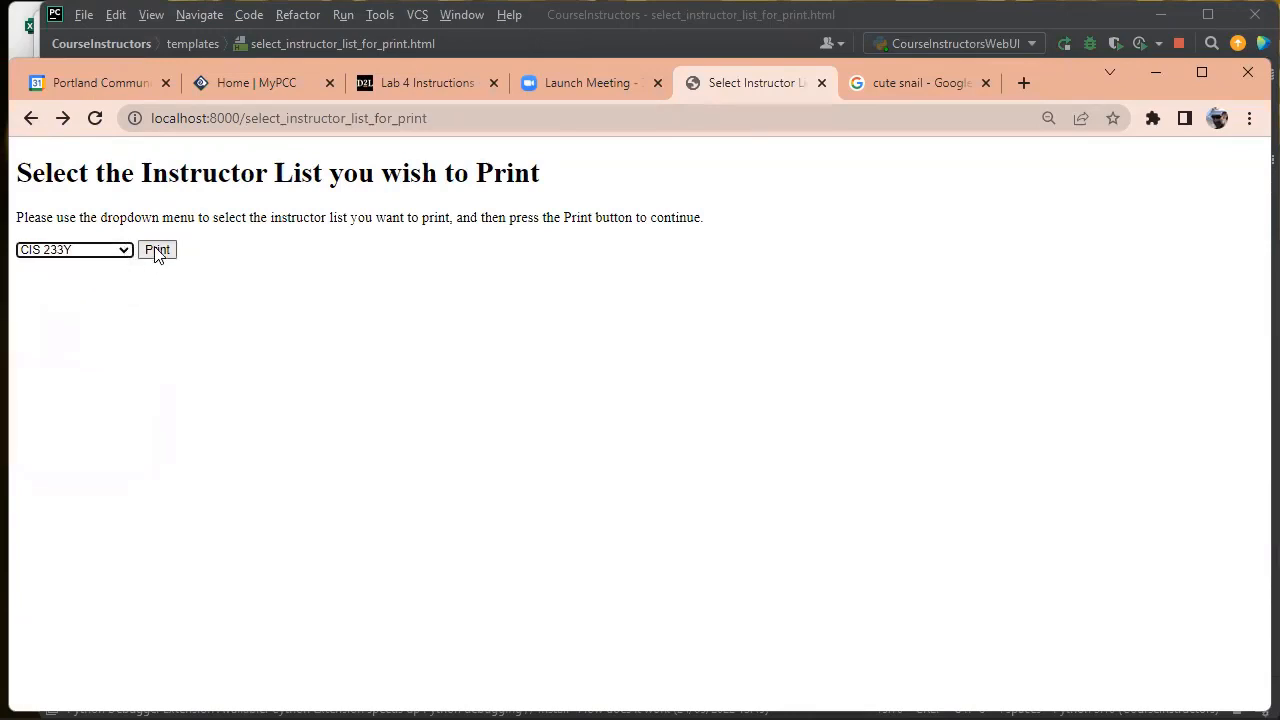
click(156, 250)
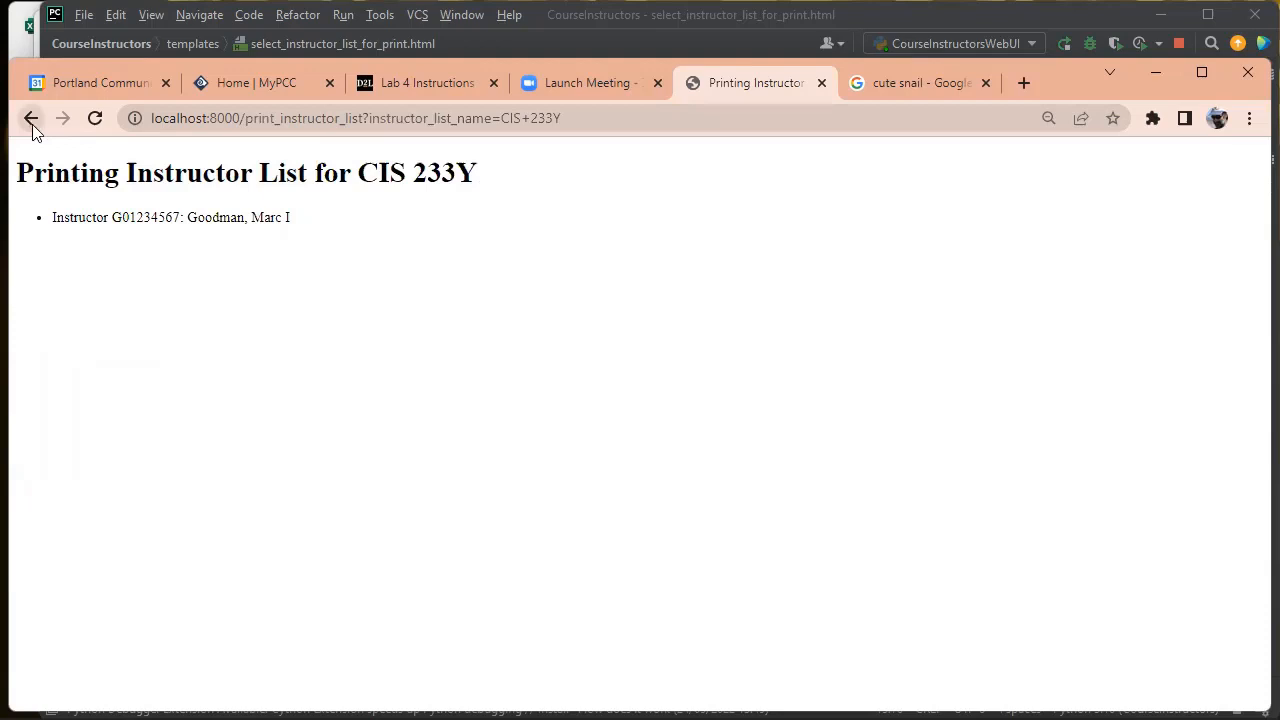
click(36, 118)
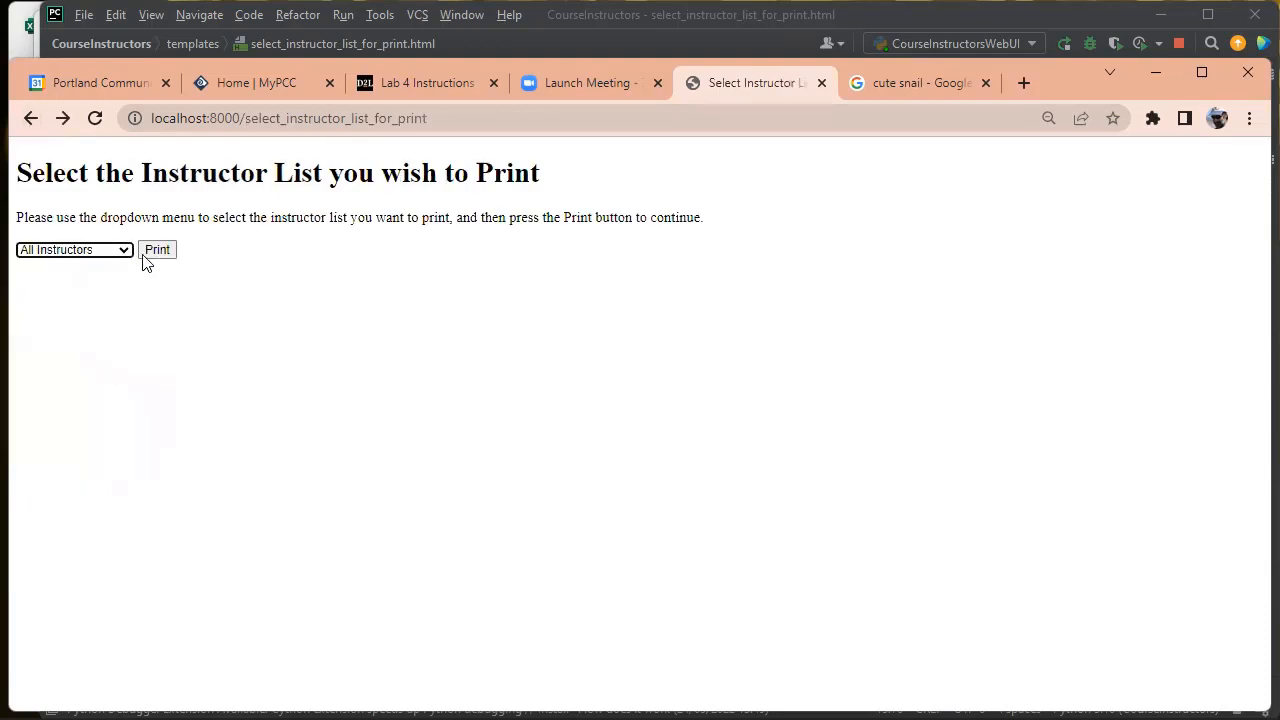
click(156, 248)
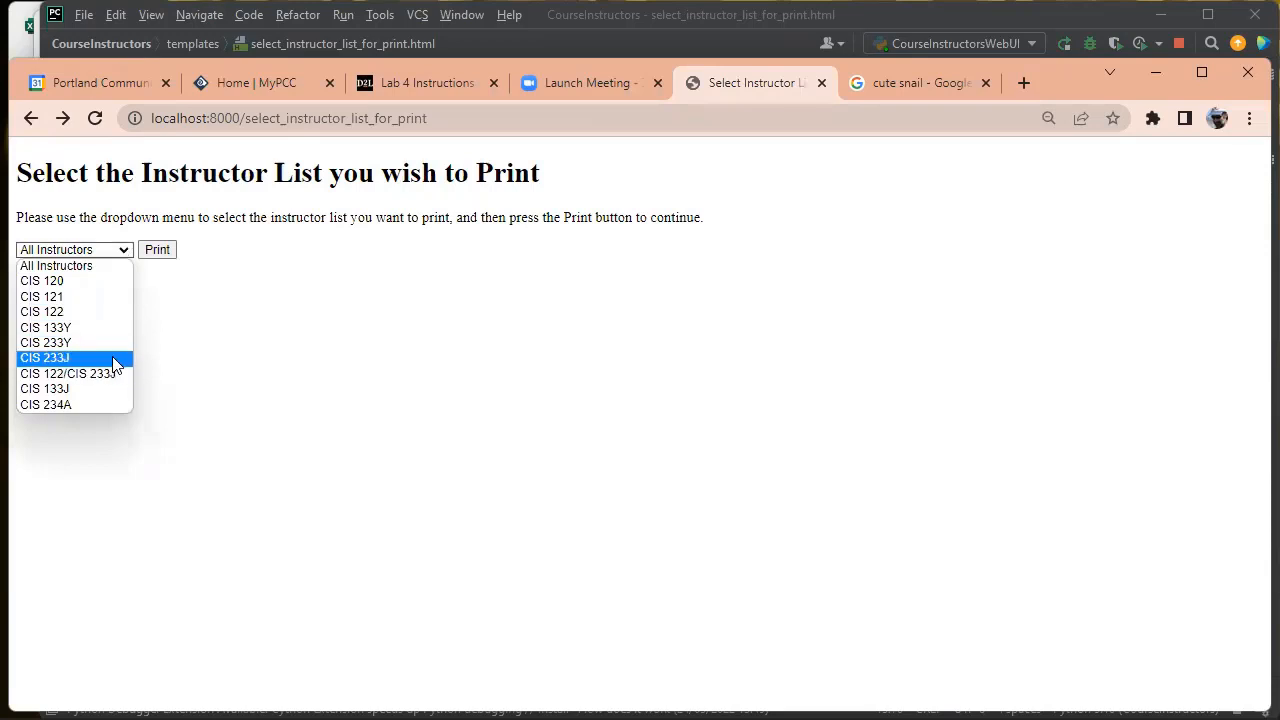
click(44, 356)
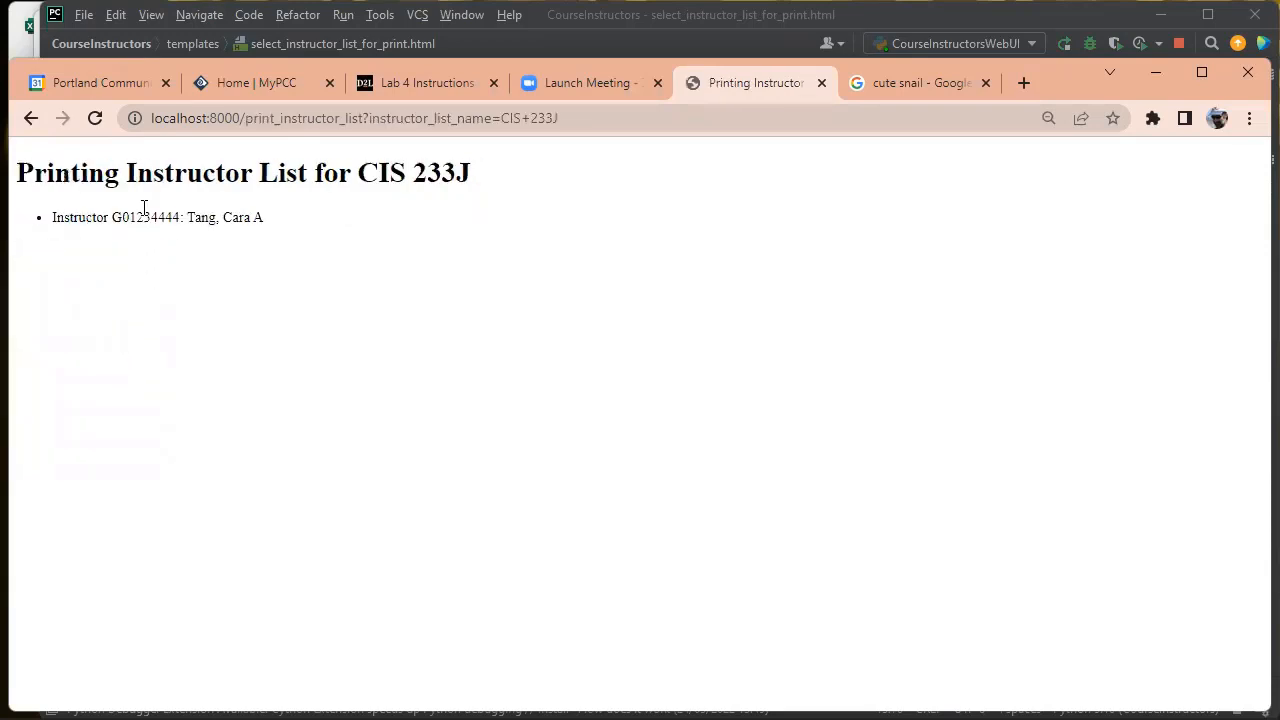
click(32, 118)
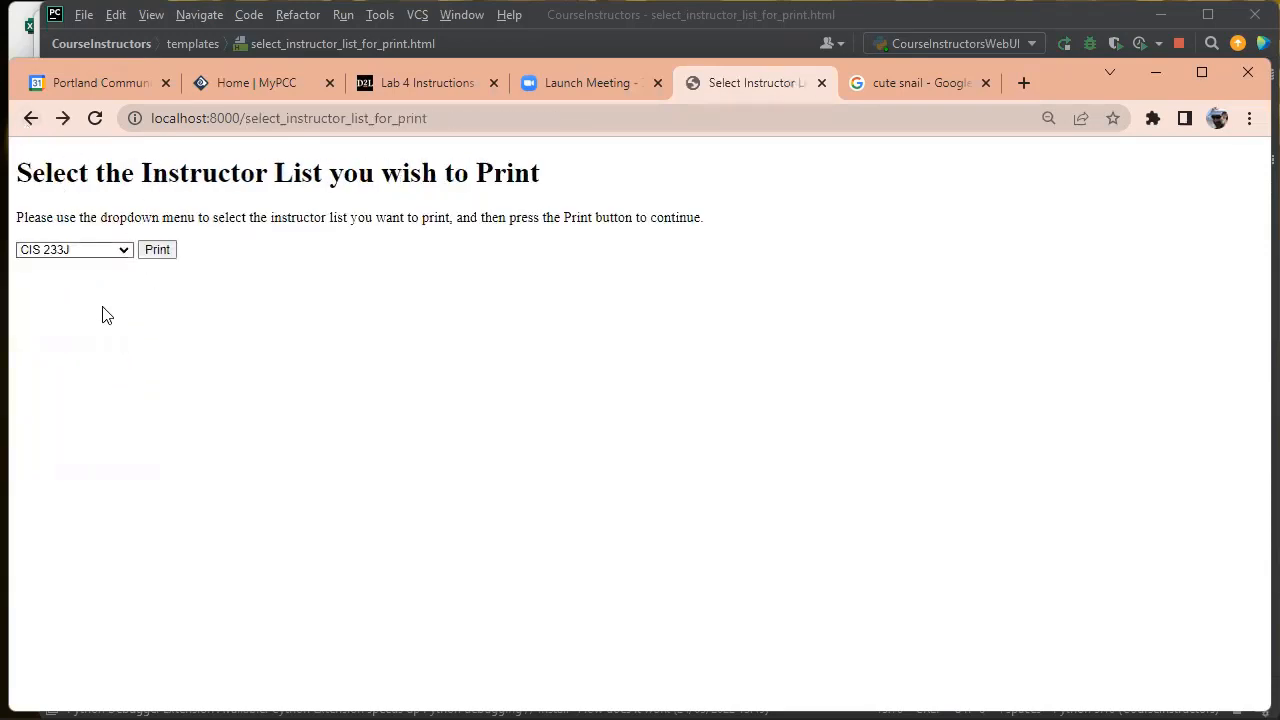
mouse_move(164, 196)
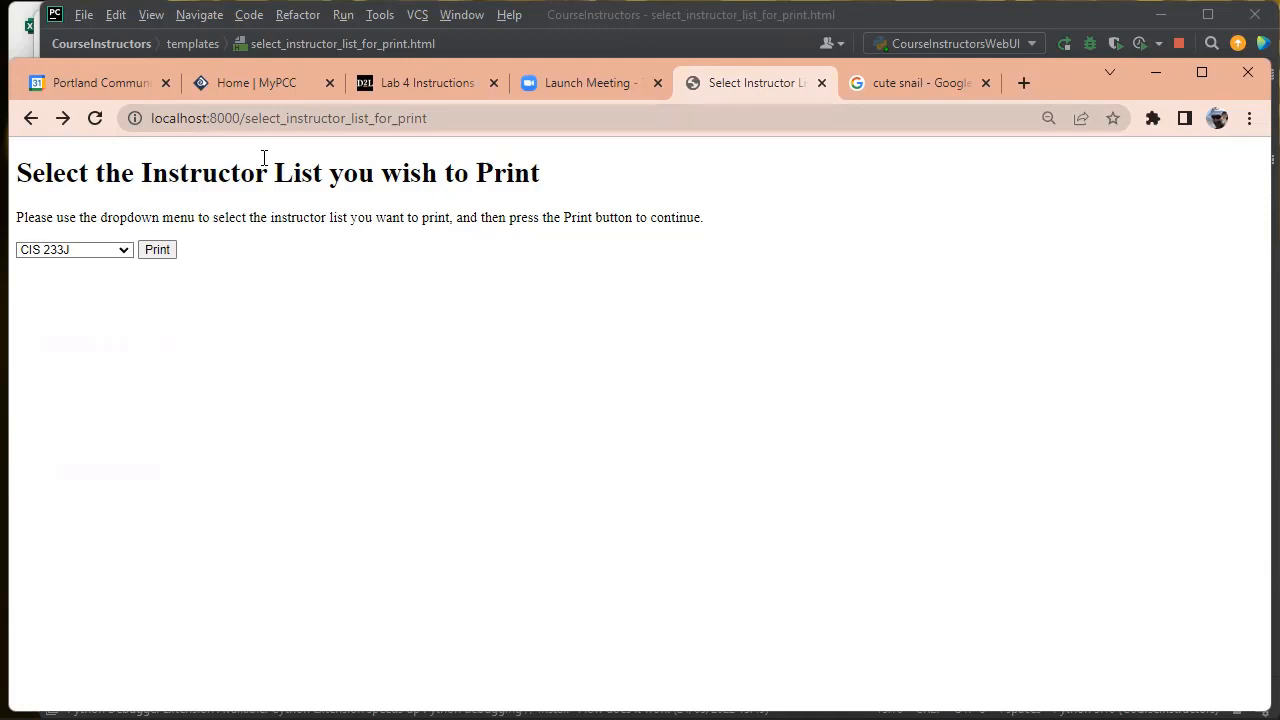
click(156, 248)
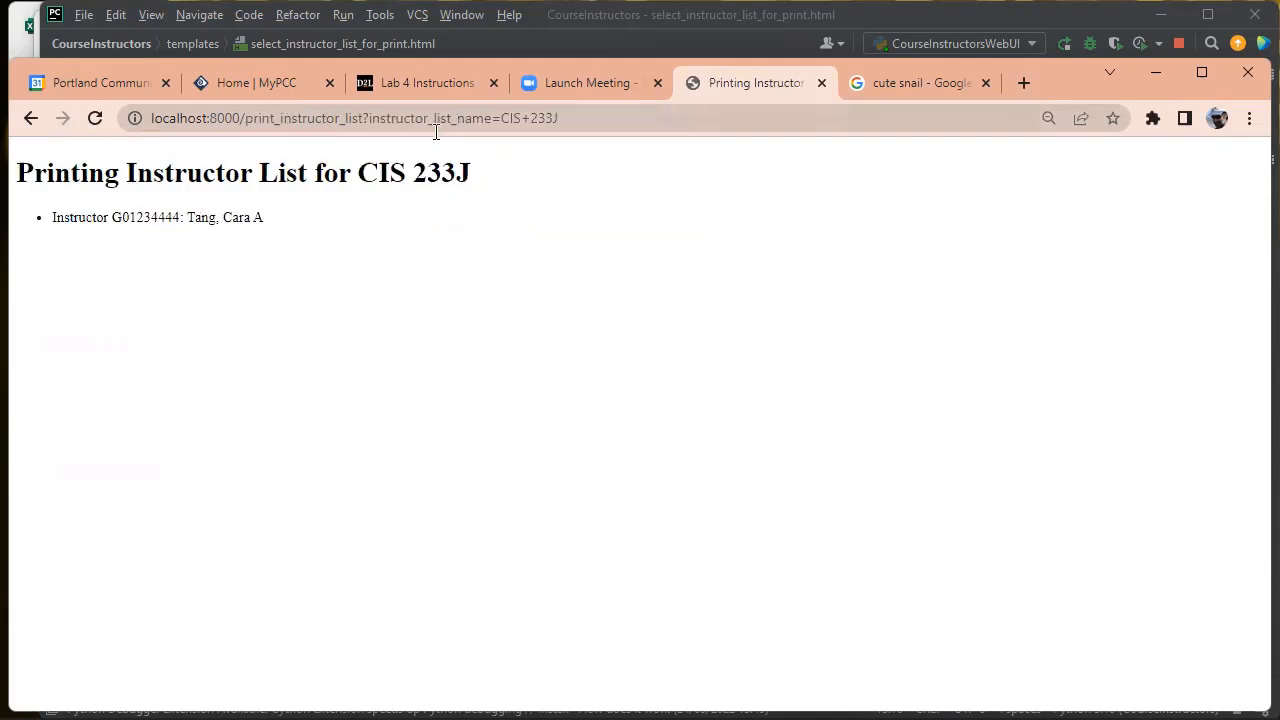
mouse_move(240, 206)
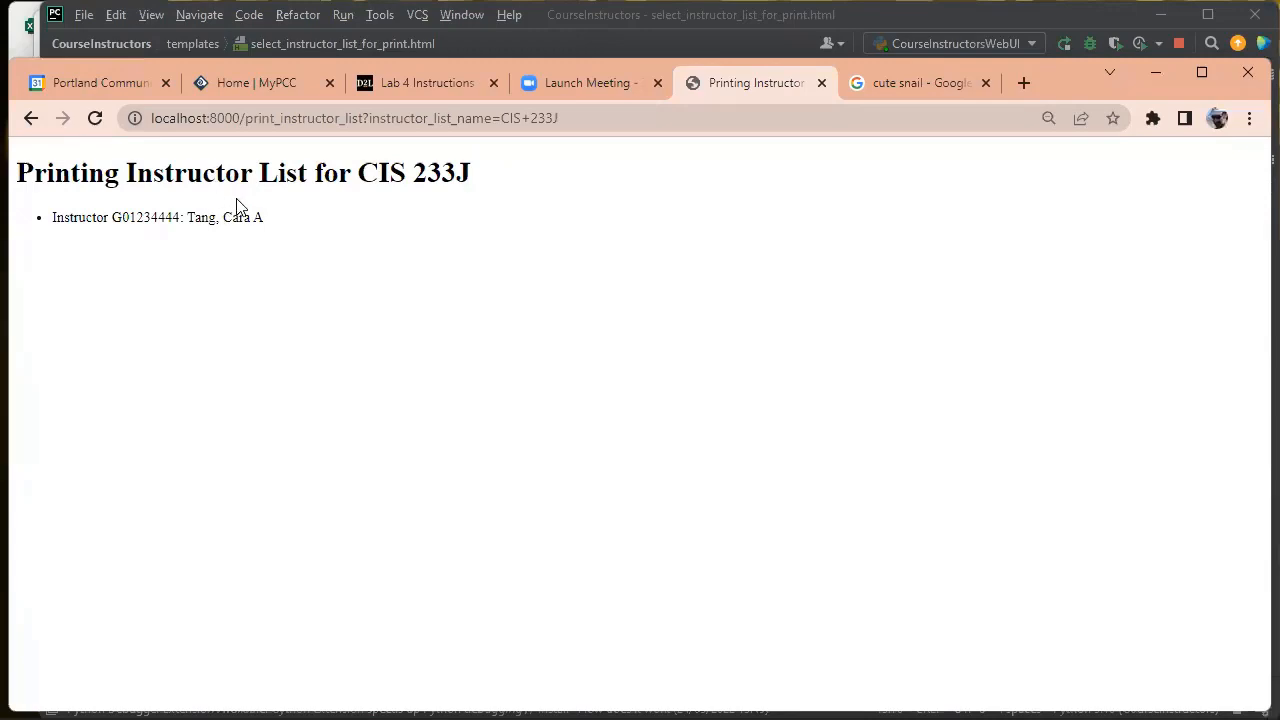